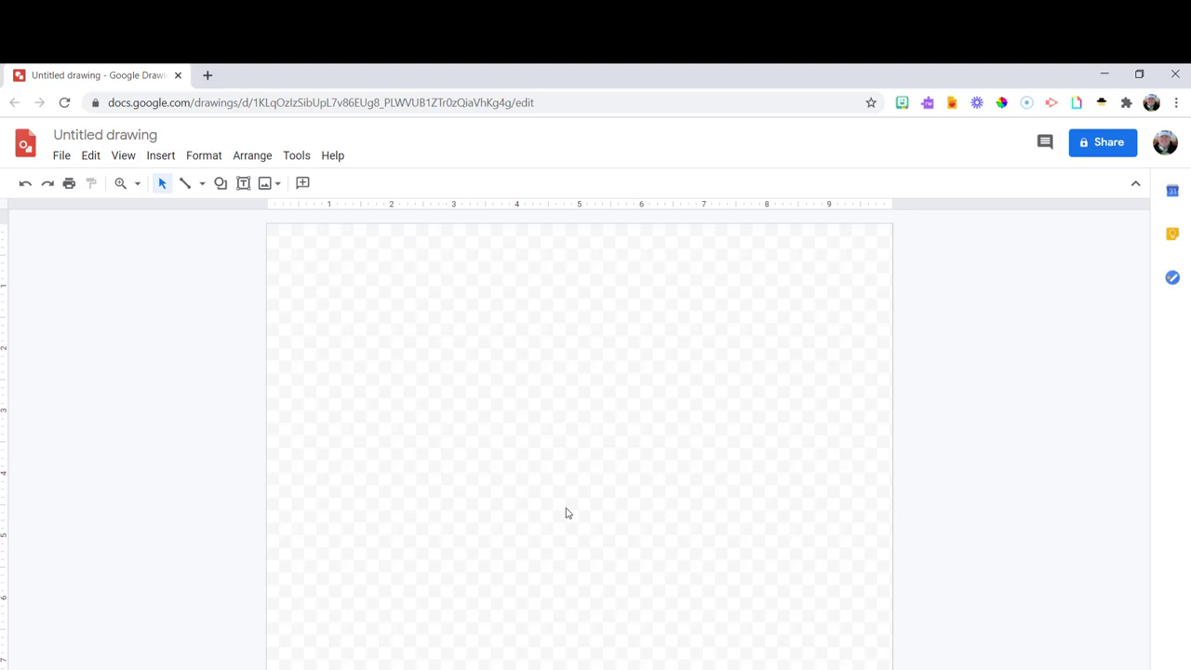
mouse_move(522, 447)
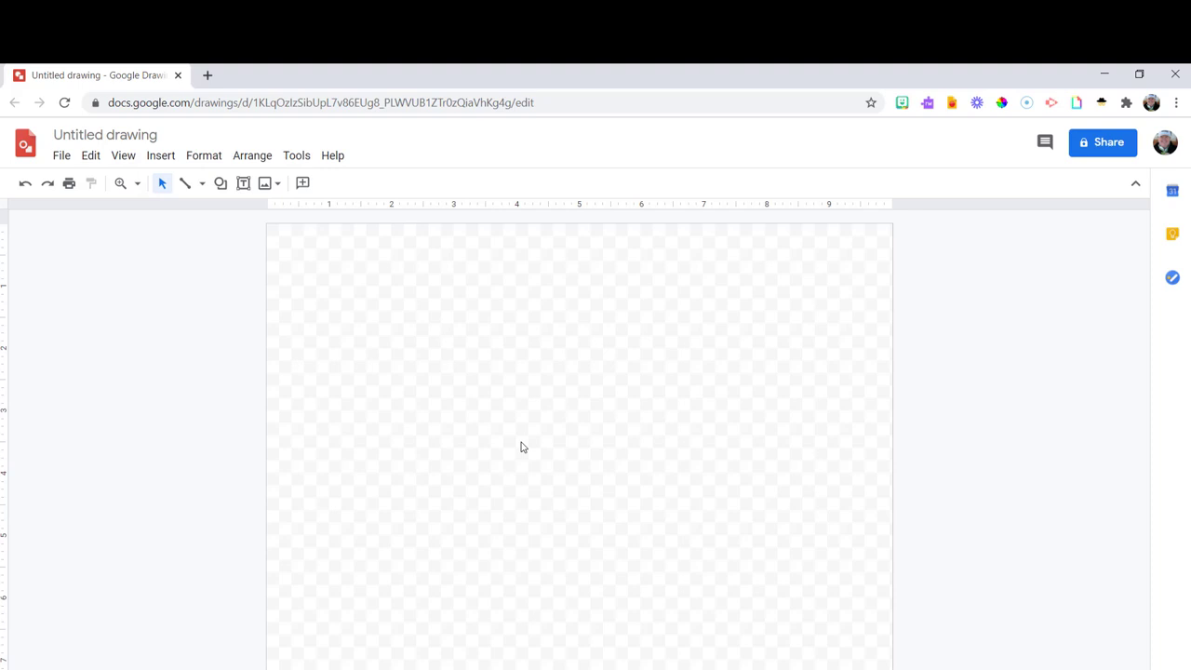
mouse_move(525, 413)
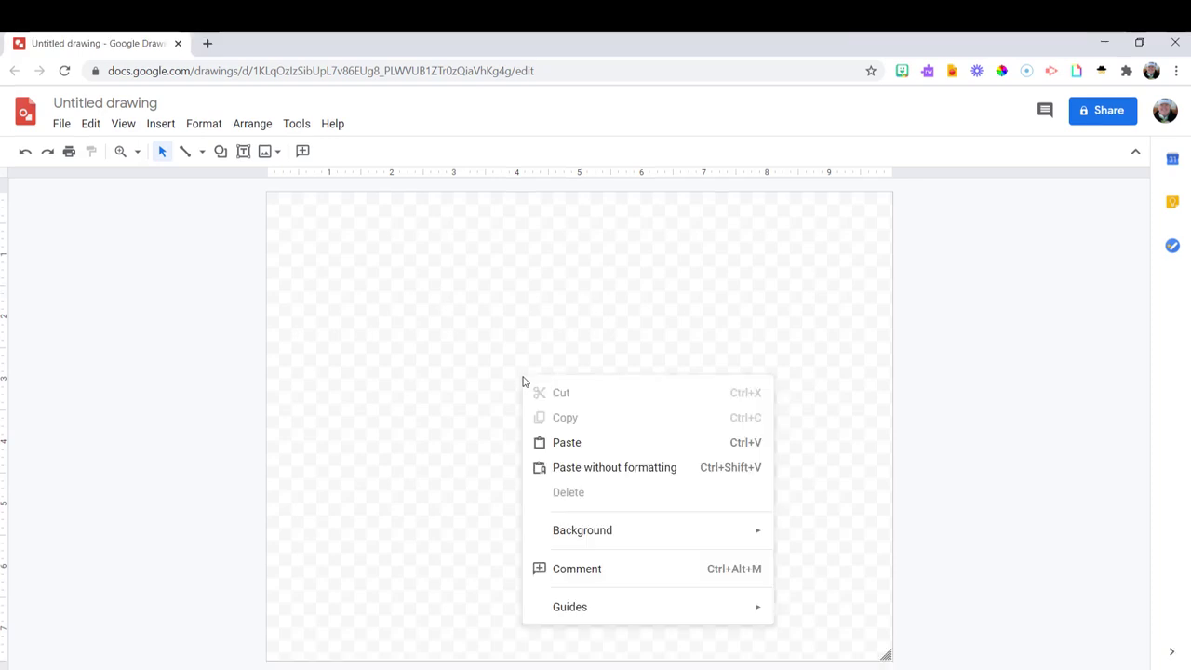
Step: Switch the canvas background from transparent to the solid white swatch
left_click(581, 529)
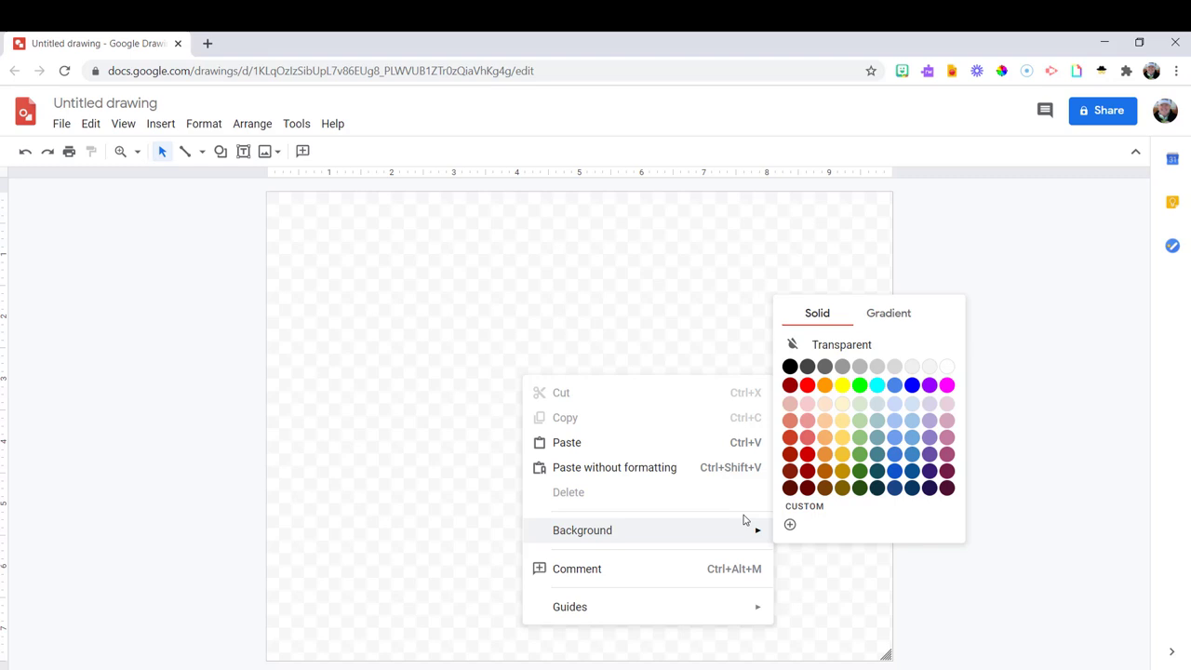
mouse_move(946, 365)
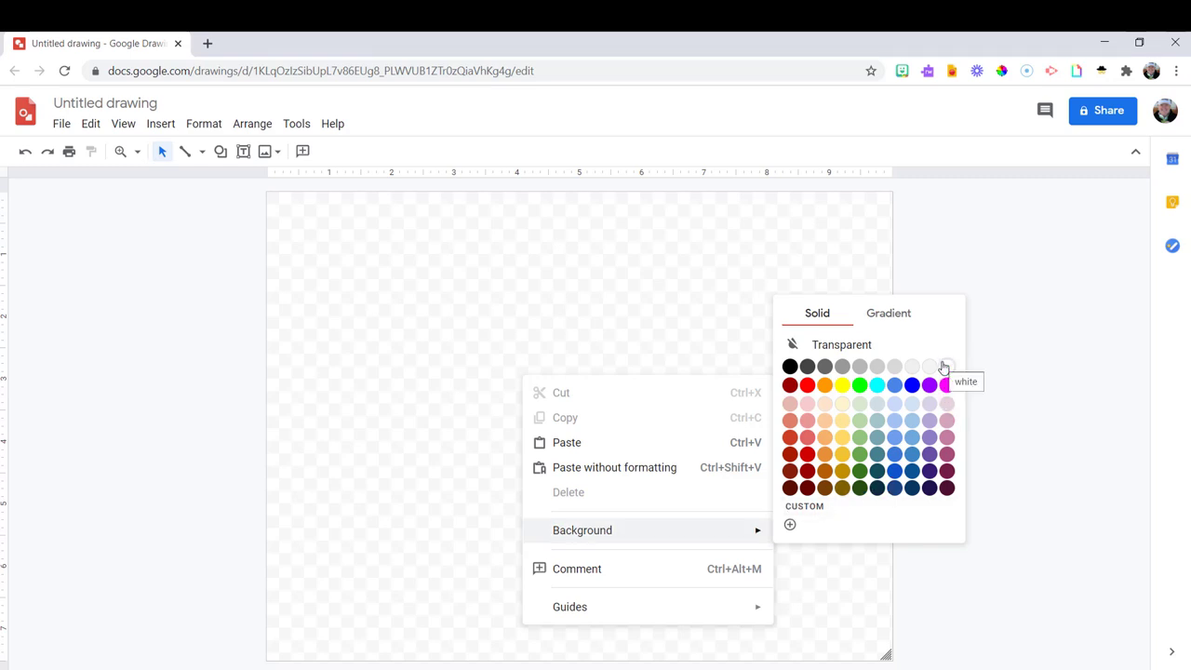
left_click(945, 365)
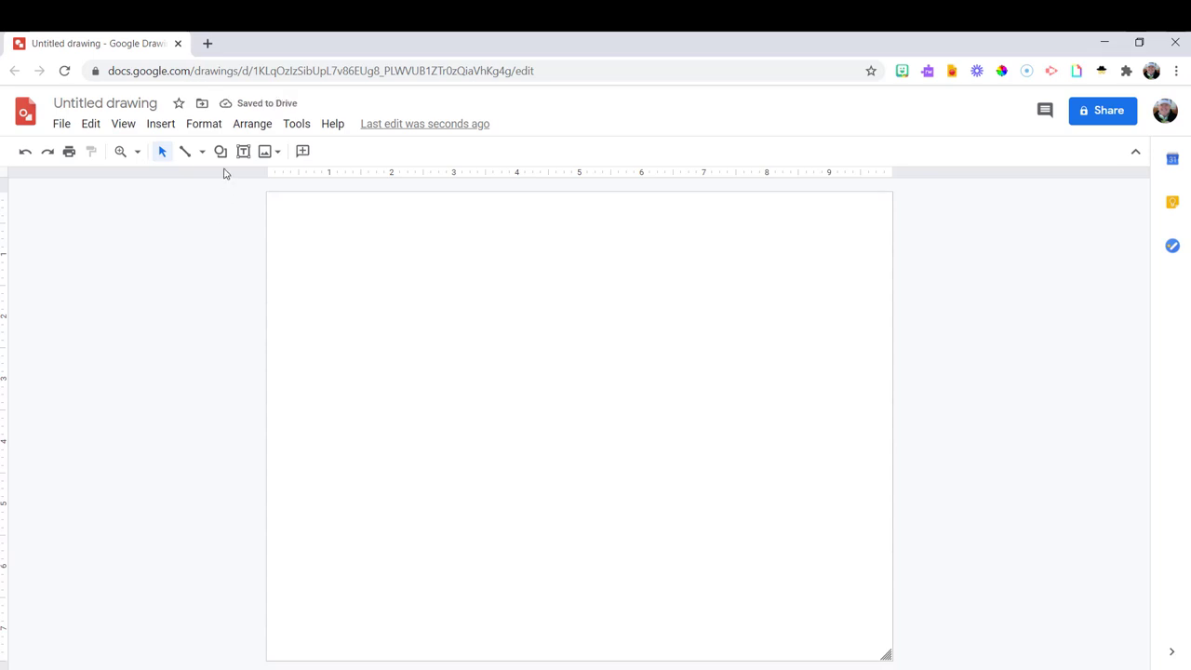
left_click(220, 151)
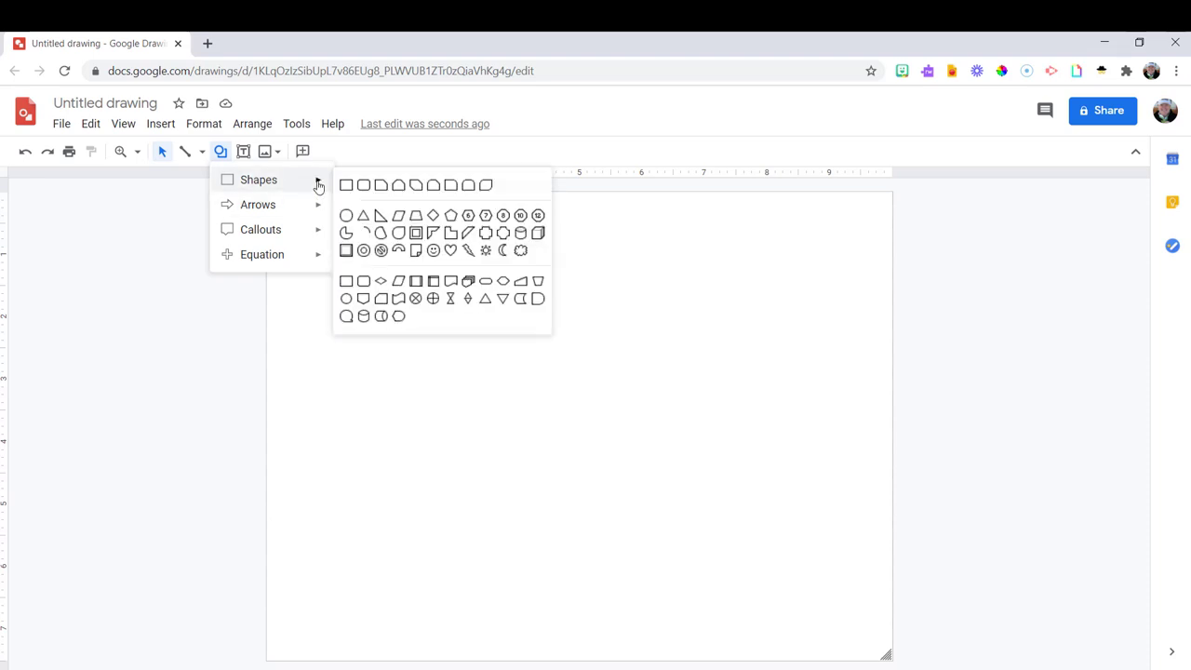
mouse_move(346, 216)
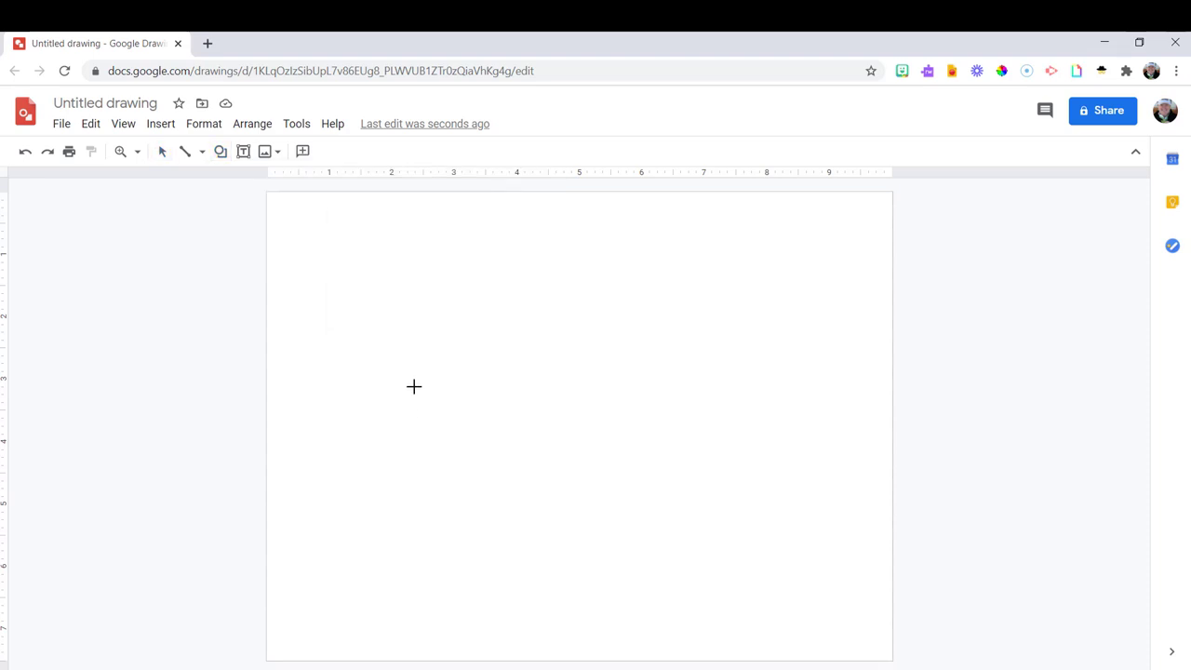
Step: Draw a large oval near the page centre and fill it orange
left_click_drag(414, 385, 730, 513)
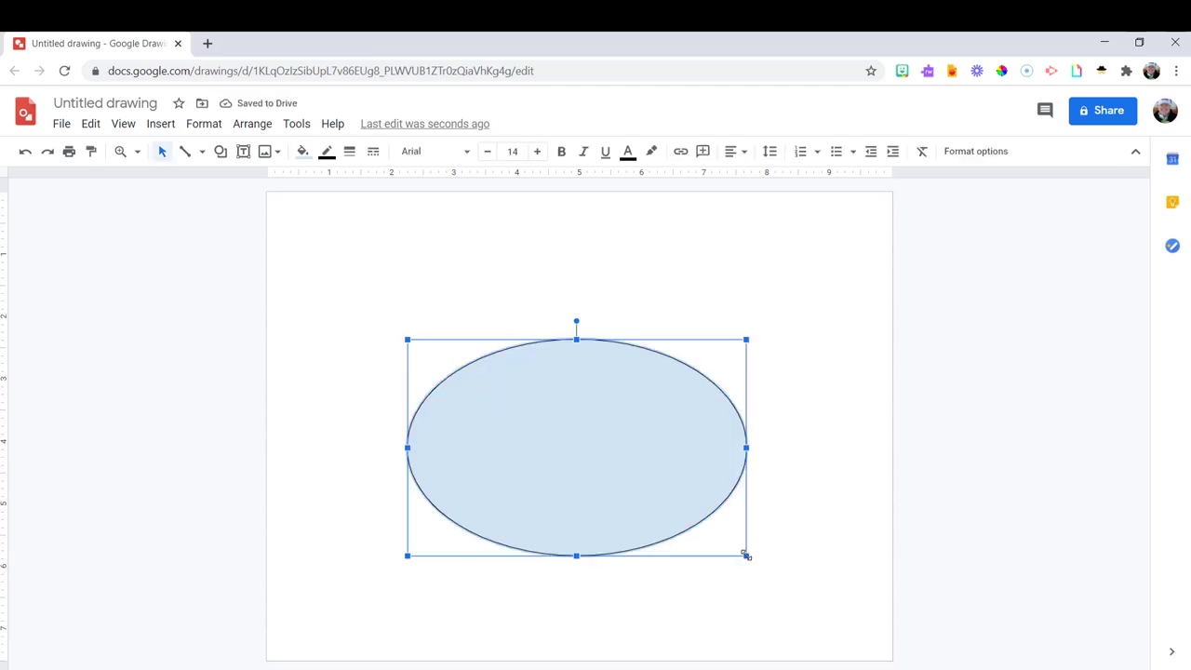
mouse_move(693, 381)
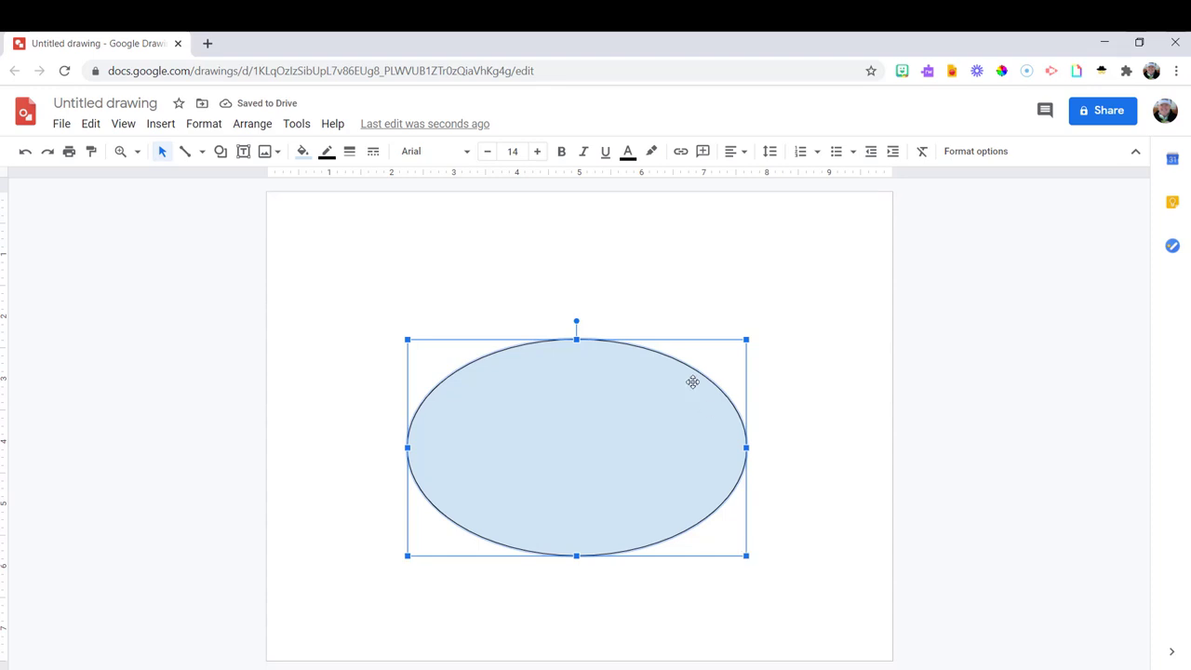
left_click(301, 151)
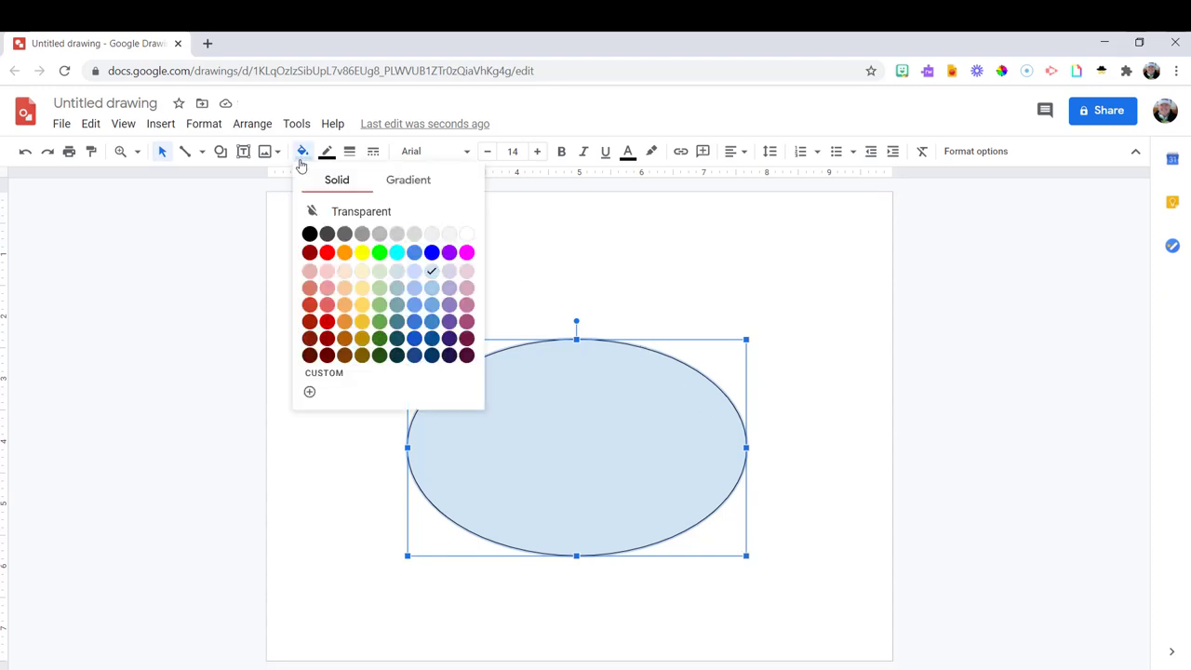
left_click(345, 253)
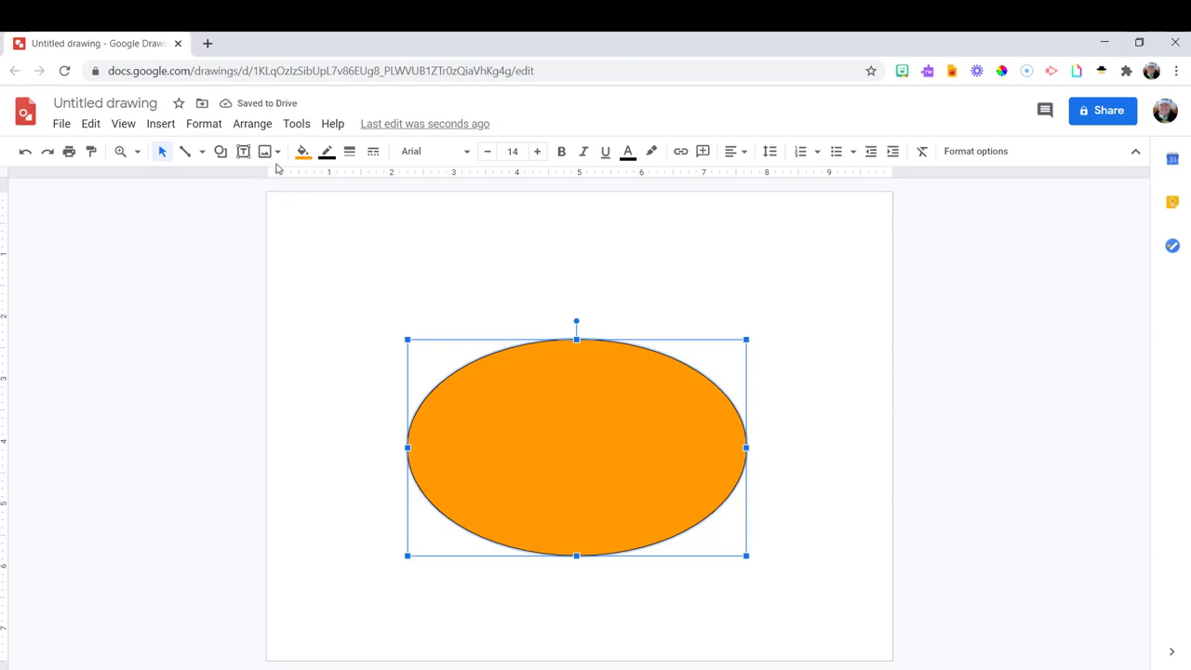
left_click(219, 151)
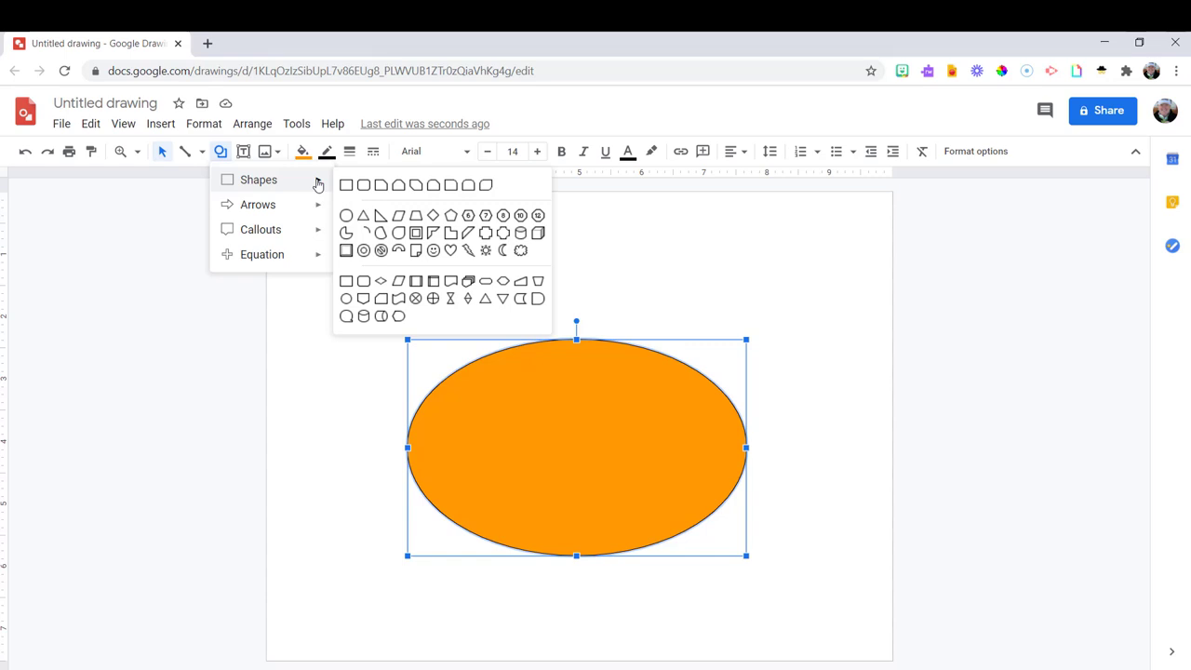
mouse_move(346, 186)
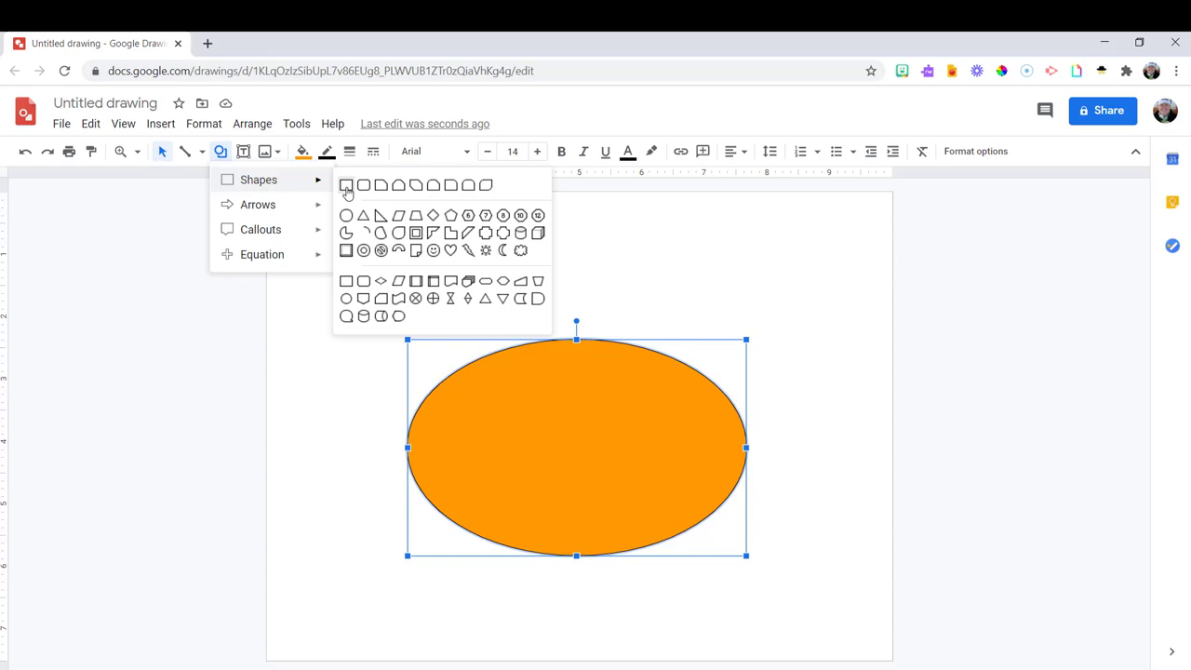
mouse_move(346, 186)
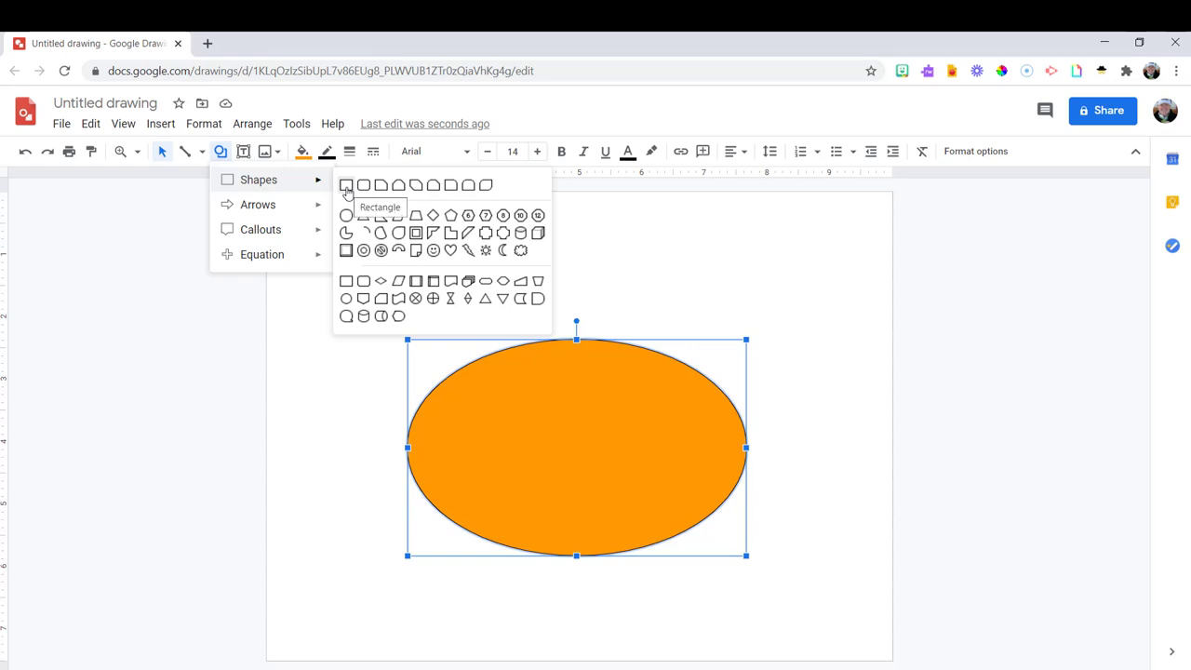
mouse_move(443, 193)
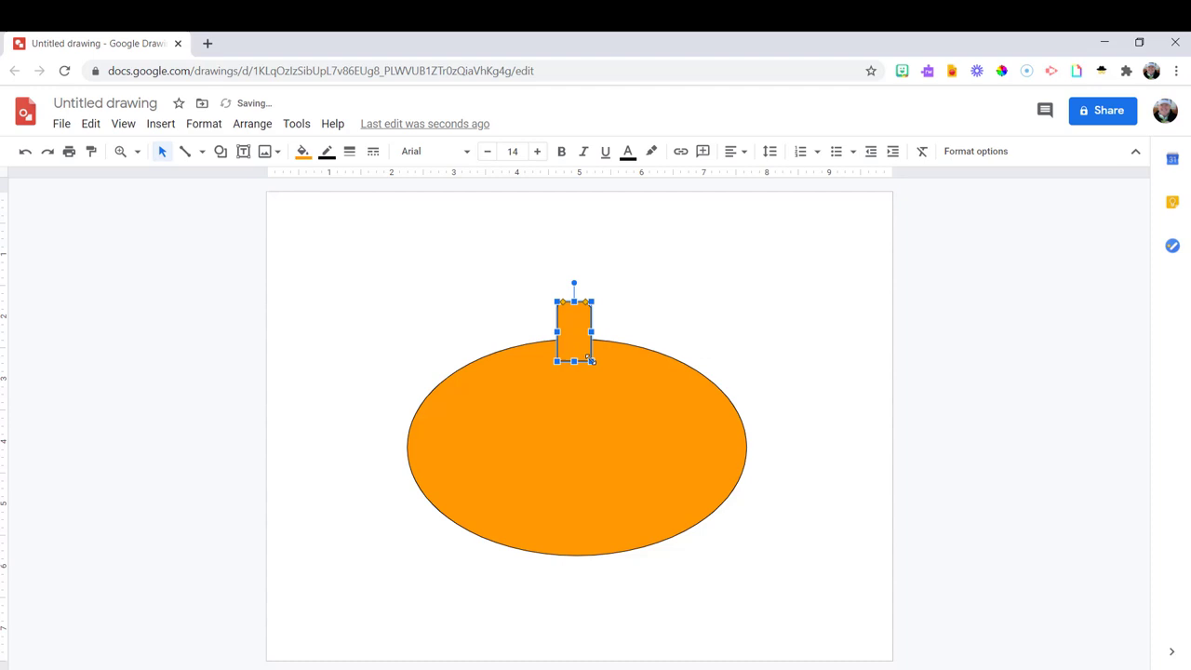
Step: Fill the small stem rectangle dark green and deselect it to view the pumpkin
left_click(302, 151)
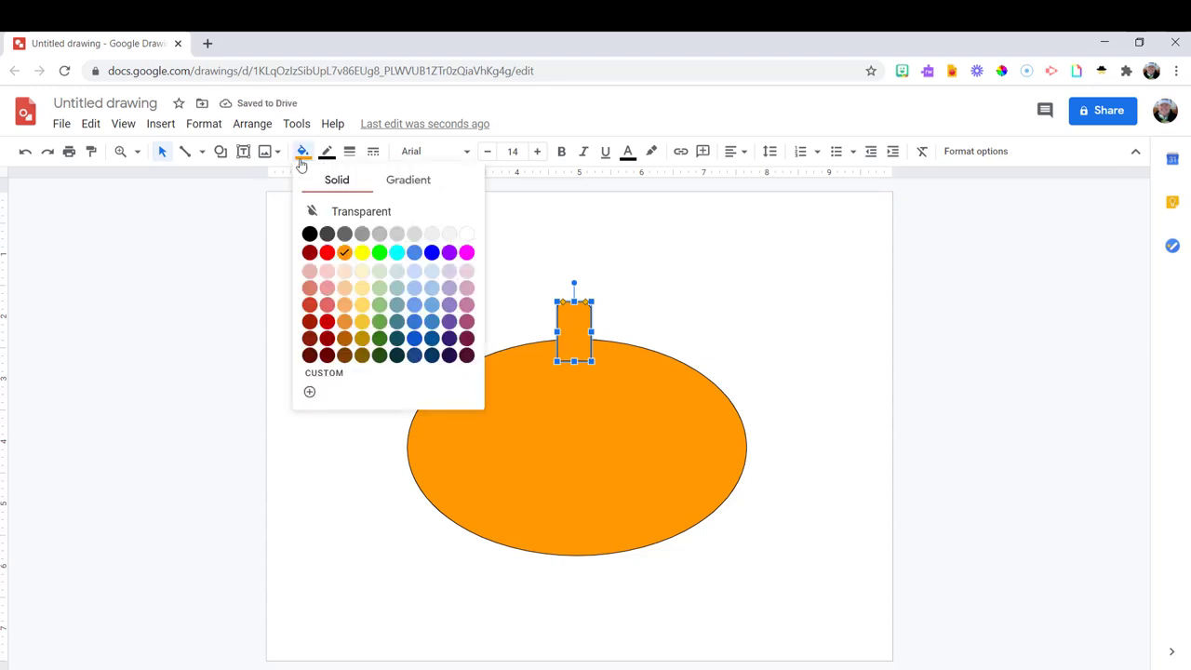
left_click(380, 339)
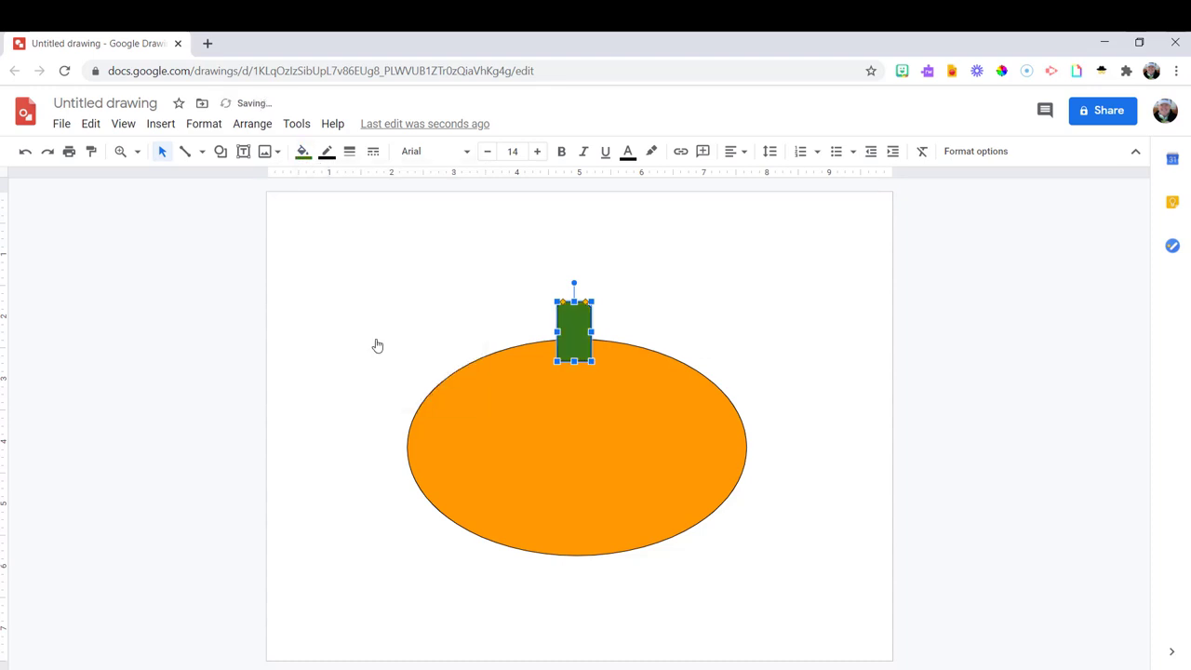
left_click(328, 151)
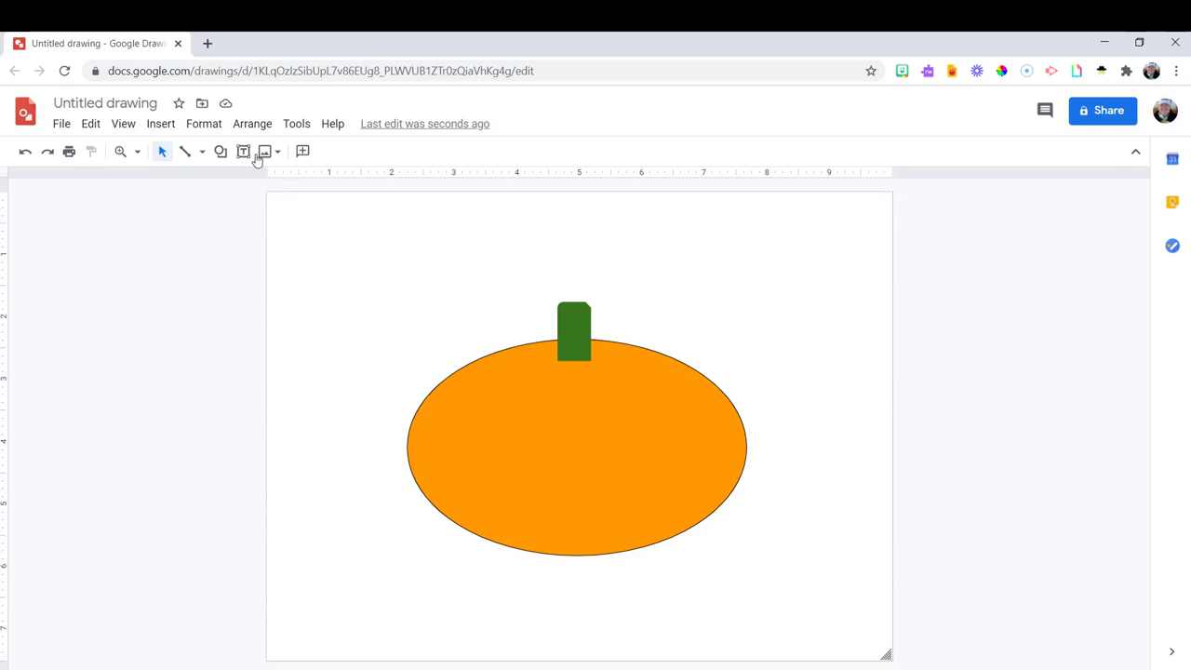
Step: Insert a Moon shape and narrow it to fit along the oval's left edge
left_click(219, 151)
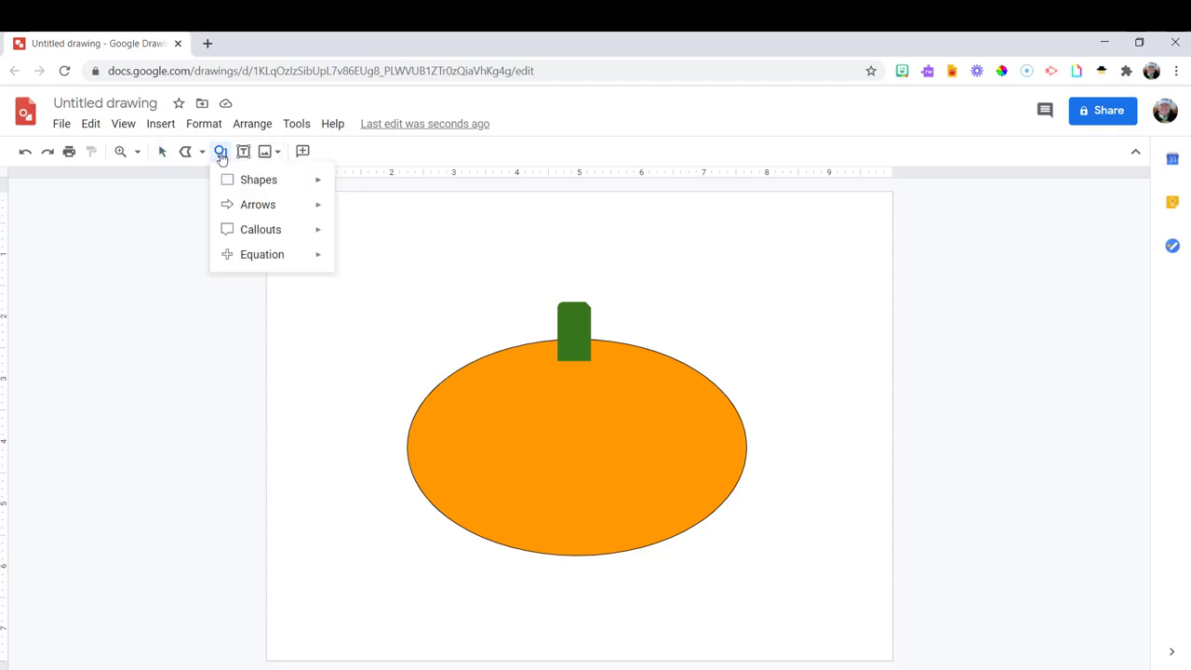
left_click(259, 179)
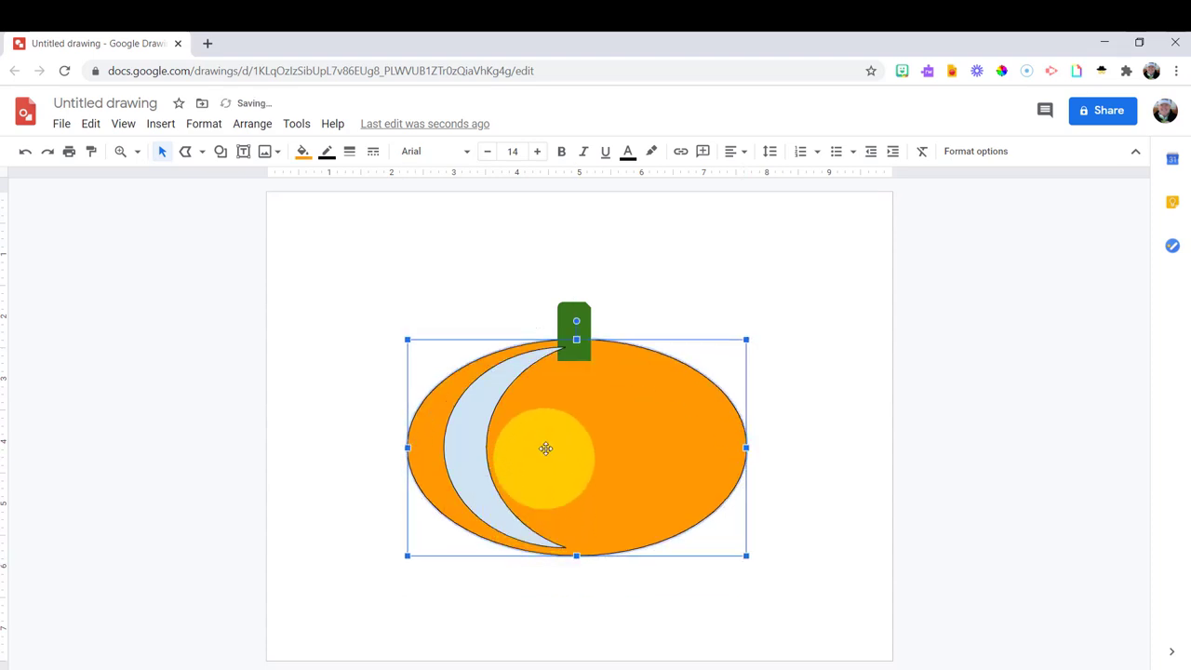
left_click_drag(547, 446, 482, 464)
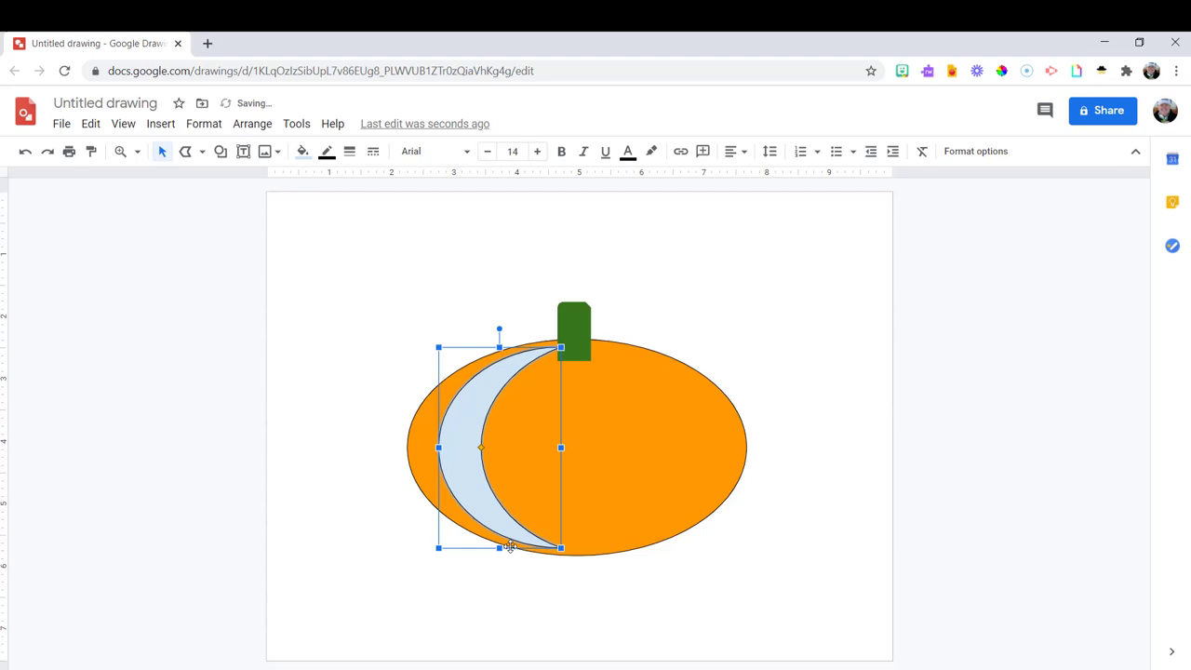
left_click_drag(510, 547, 503, 555)
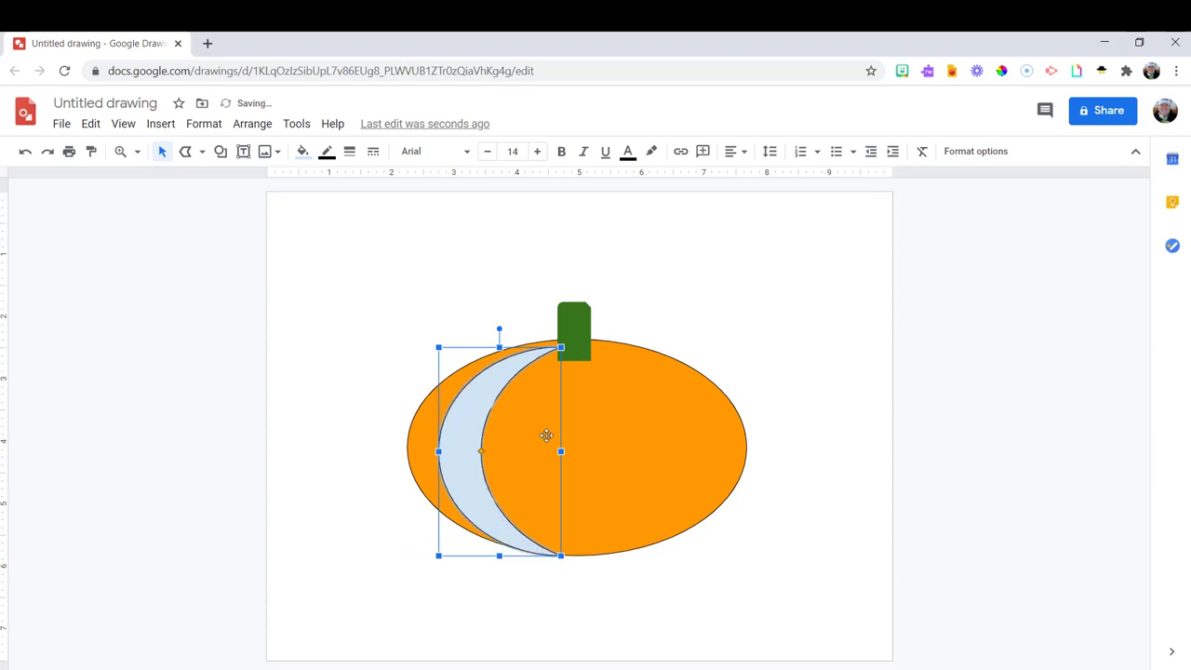
Step: Try orange fills on the crescent, settling on a lighter peach-orange shade
left_click(301, 150)
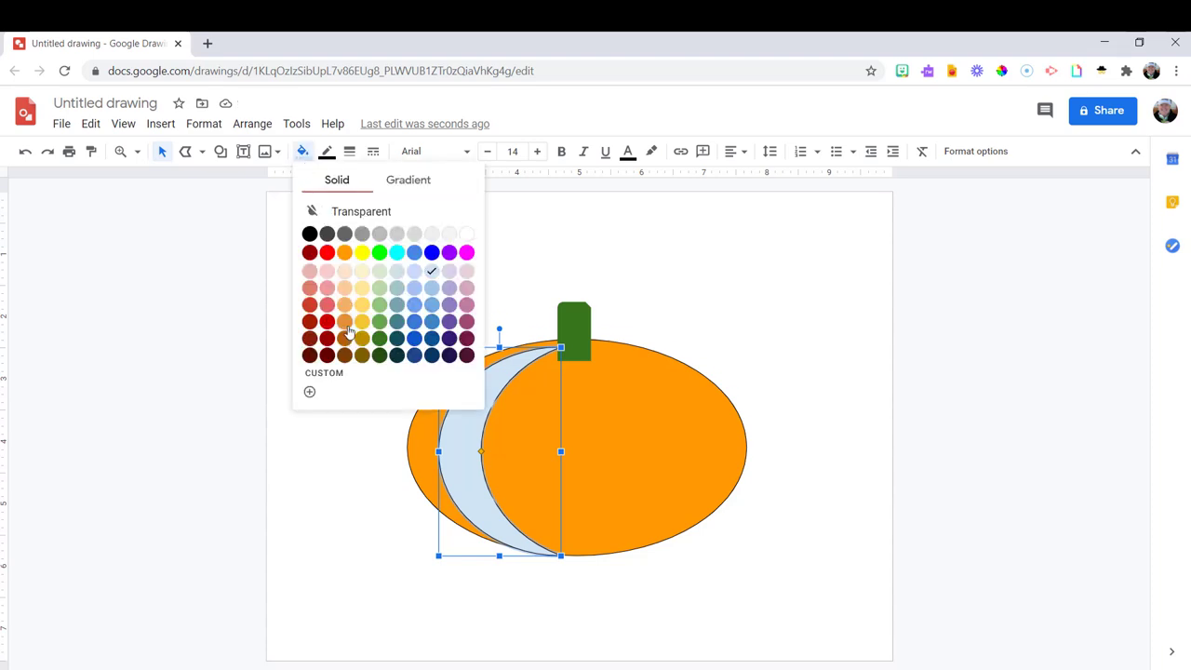
left_click(345, 322)
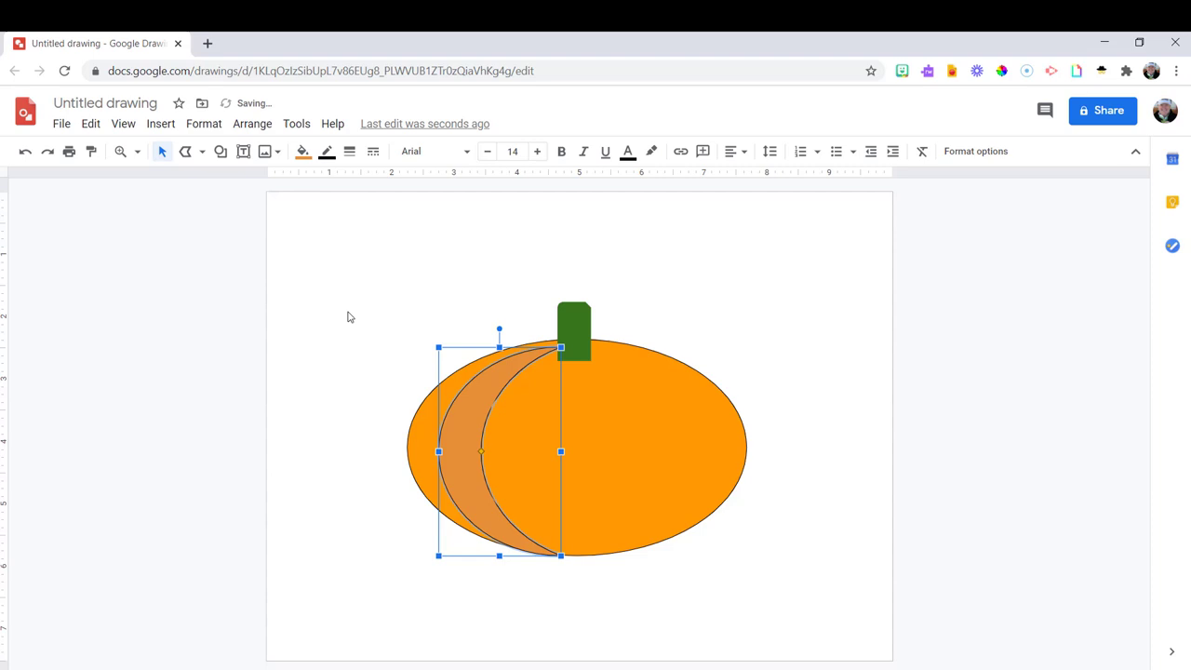
left_click(328, 151)
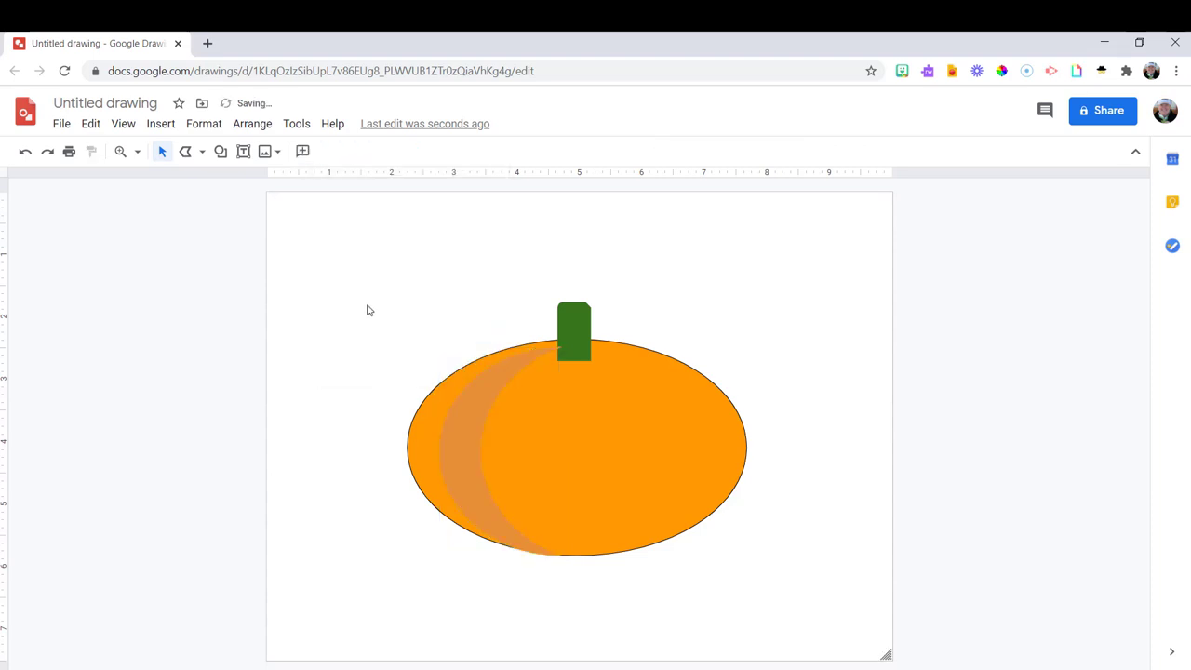
left_click(484, 452)
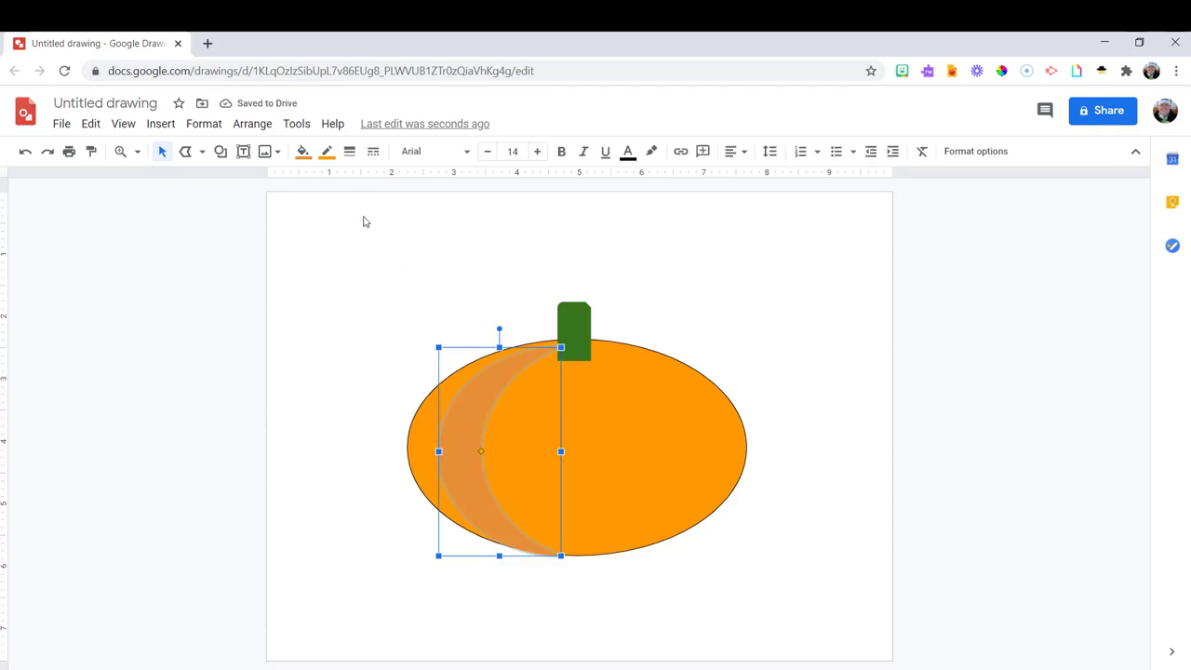
left_click(328, 150)
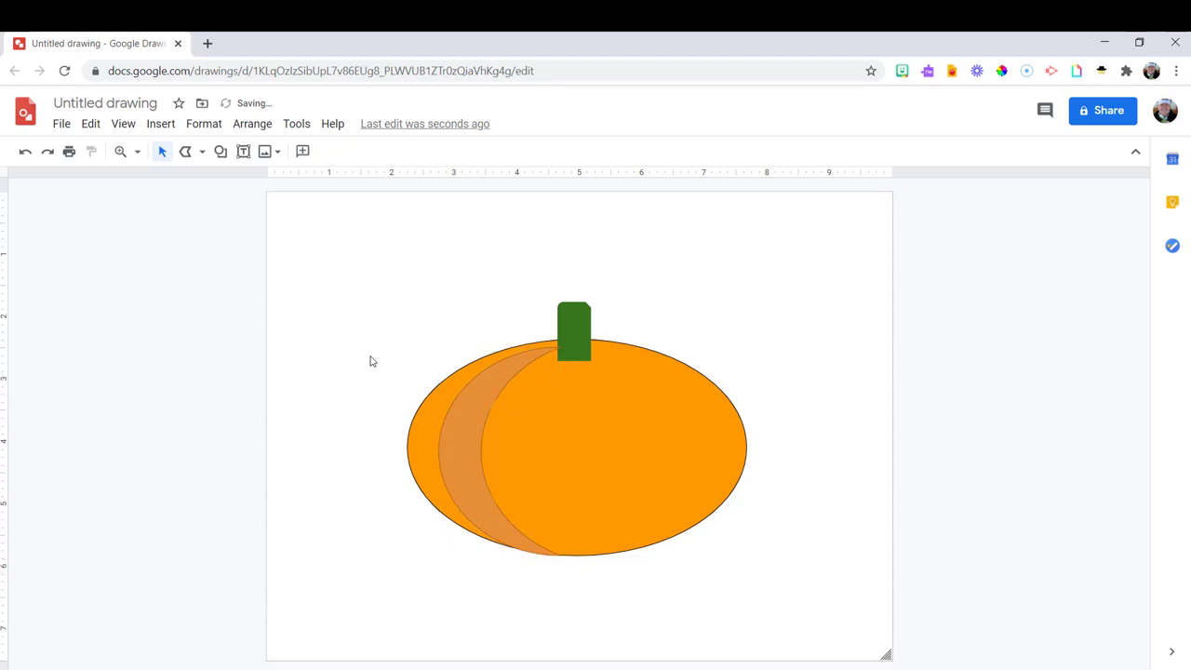
left_click(462, 412)
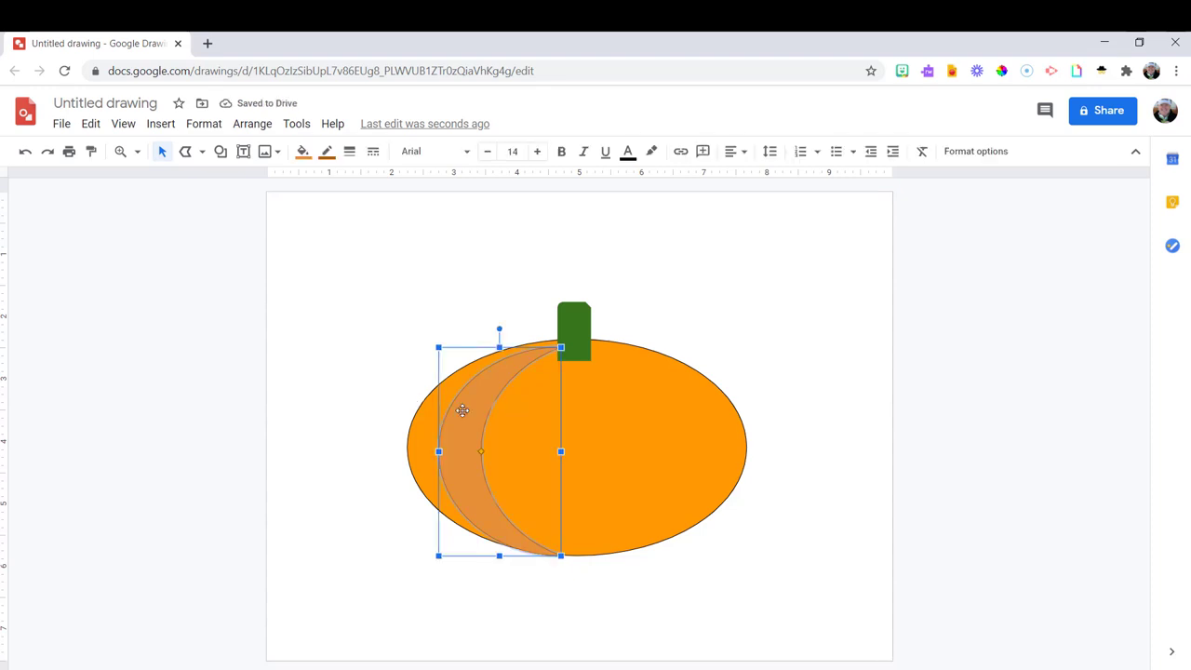
left_click(301, 151)
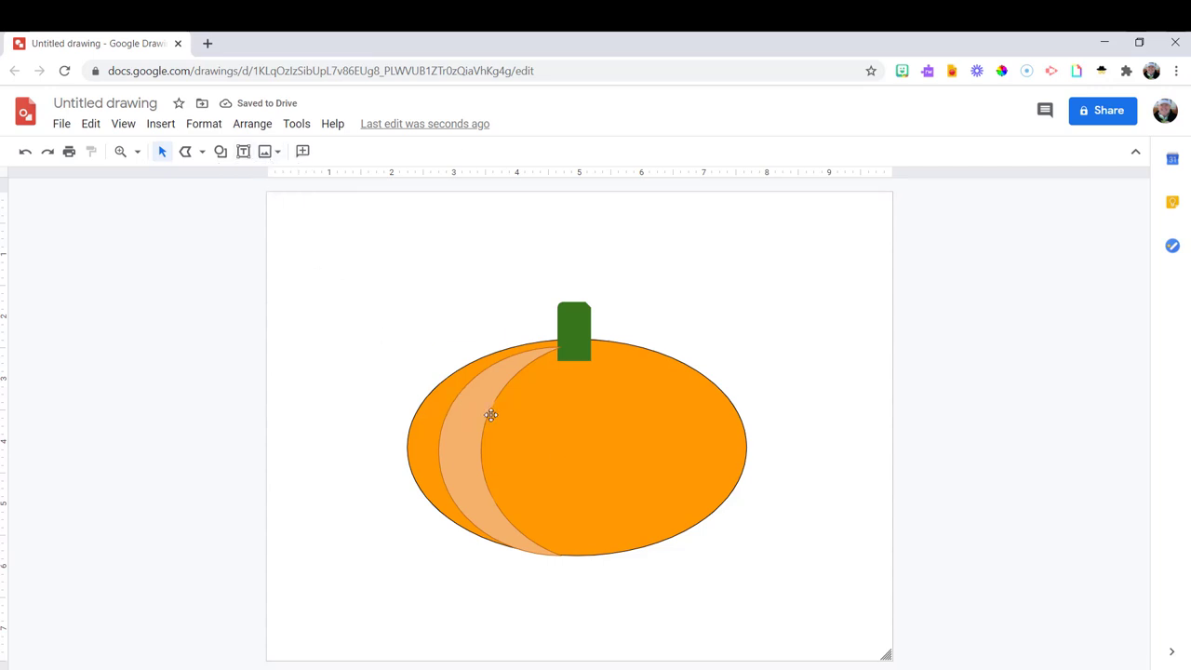
left_click(484, 419)
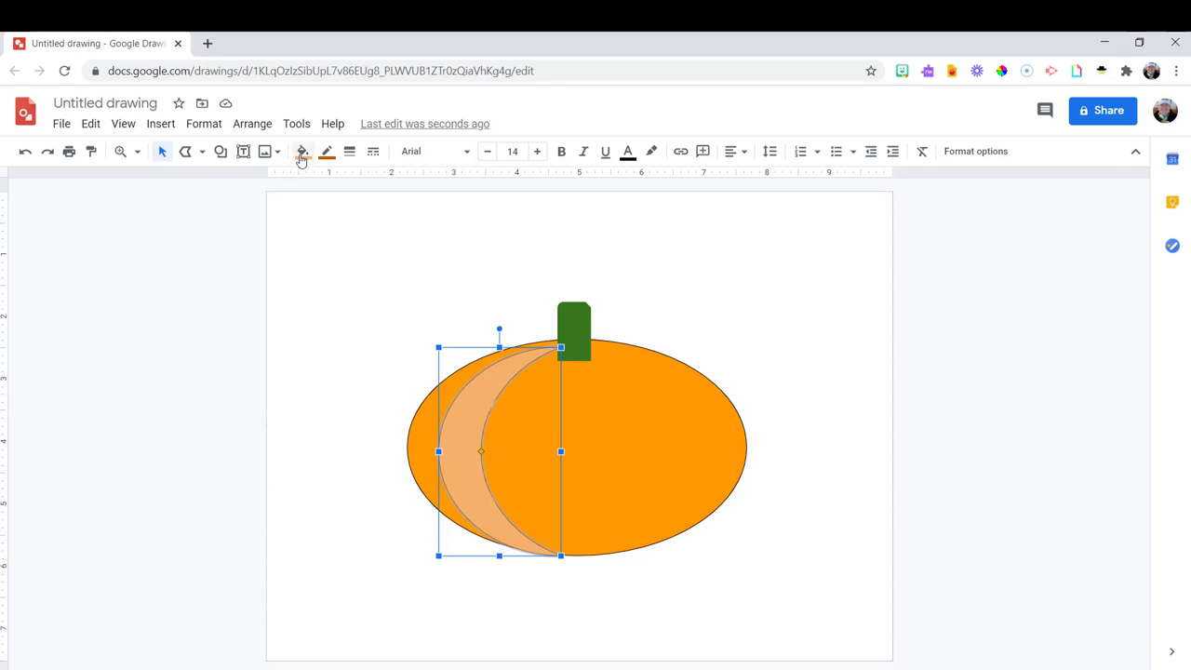
Step: Replace the crescent's flat fill with a dark orange gradient preset
left_click(301, 151)
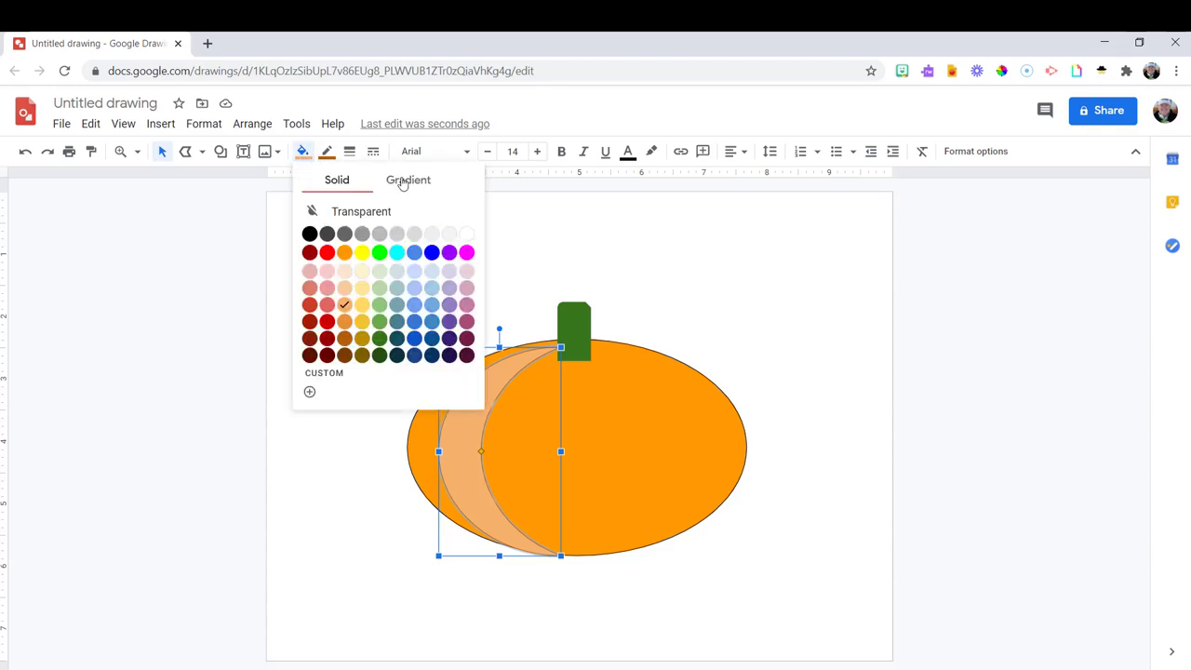
left_click(408, 178)
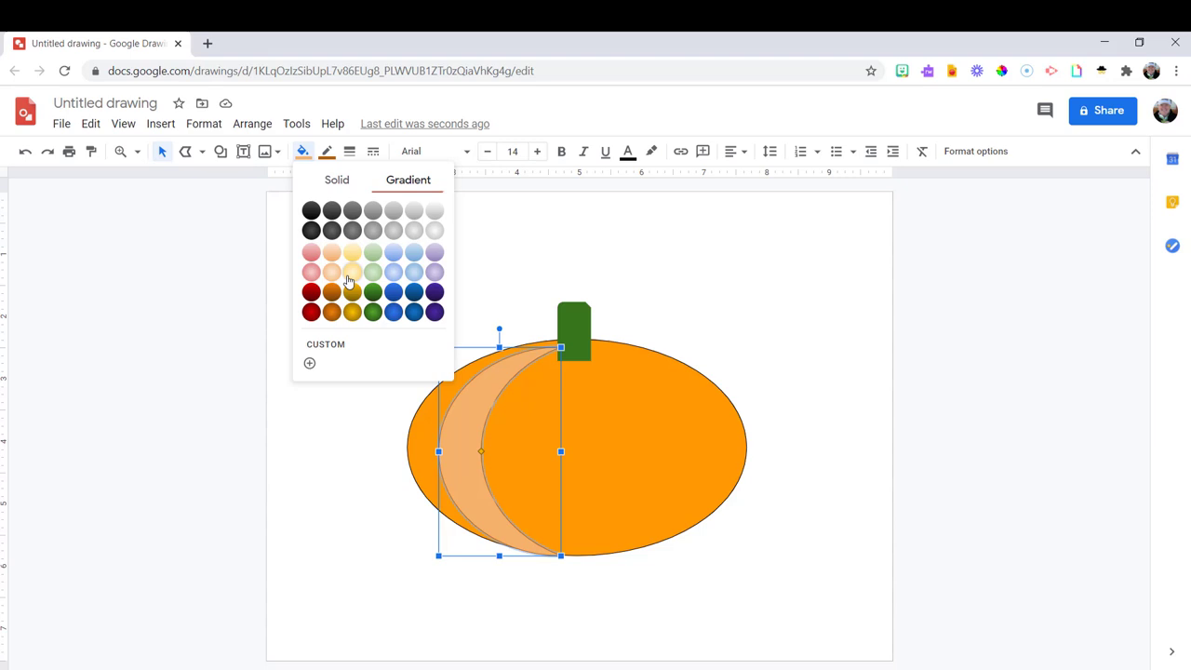
left_click(331, 290)
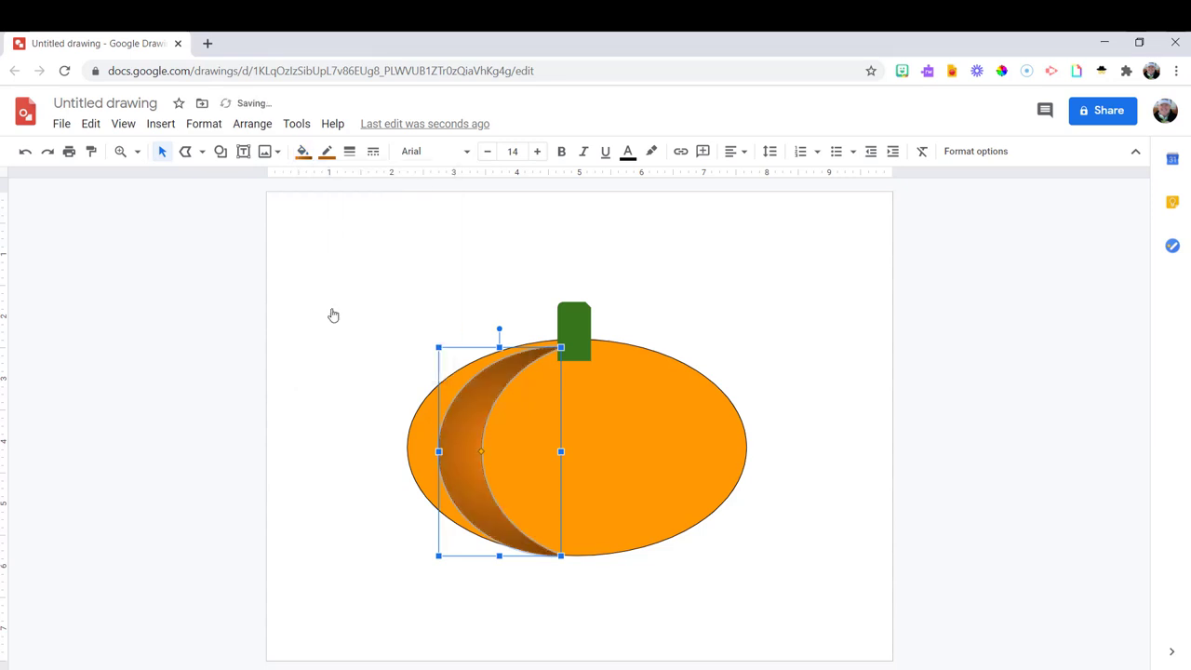
left_click(302, 151)
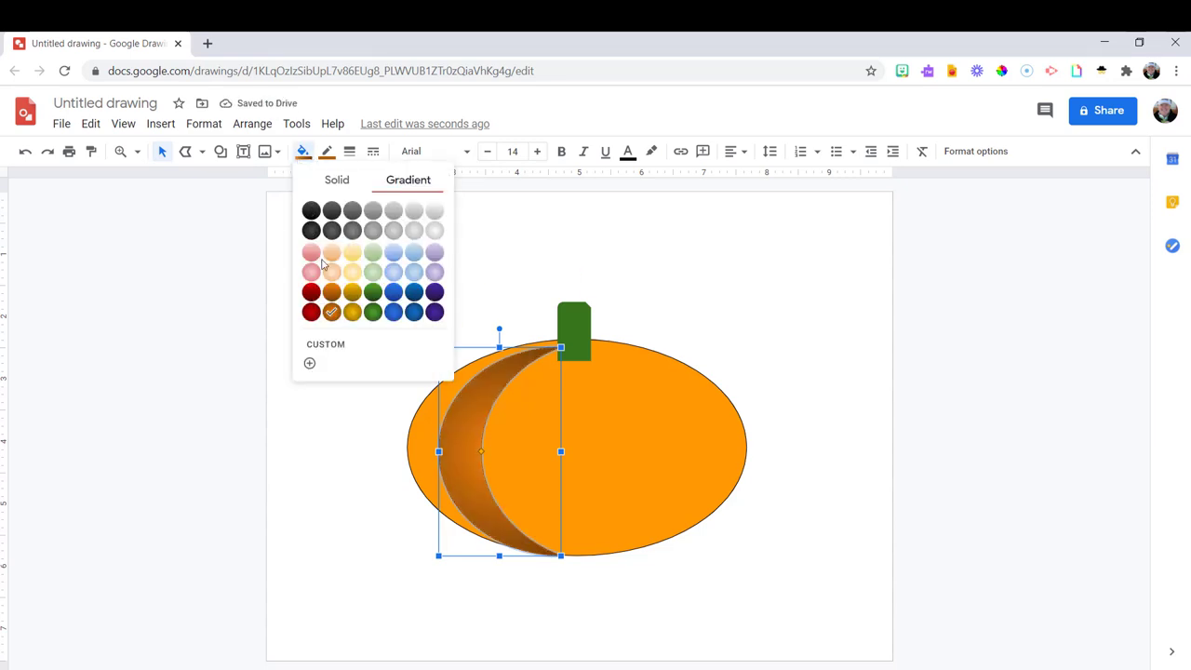
left_click(361, 321)
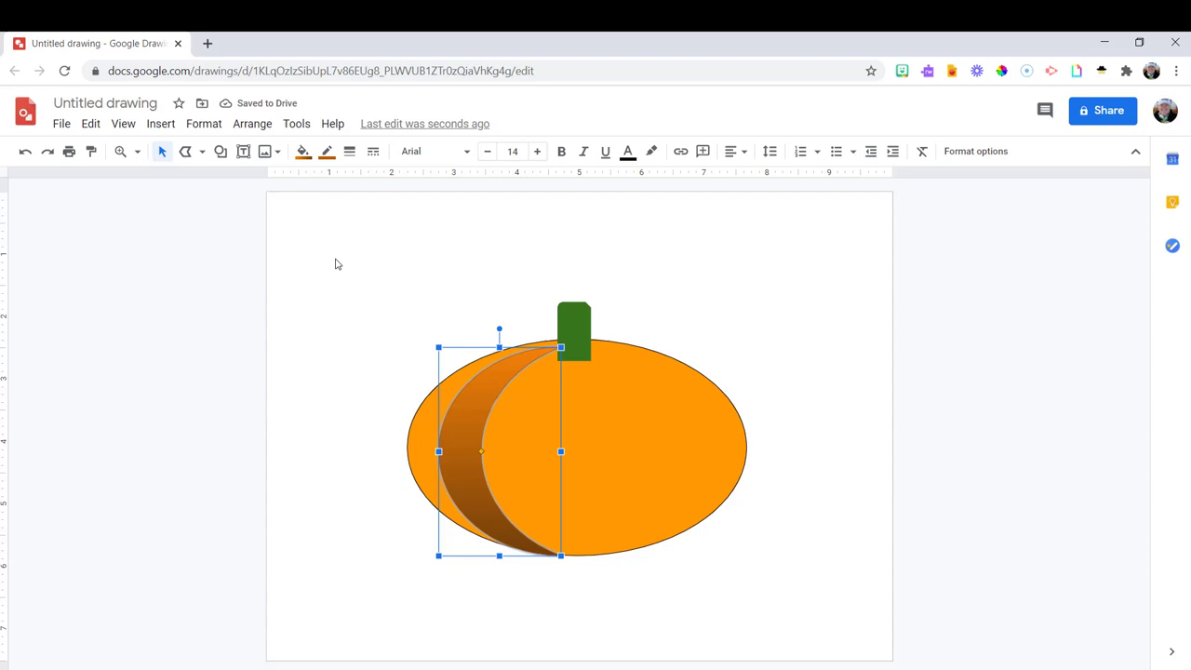
left_click(301, 151)
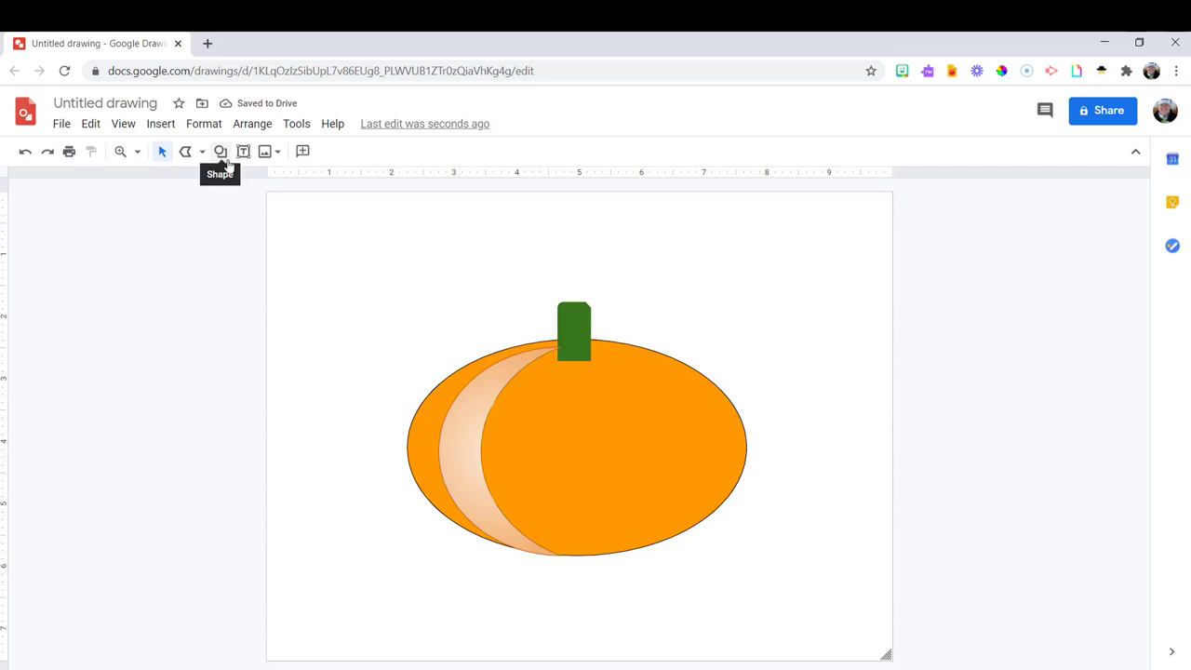
left_click(484, 447)
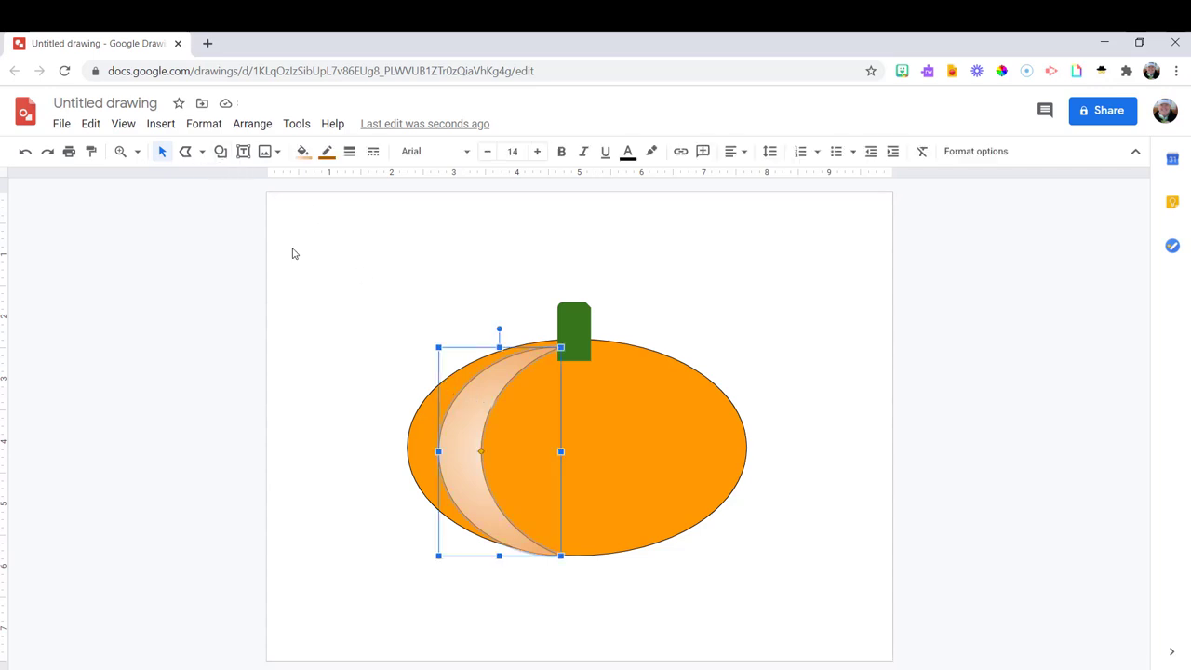
left_click(304, 150)
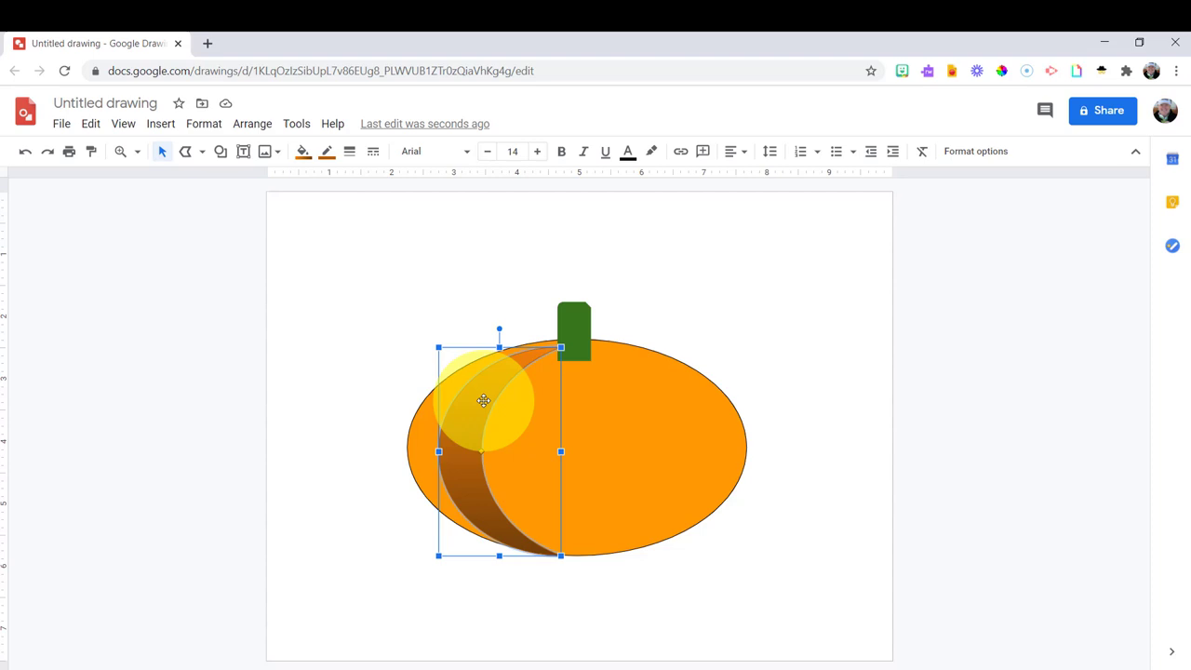
Step: Copy the crescent, flip it horizontally onto the right side and send it backward
left_click_drag(484, 400, 544, 411)
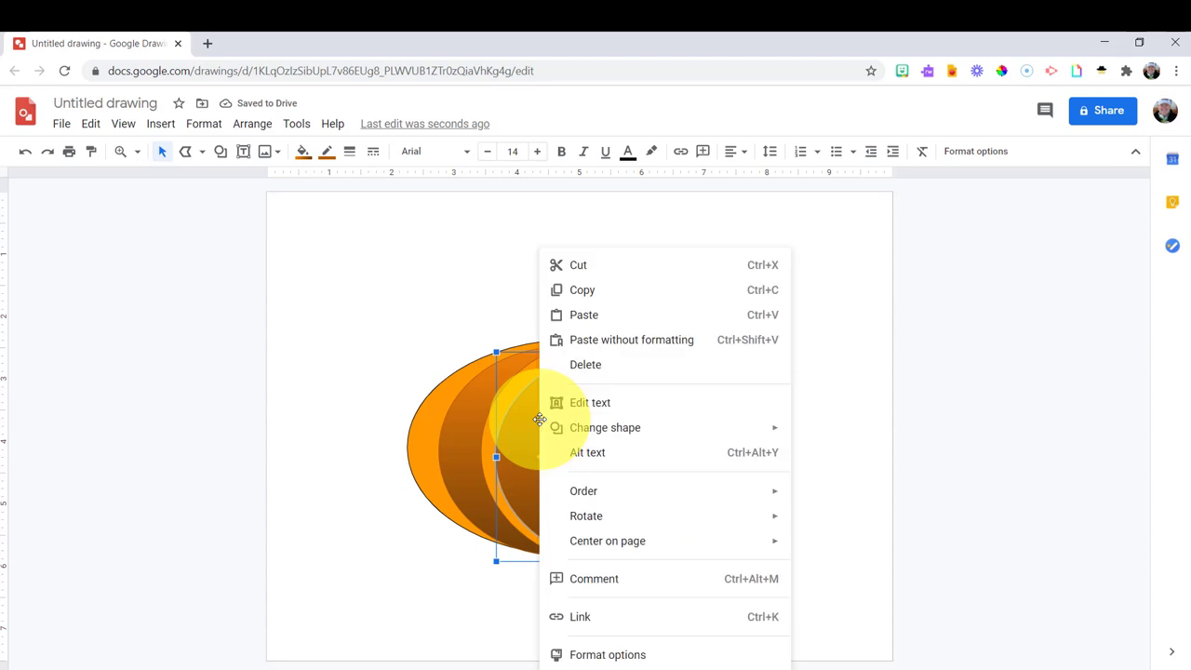
mouse_move(586, 516)
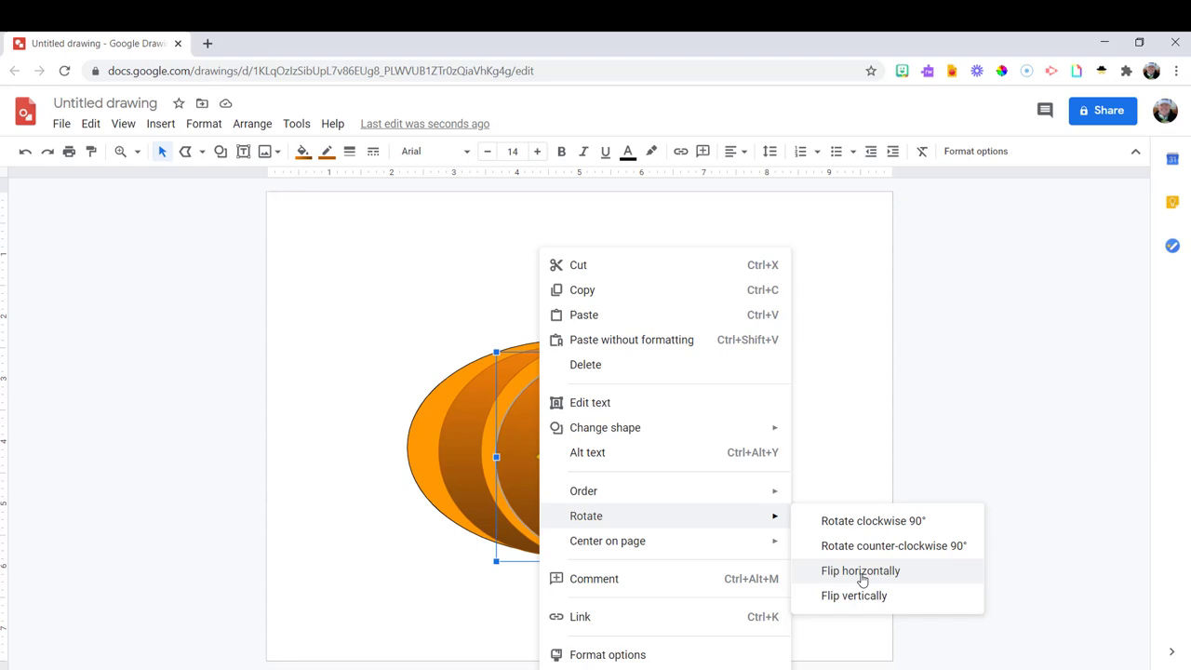
left_click(860, 570)
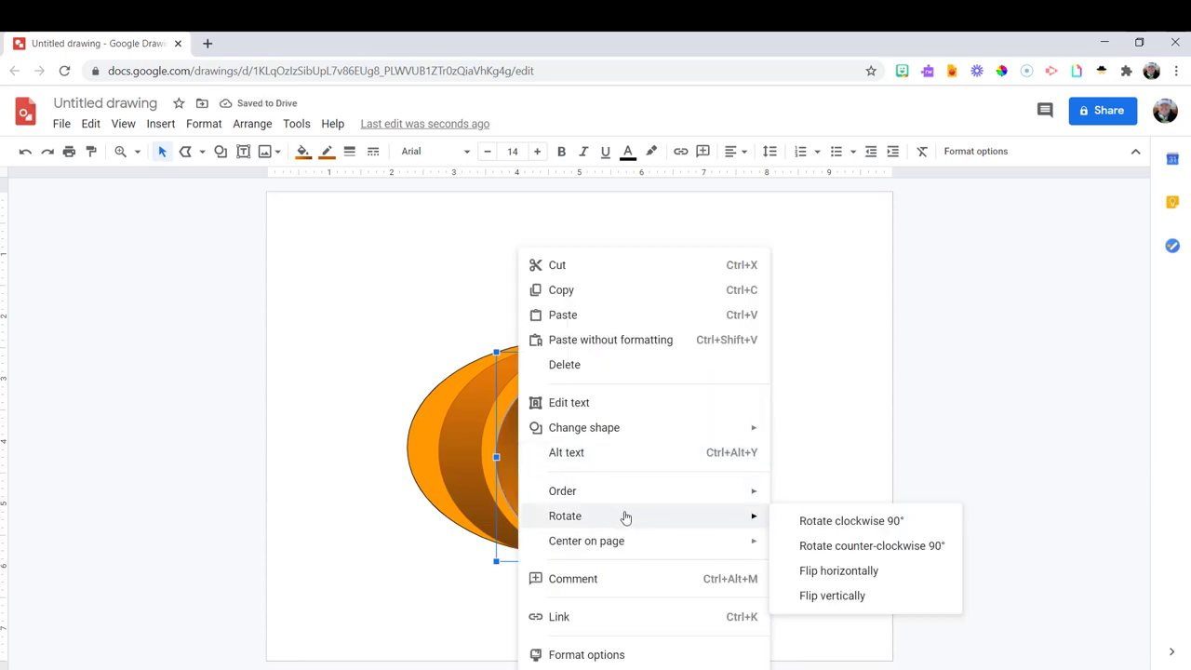
mouse_move(838, 570)
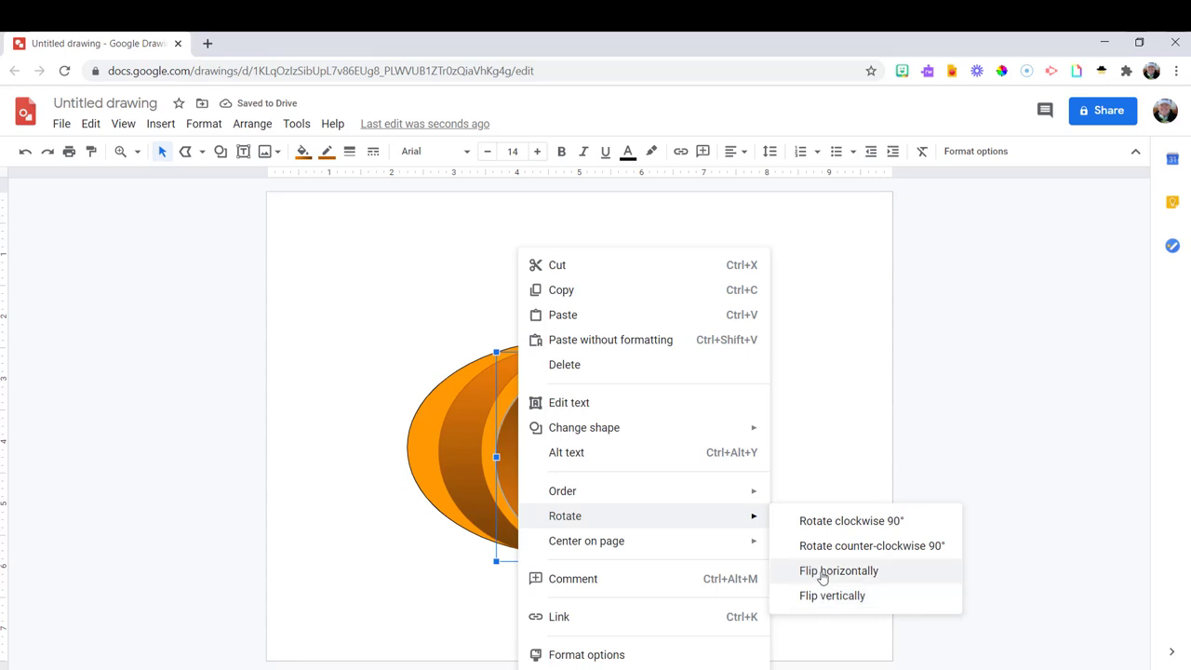
left_click(838, 569)
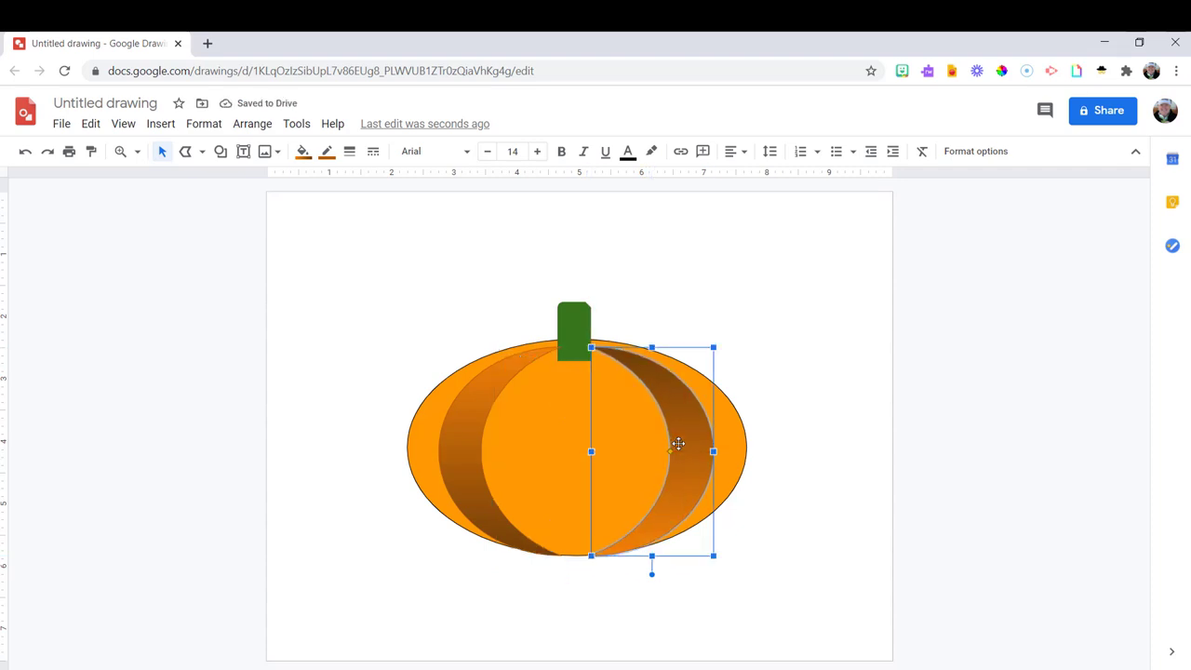
right_click(678, 443)
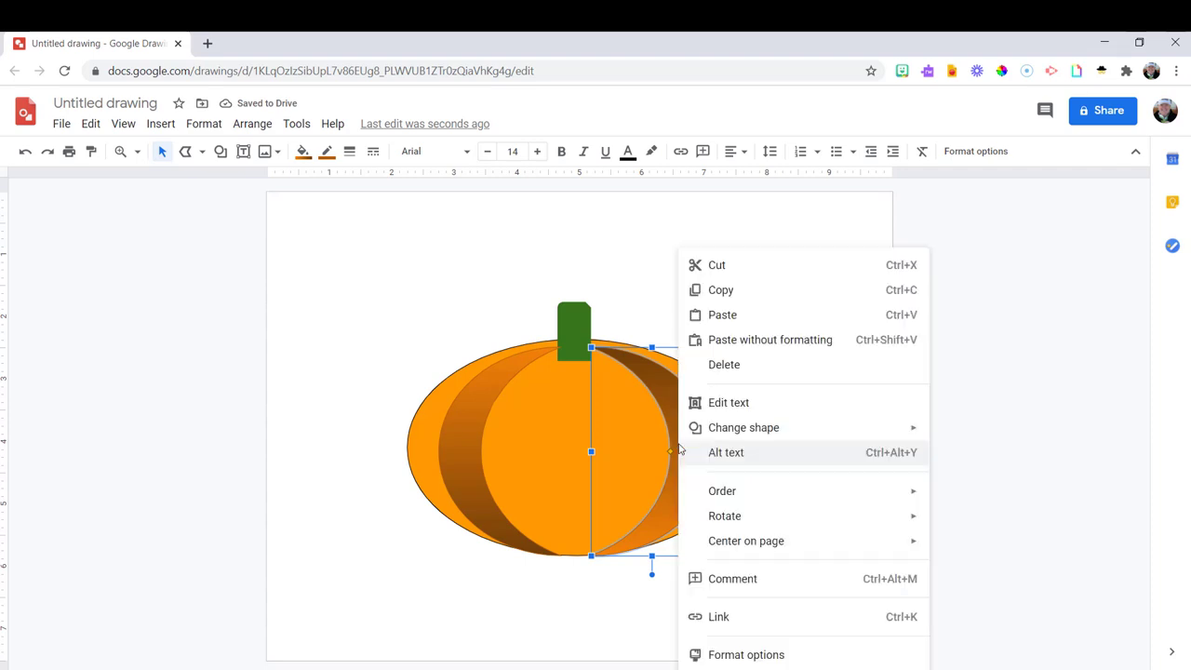
mouse_move(726, 515)
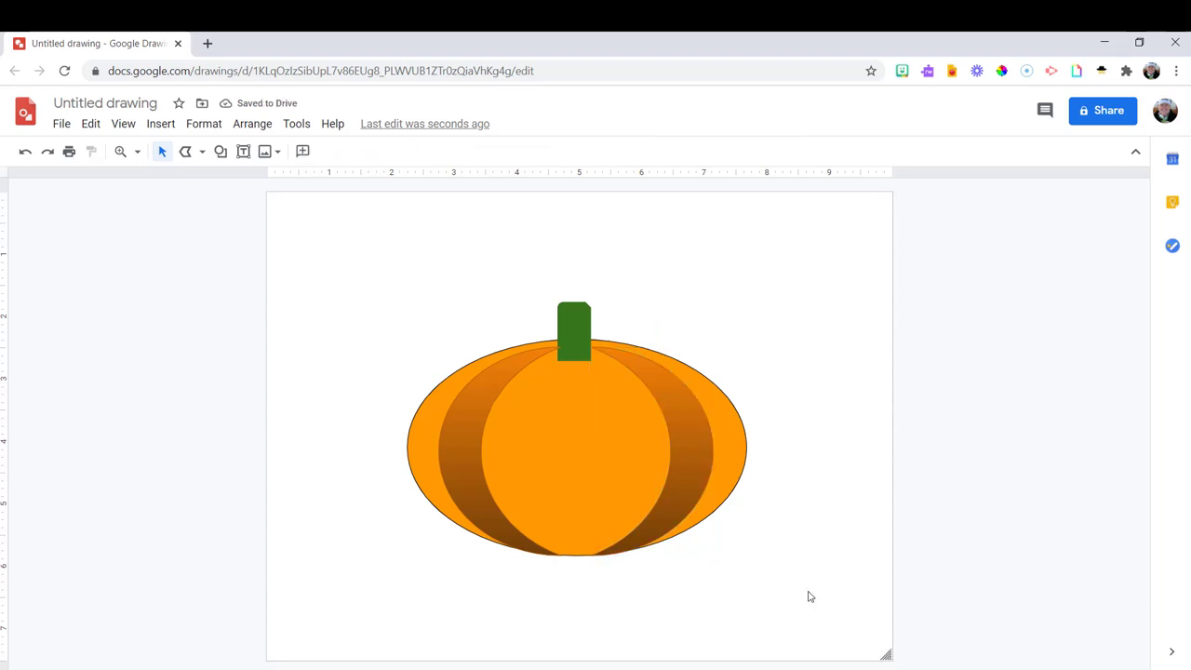
mouse_move(651, 347)
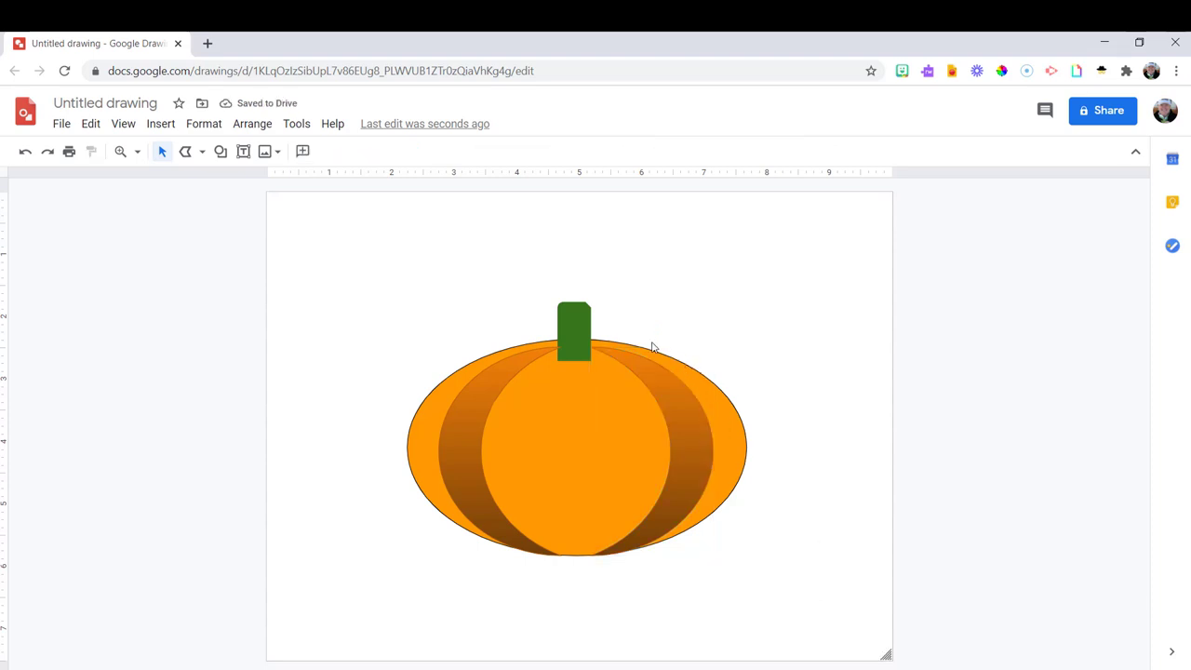
mouse_move(186, 153)
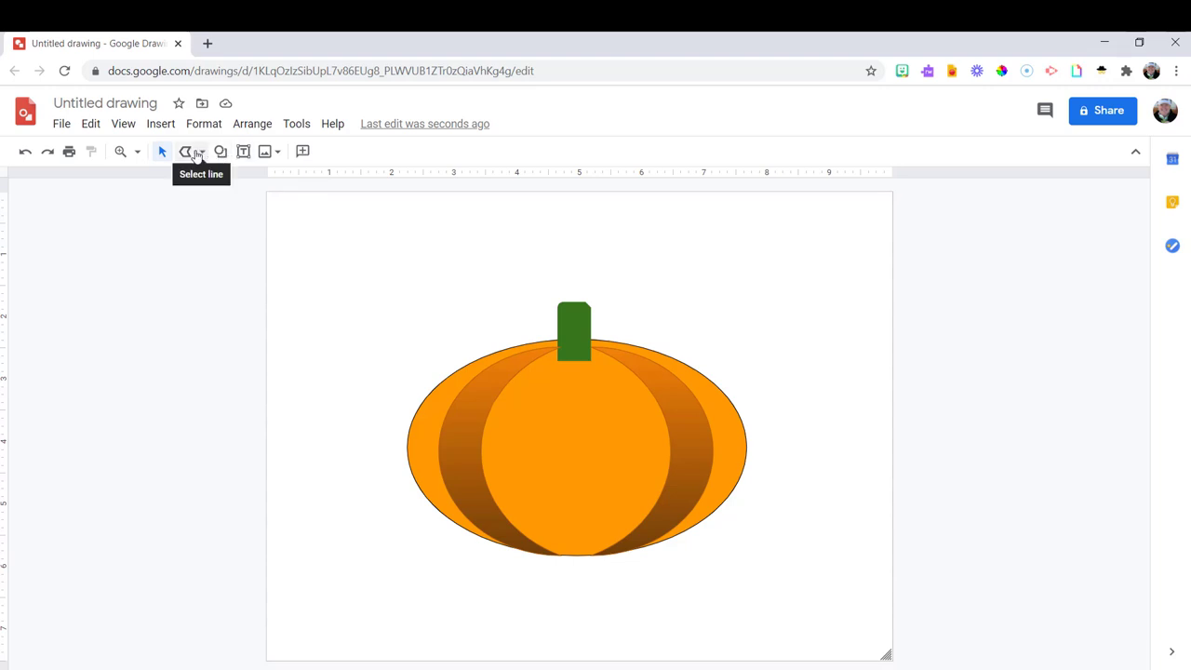
Step: Draw a thin arc-shaped rib running down the pumpkin's middle
left_click(219, 151)
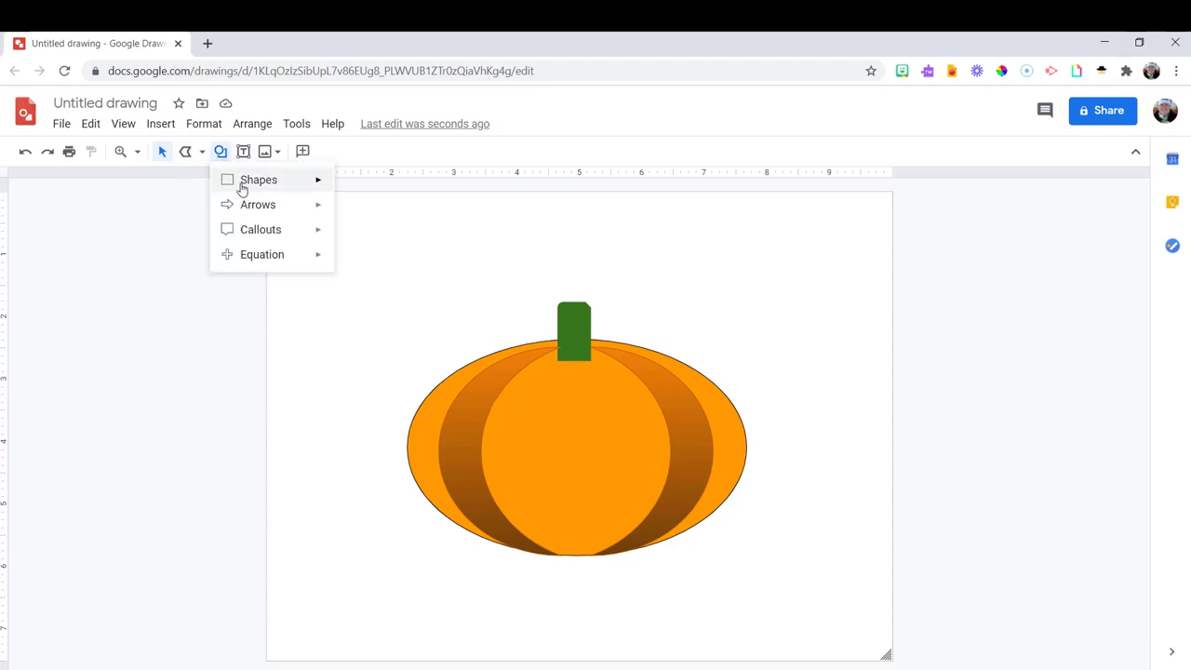
left_click(259, 179)
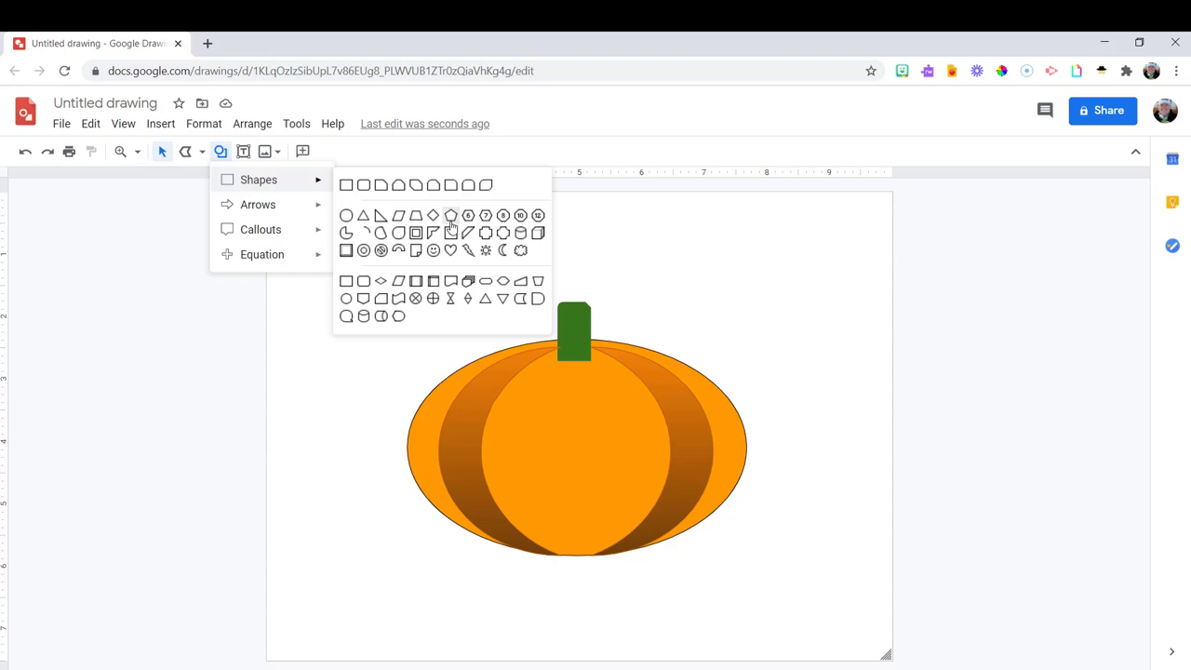
mouse_move(484, 233)
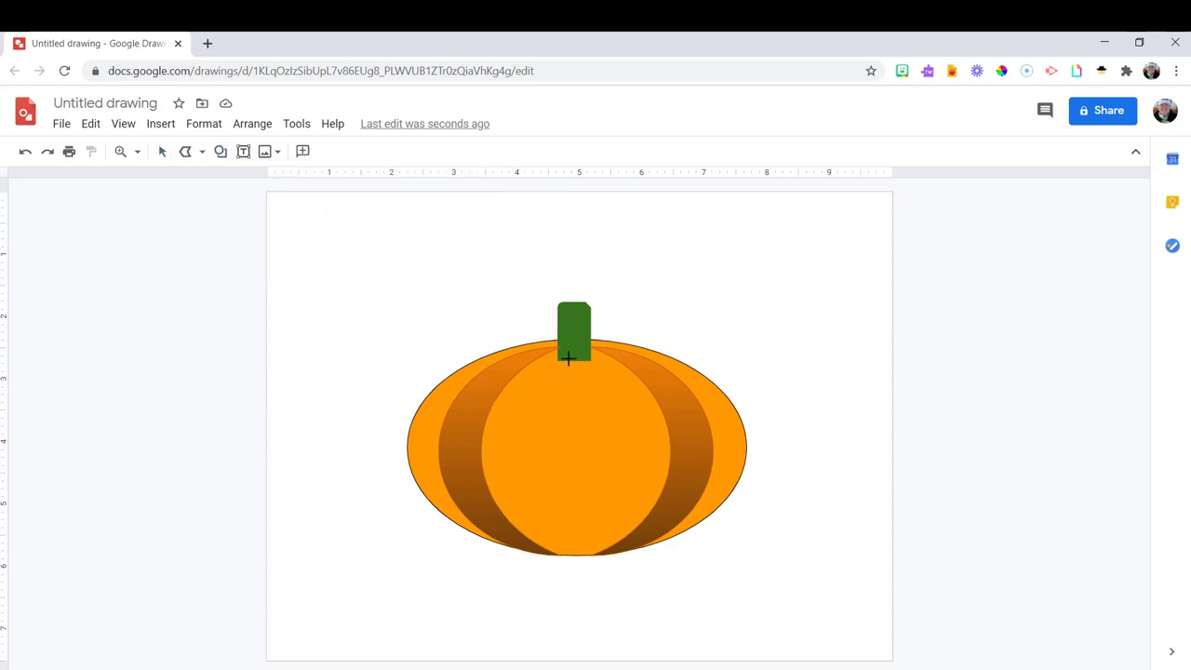
left_click_drag(568, 358, 523, 559)
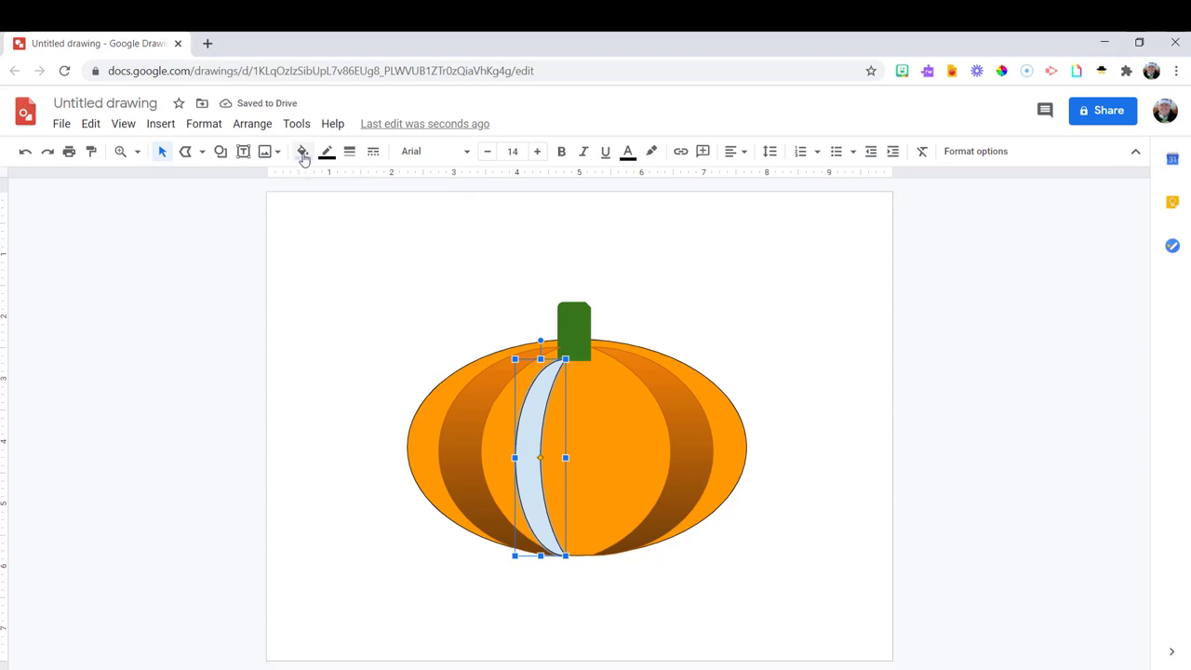
Step: Fill the rib with a light then darker orange gradient preset
left_click(302, 151)
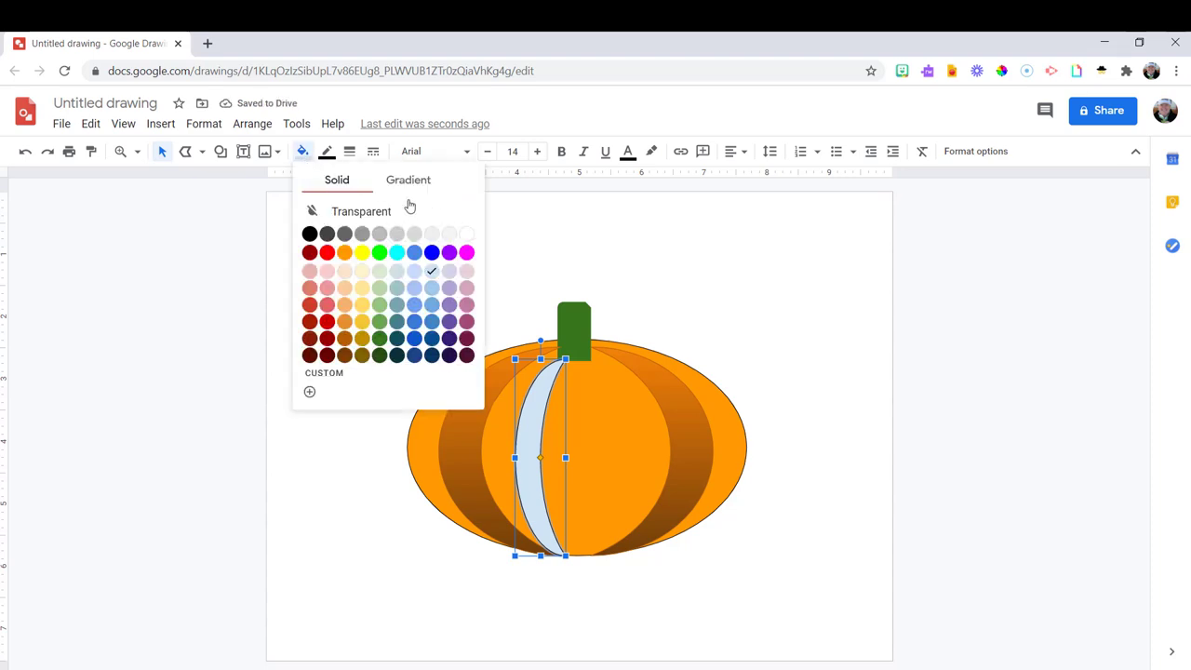
left_click(408, 179)
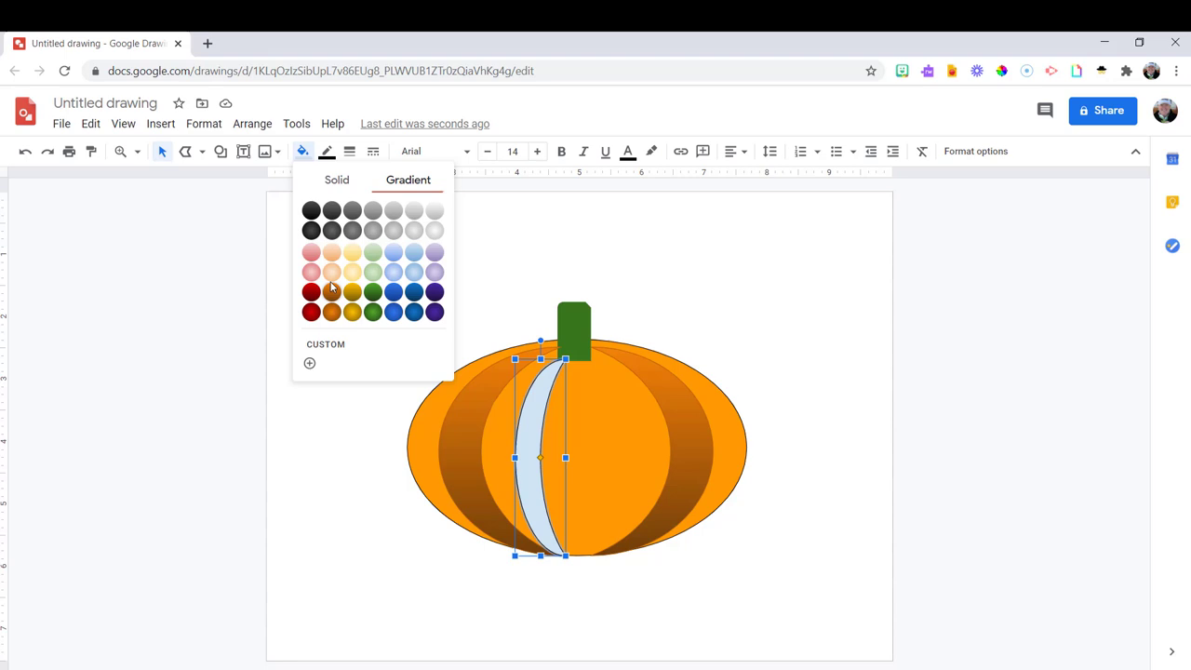
left_click(331, 290)
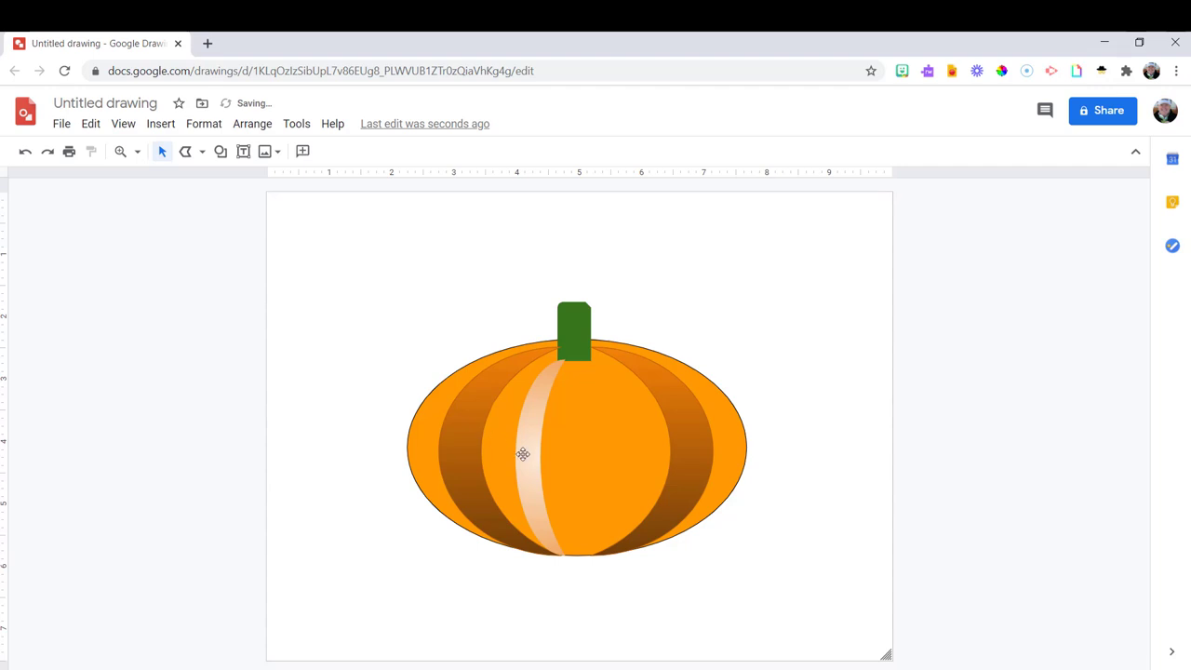
left_click(302, 151)
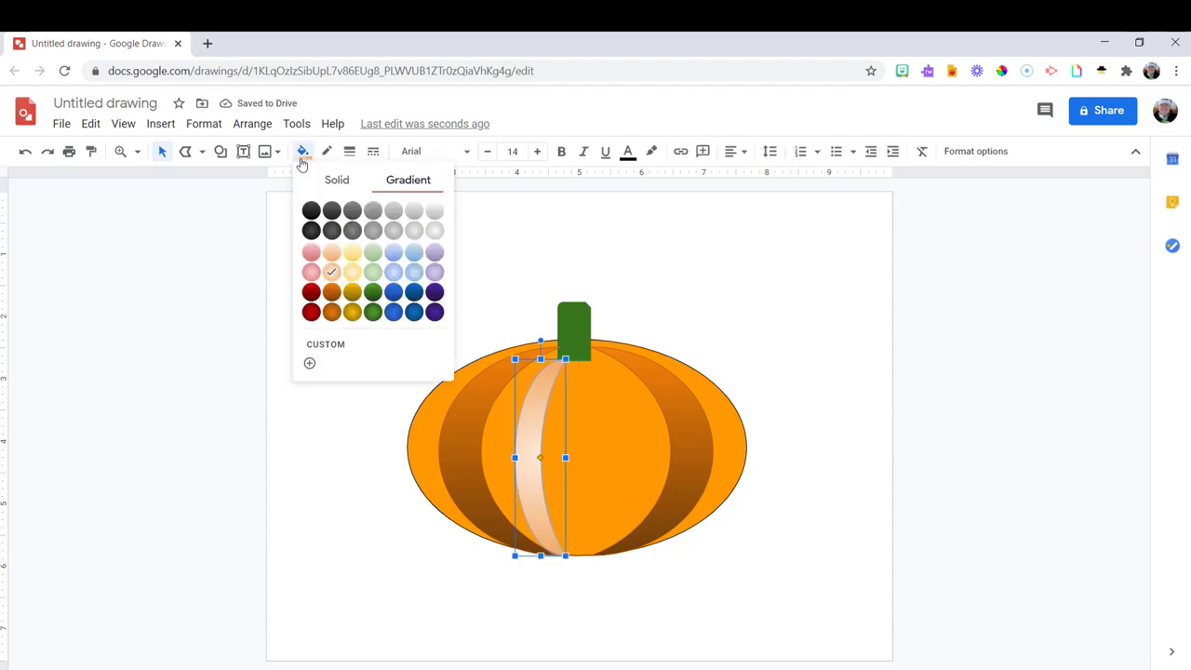
left_click(574, 429)
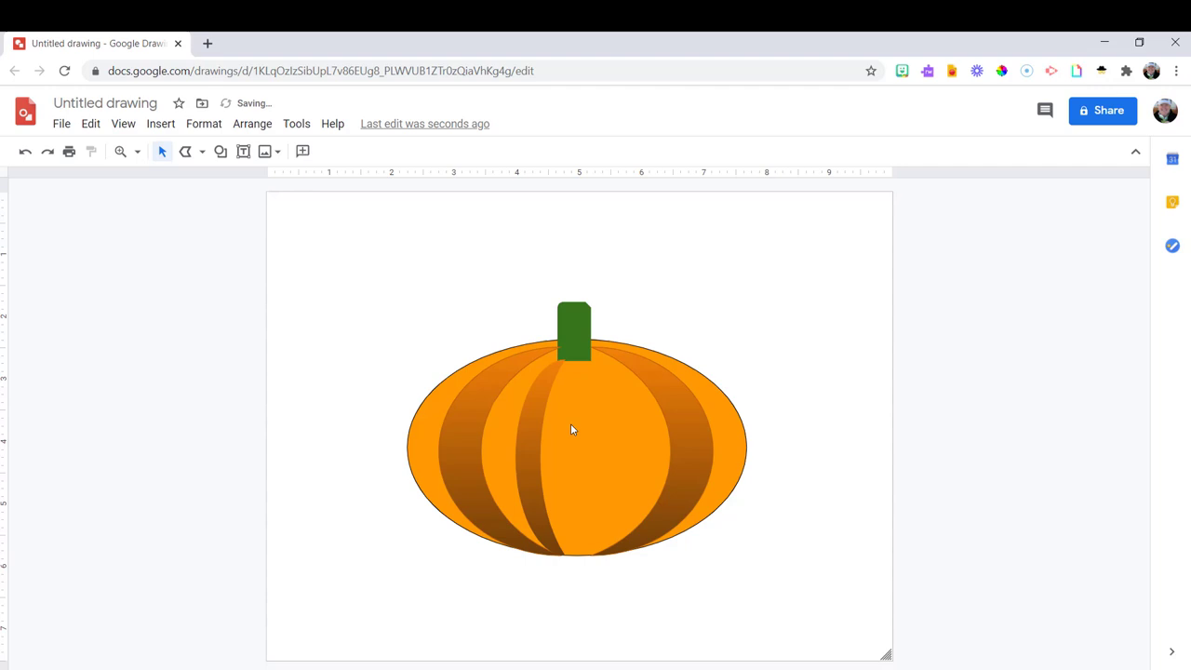
Step: Duplicate and flip the rib for a mirrored ridge, then bring the stem to front
left_click(540, 419)
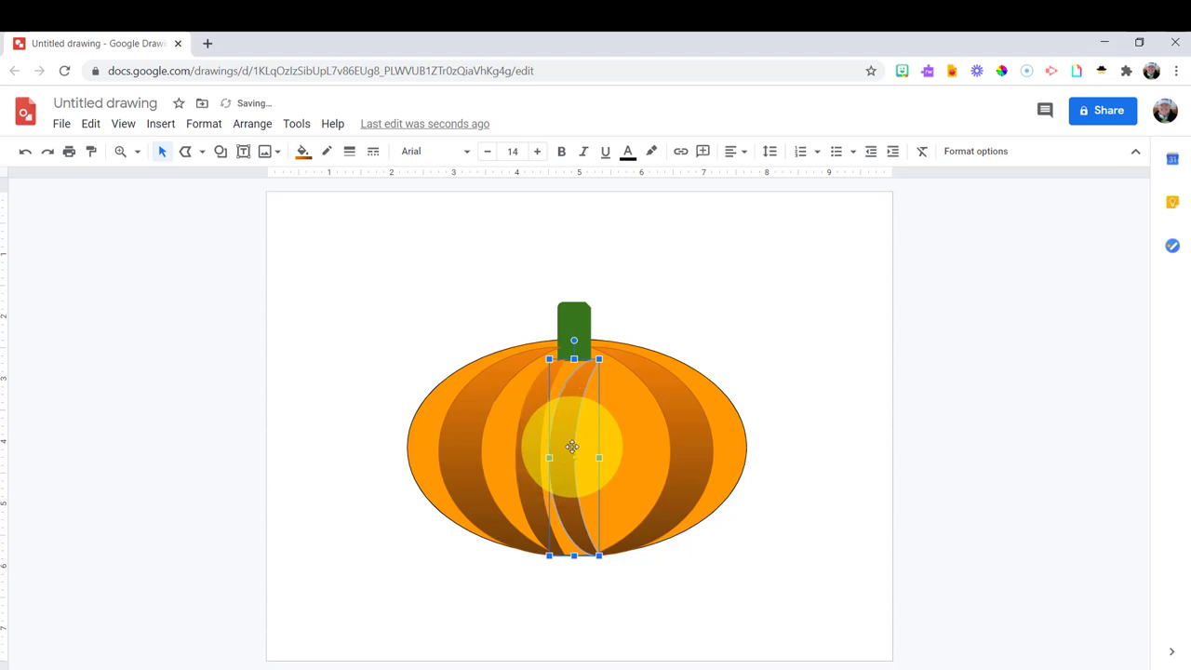
right_click(573, 447)
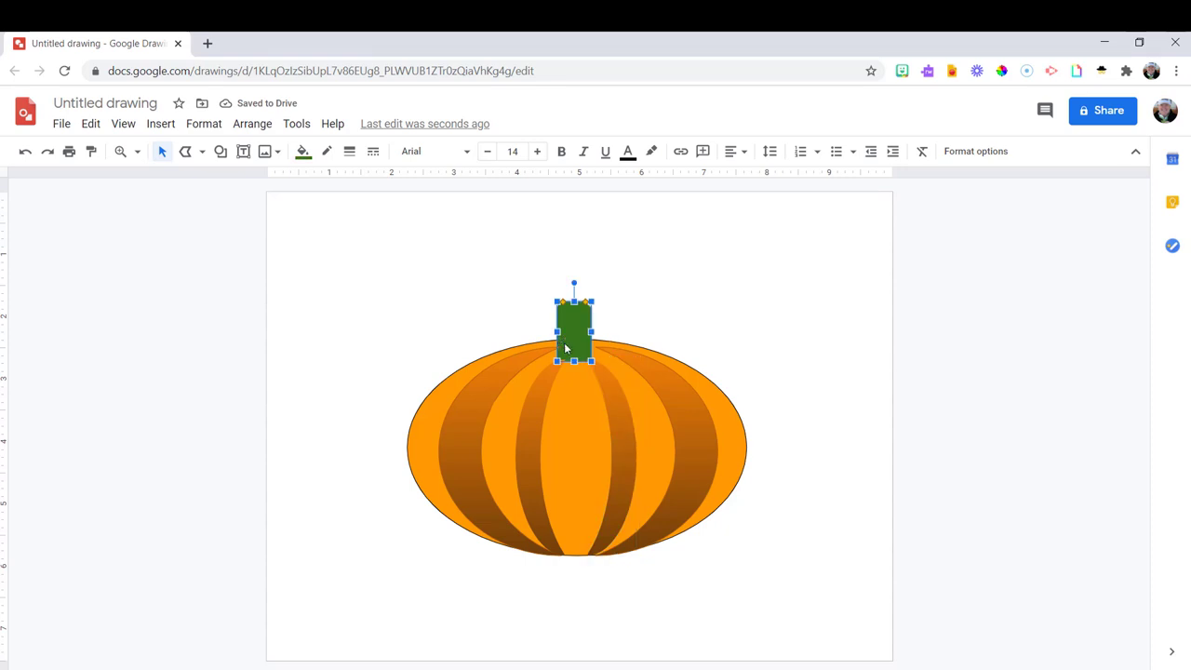
right_click(573, 326)
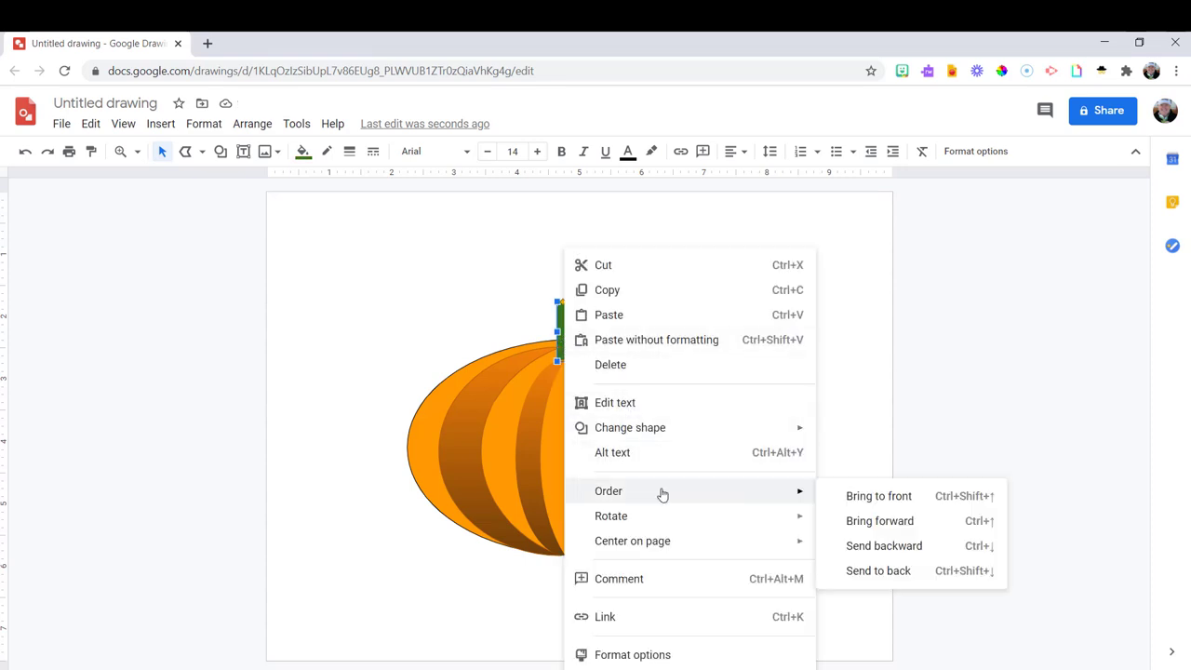
mouse_move(879, 495)
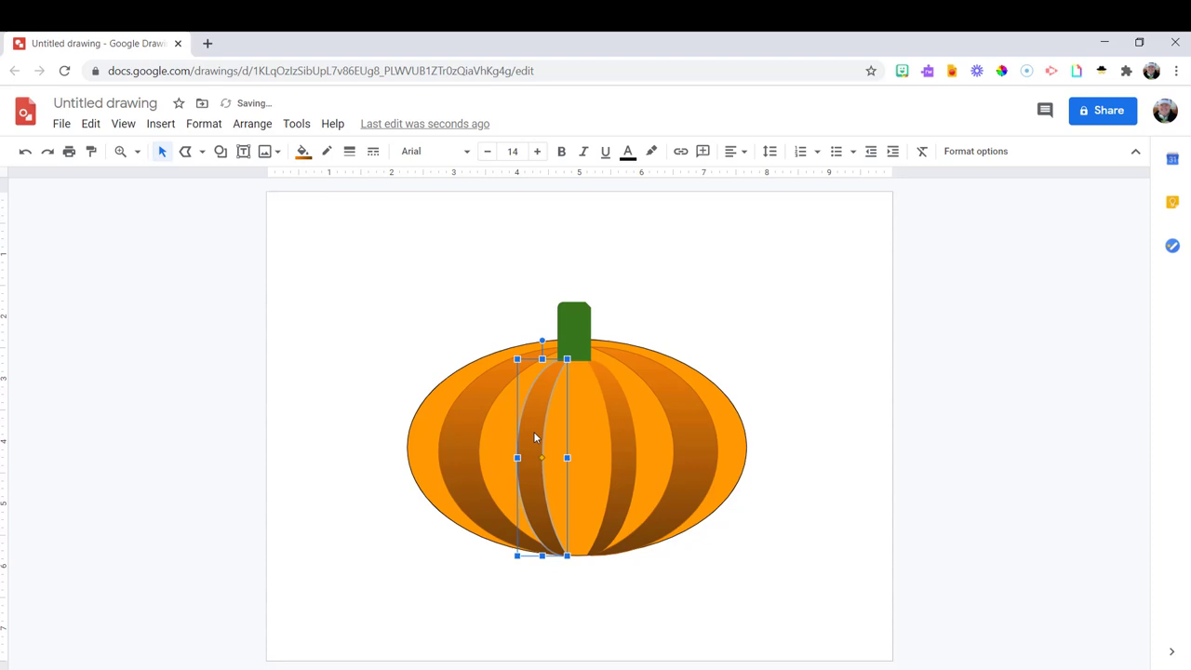
mouse_move(688, 432)
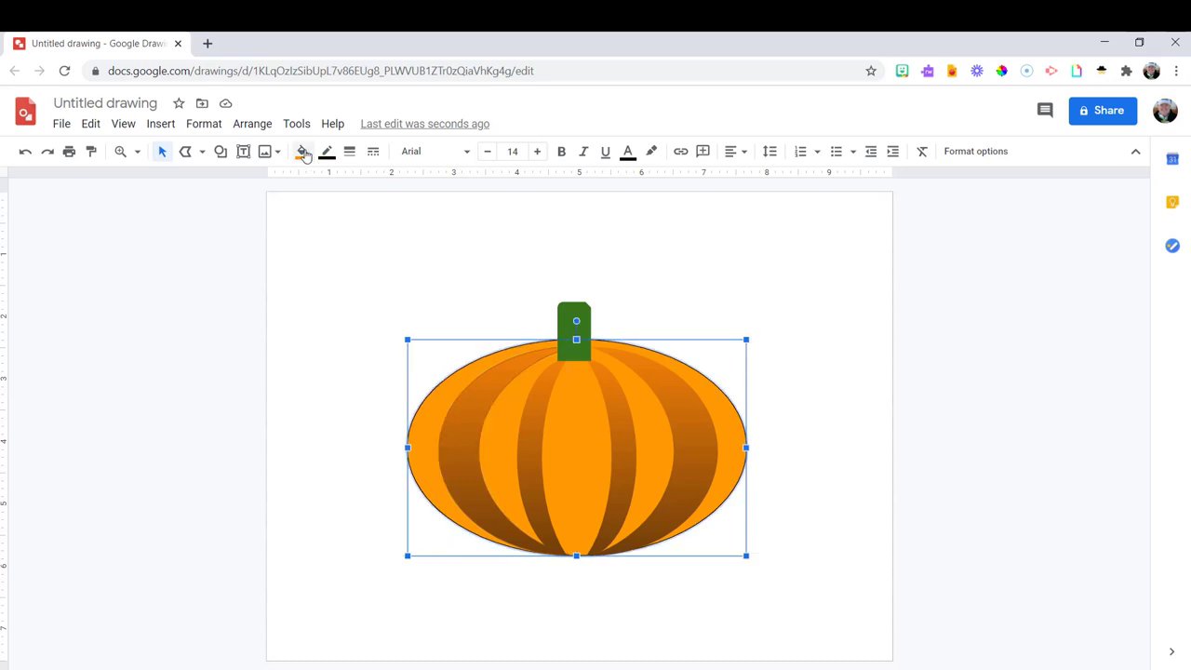
Step: Apply an orange gradient preset to the body and a green gradient to the stem
left_click(302, 151)
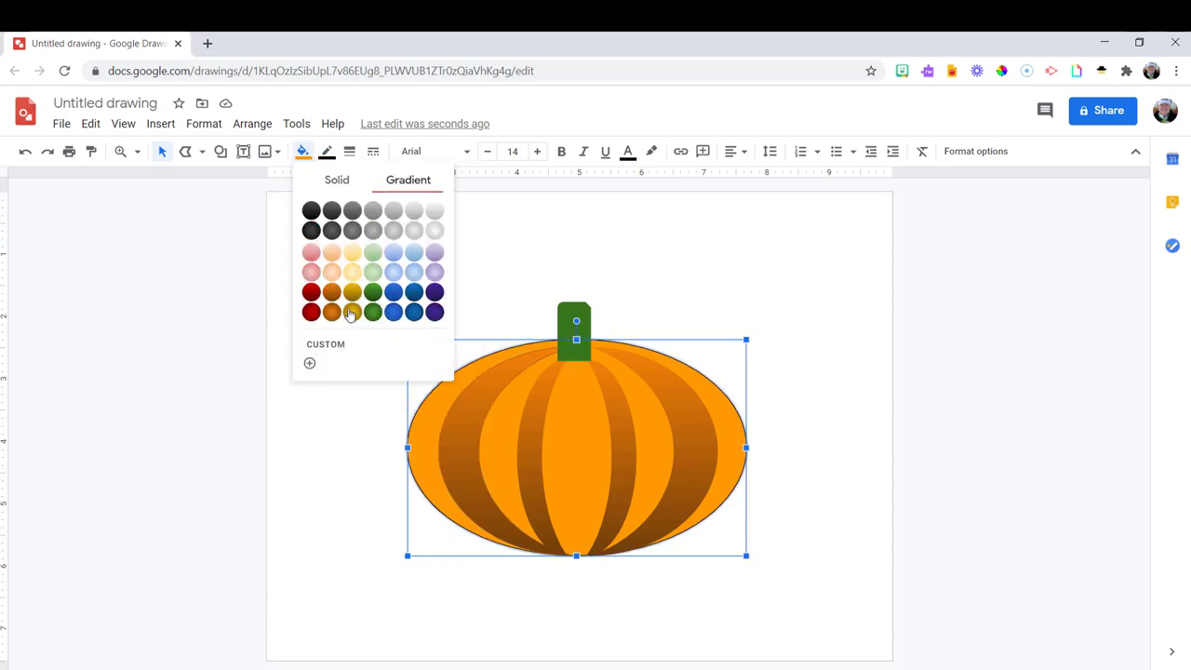
left_click(350, 313)
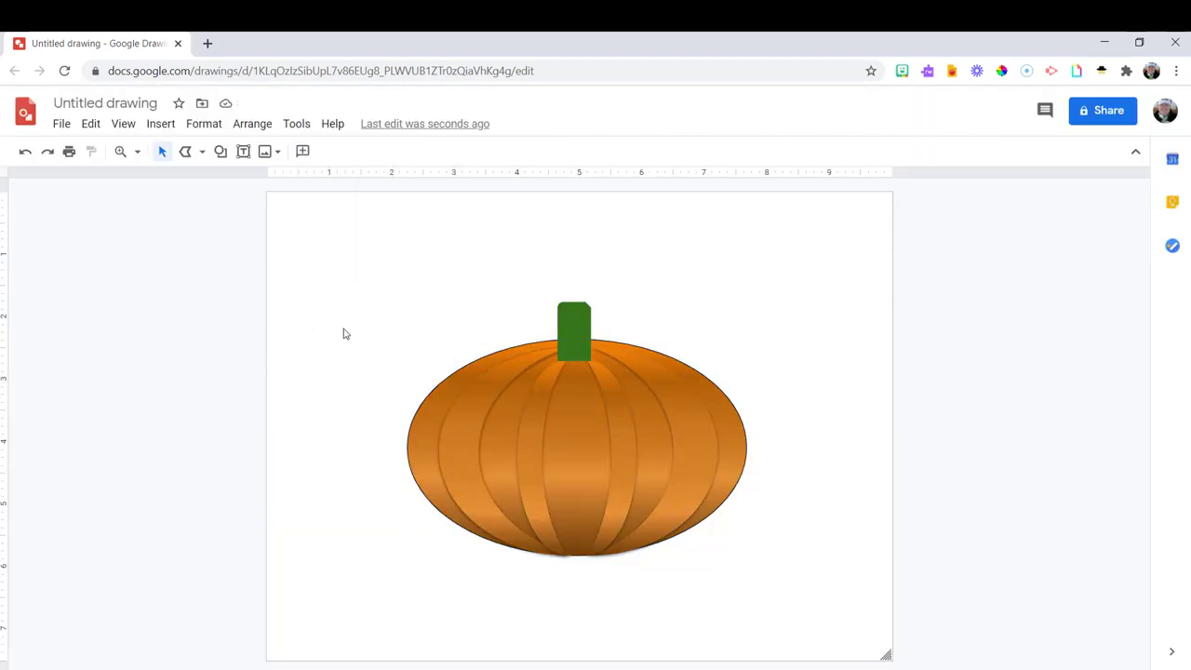
left_click(301, 151)
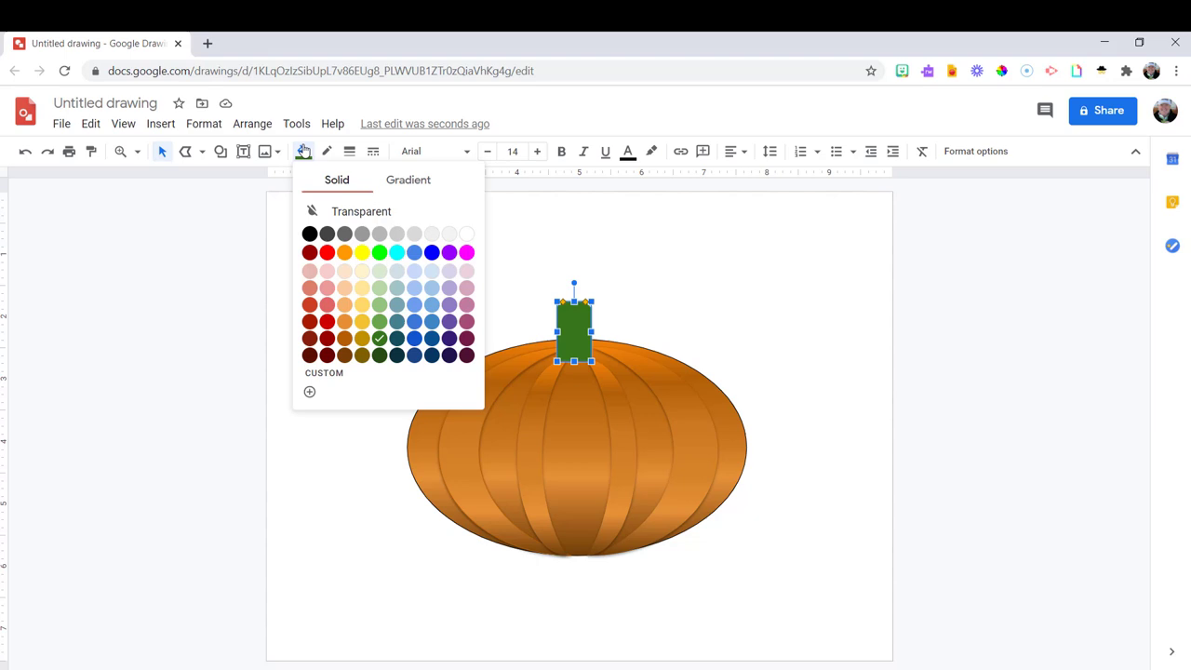
left_click(408, 178)
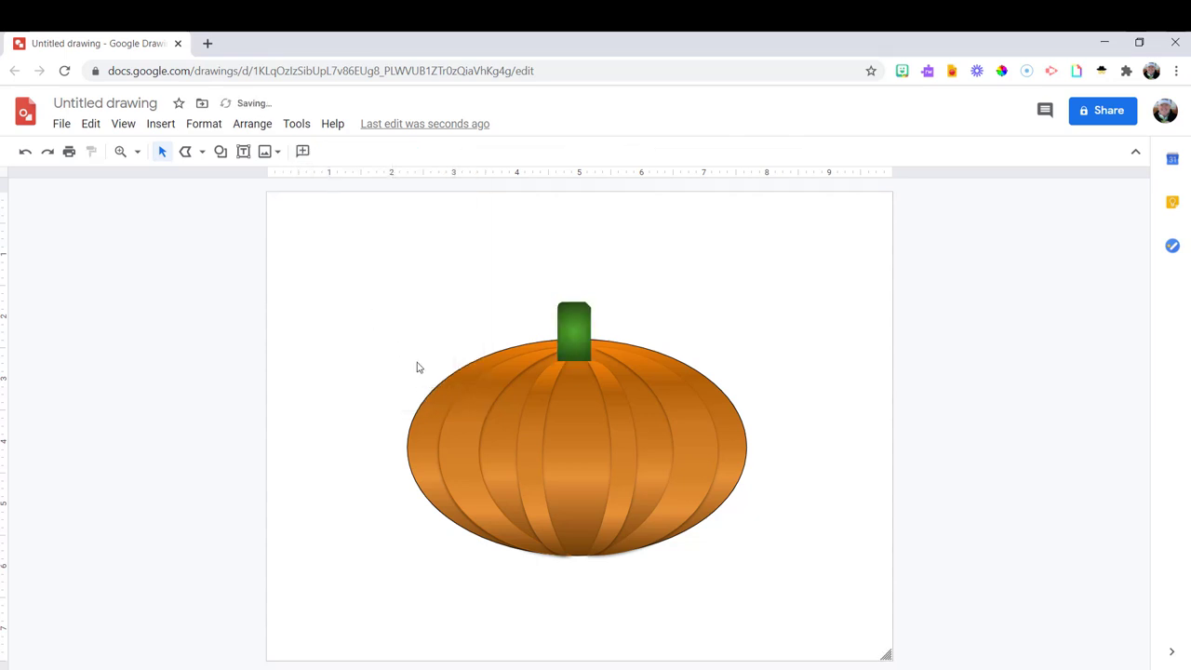
Step: Draw a curly tendril beside the stem with the freehand Scribble line
left_click(194, 151)
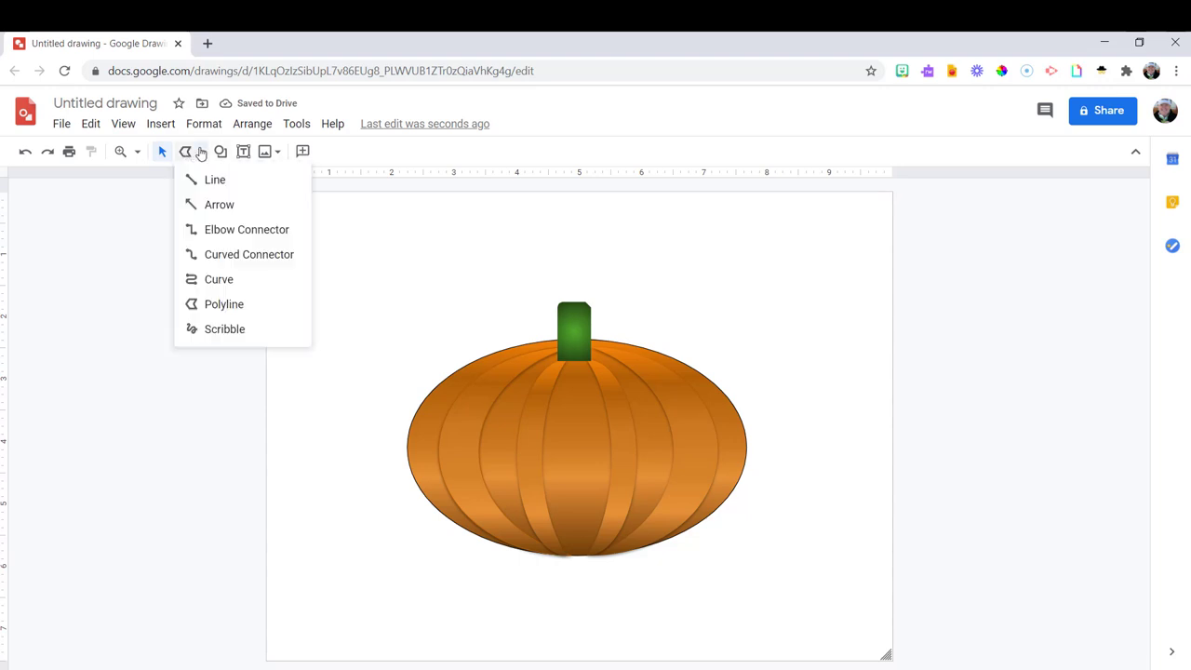
left_click(216, 178)
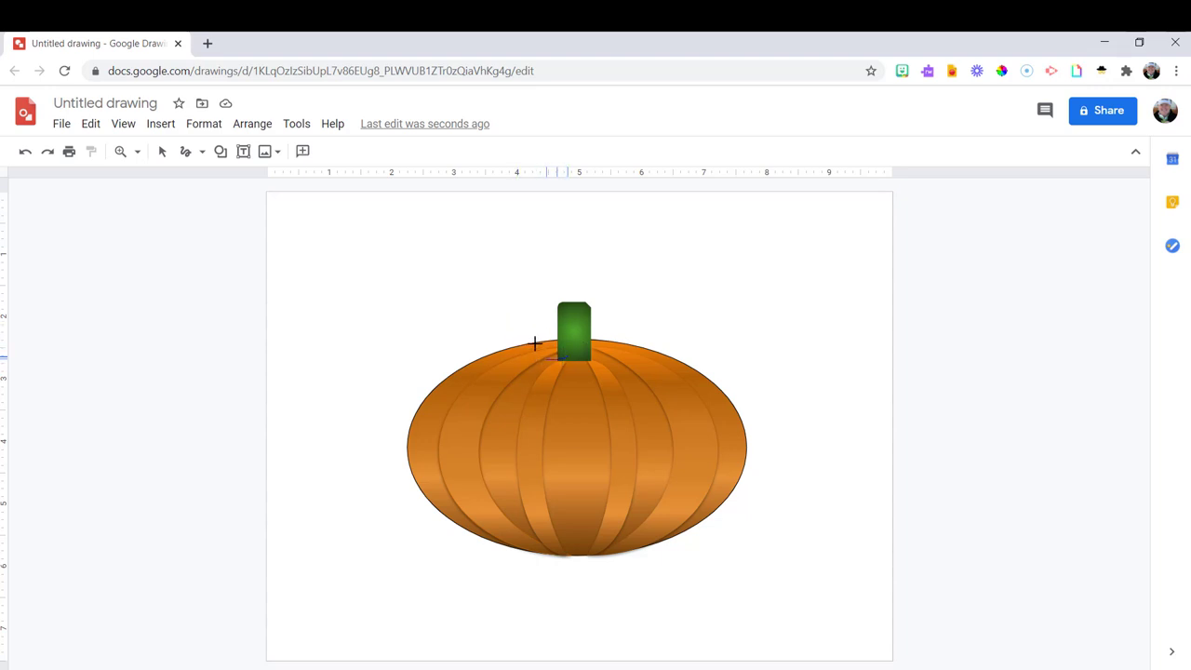
left_click_drag(521, 320, 540, 350)
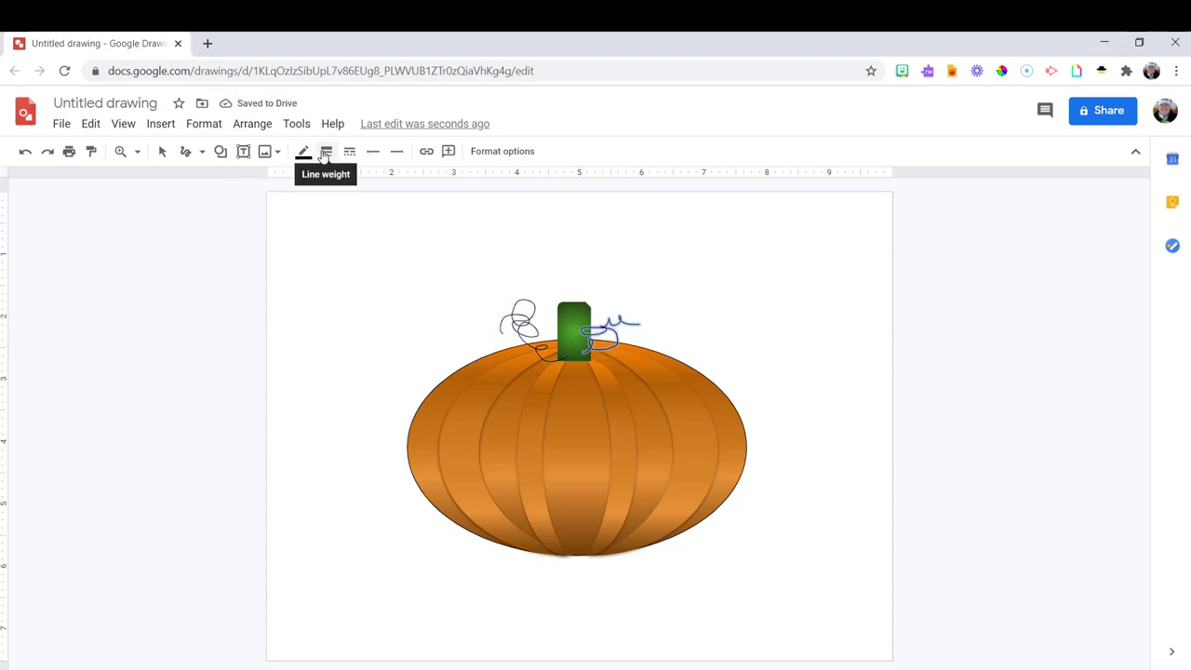
Step: Thicken the tendrils to 4px line weight and colour the left one green
left_click(328, 151)
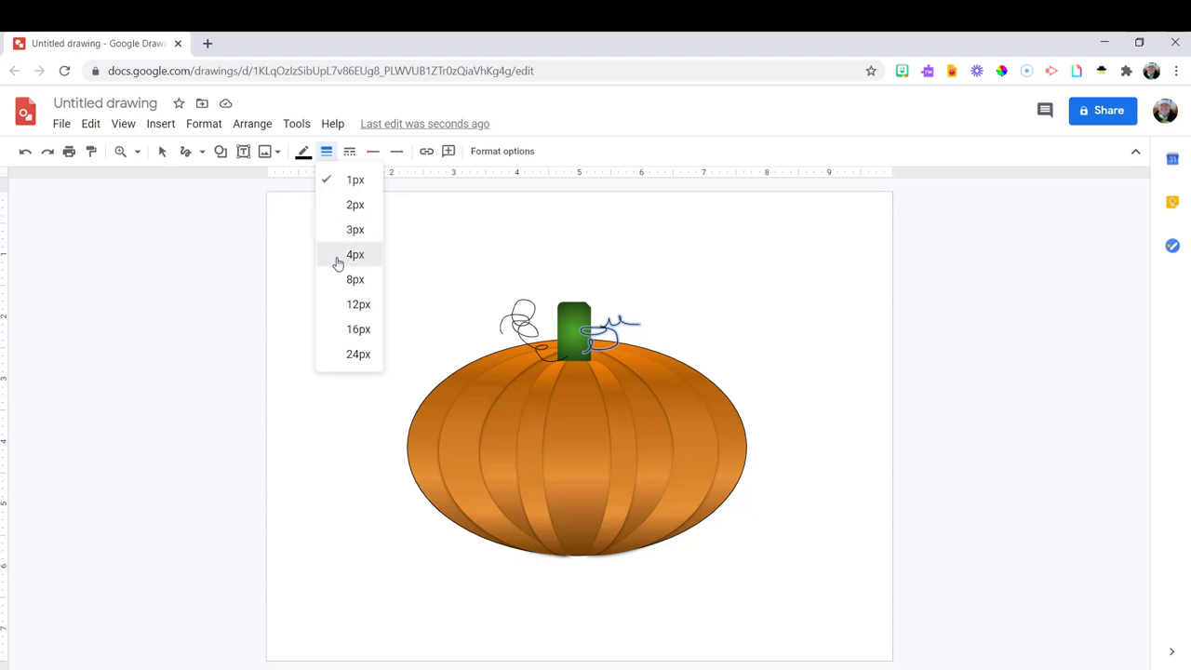
left_click(303, 150)
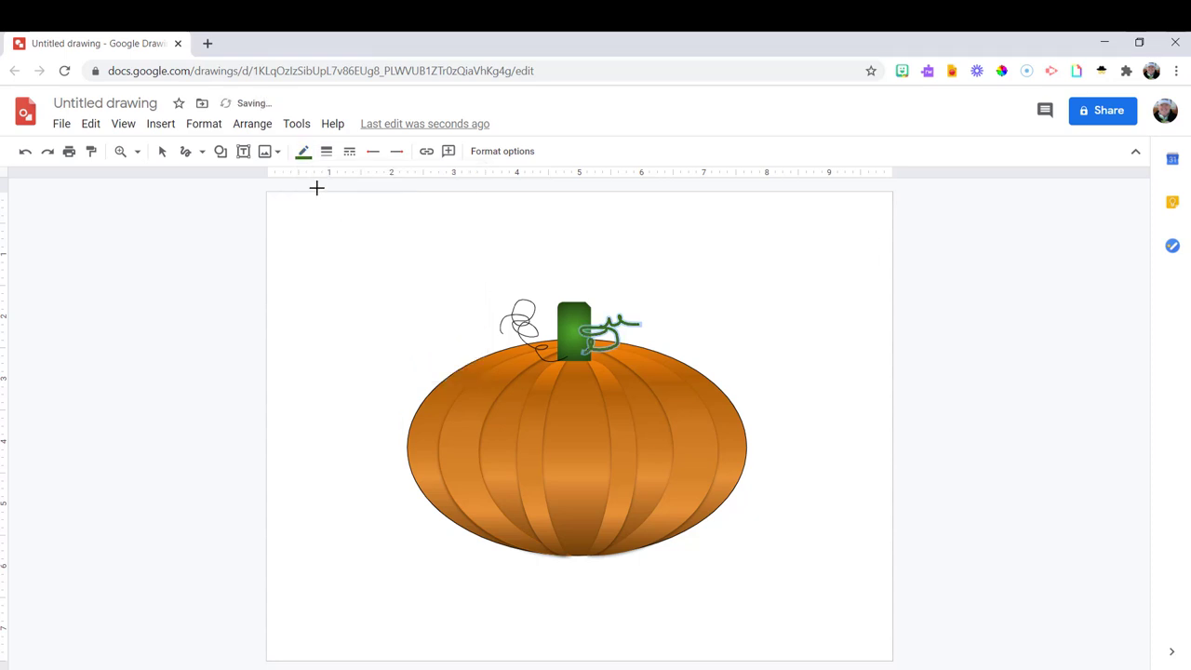
mouse_move(488, 301)
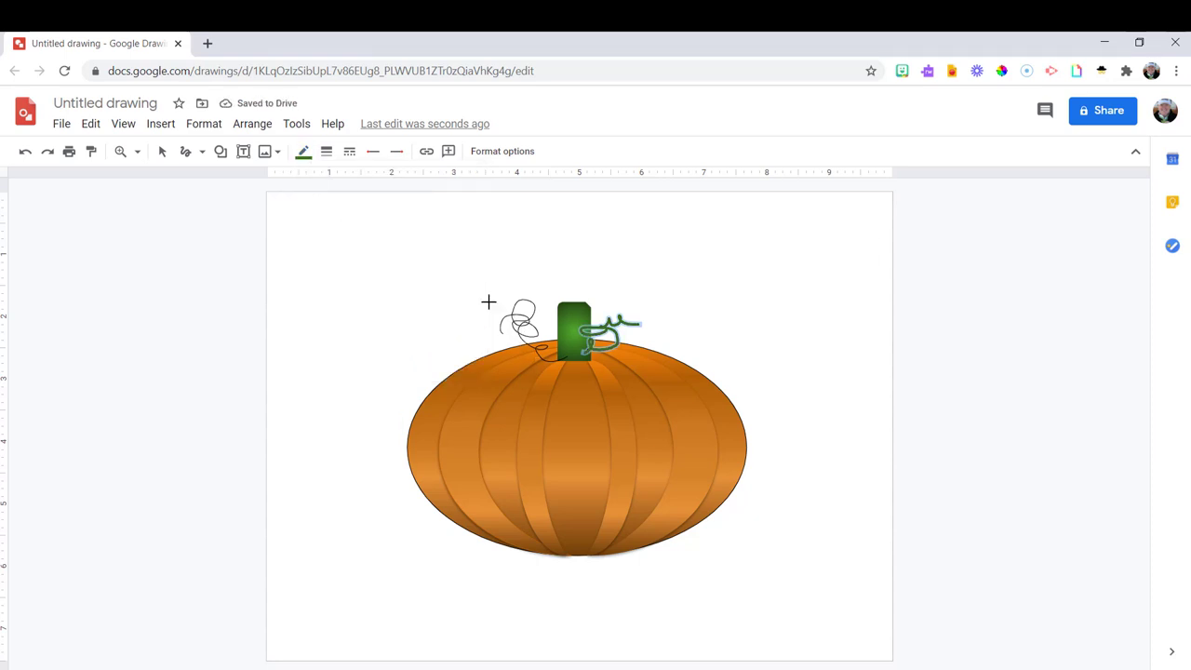
left_click(605, 331)
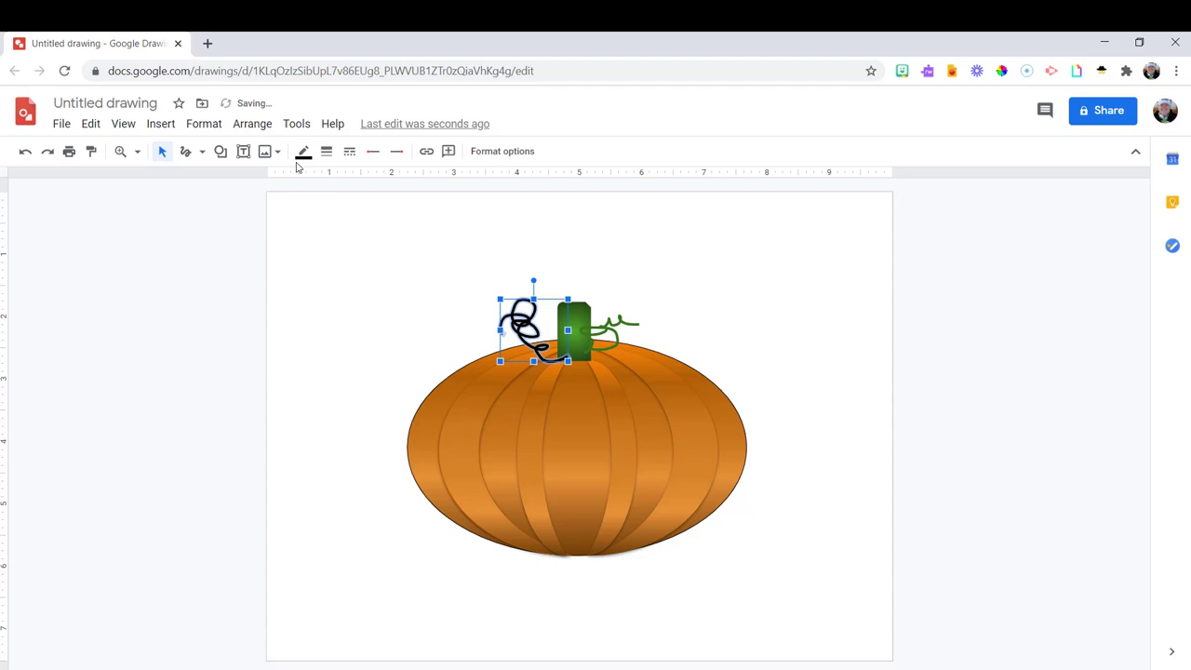
left_click(302, 151)
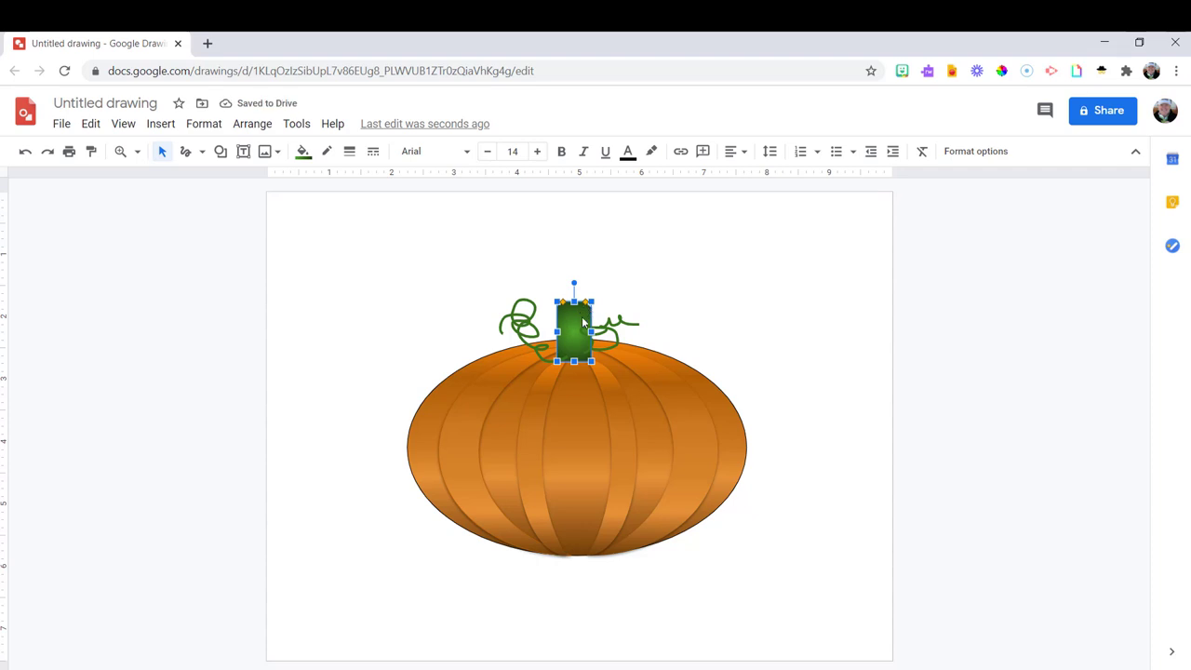
Step: Bring the green stem to the front so it covers the tendril bases
right_click(574, 326)
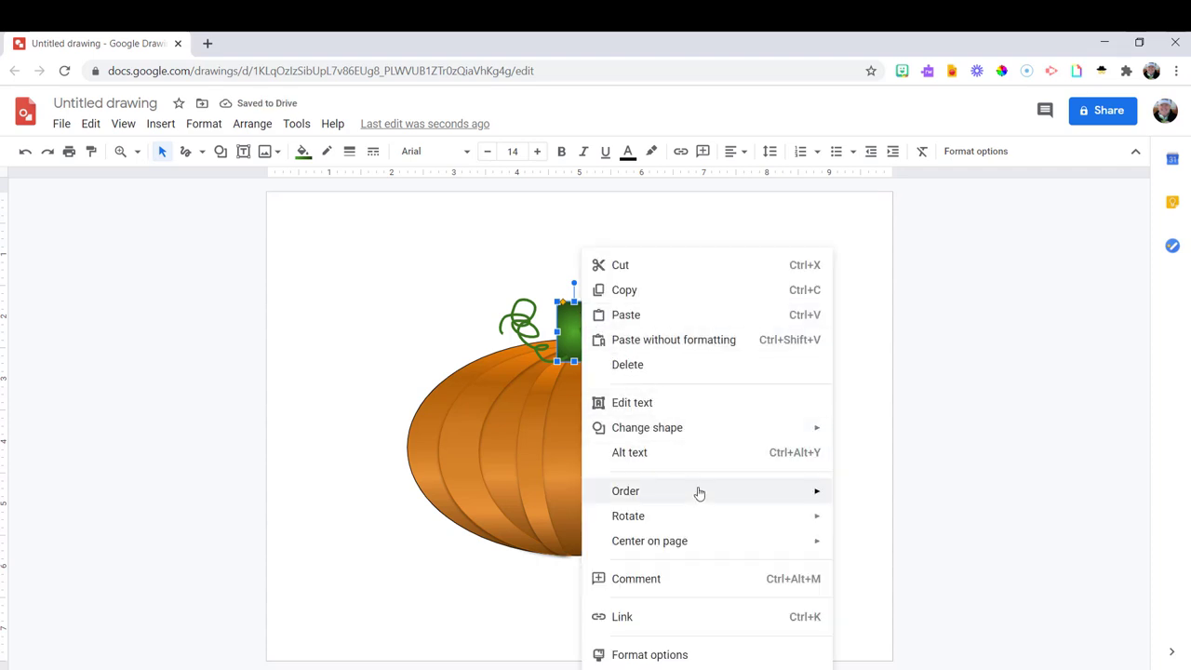
left_click(795, 395)
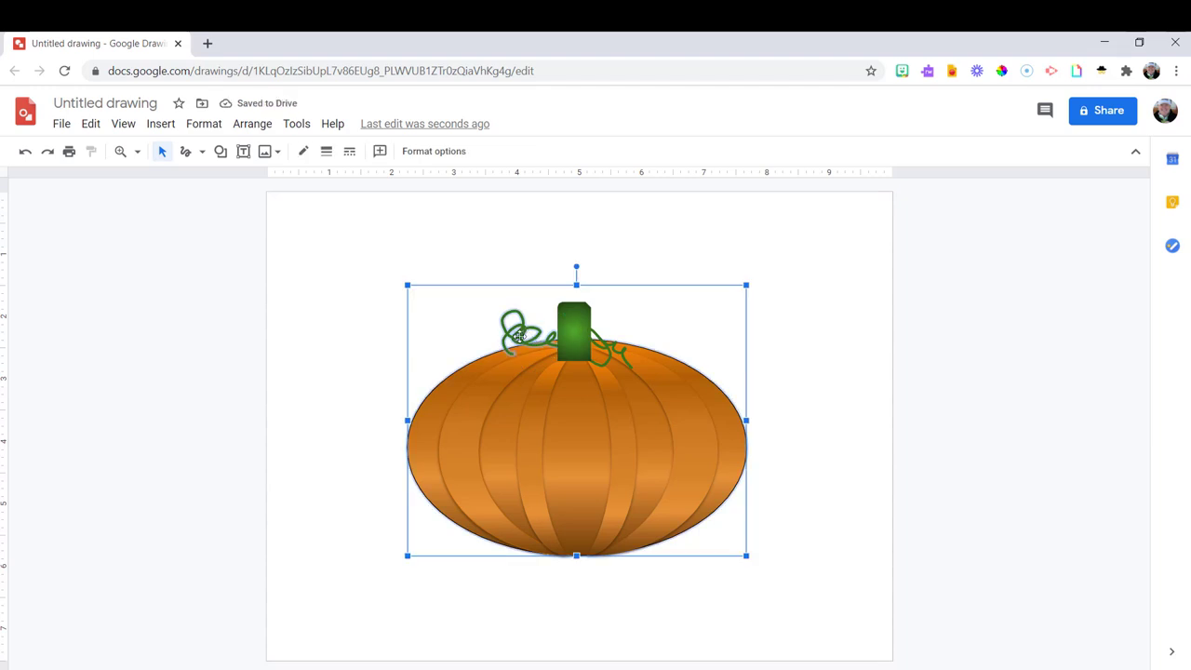
left_click(536, 331)
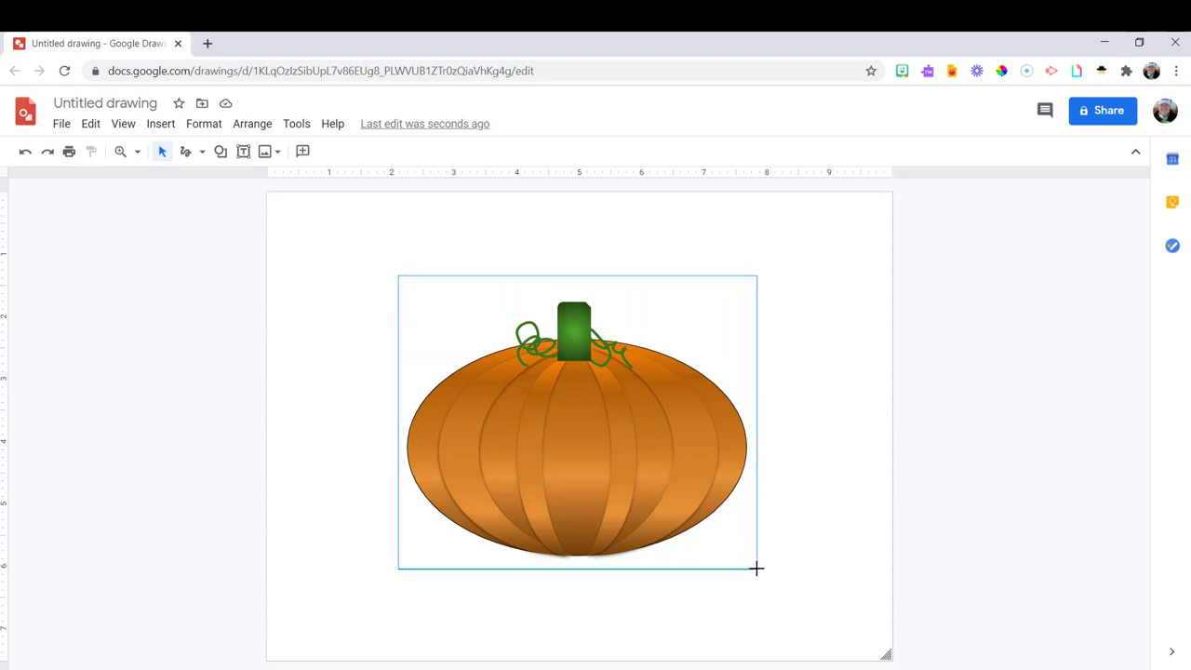
Step: Group the pumpkin pieces and move the shrunken pumpkin to the lower left
right_click(577, 419)
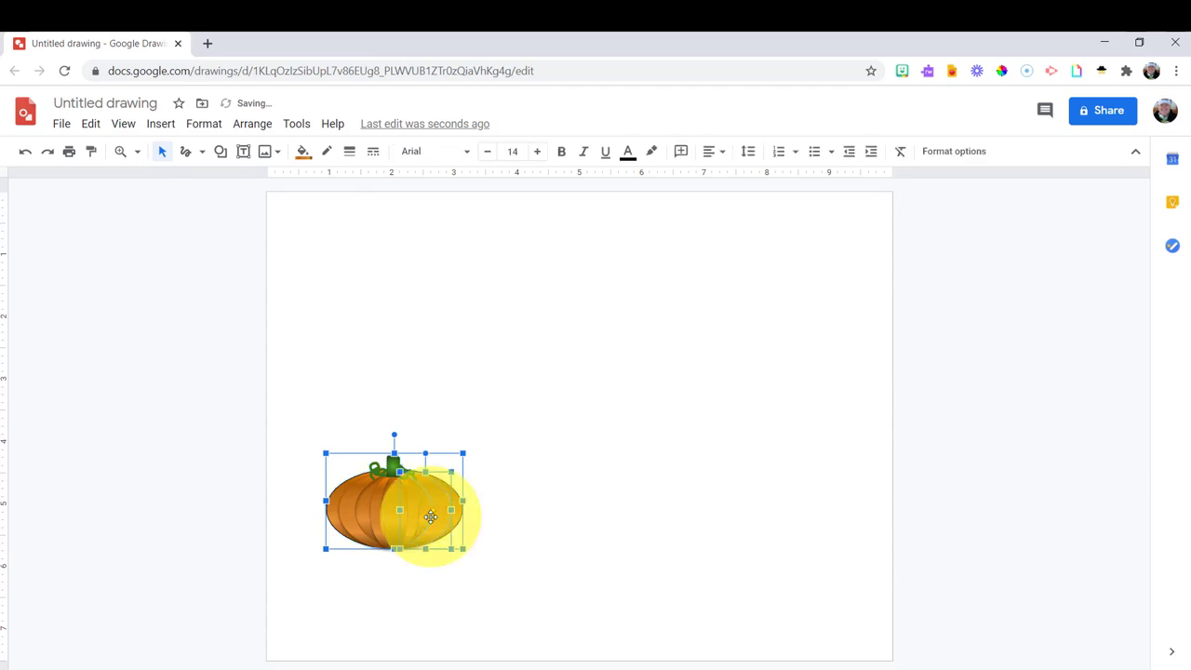
left_click_drag(432, 518, 569, 525)
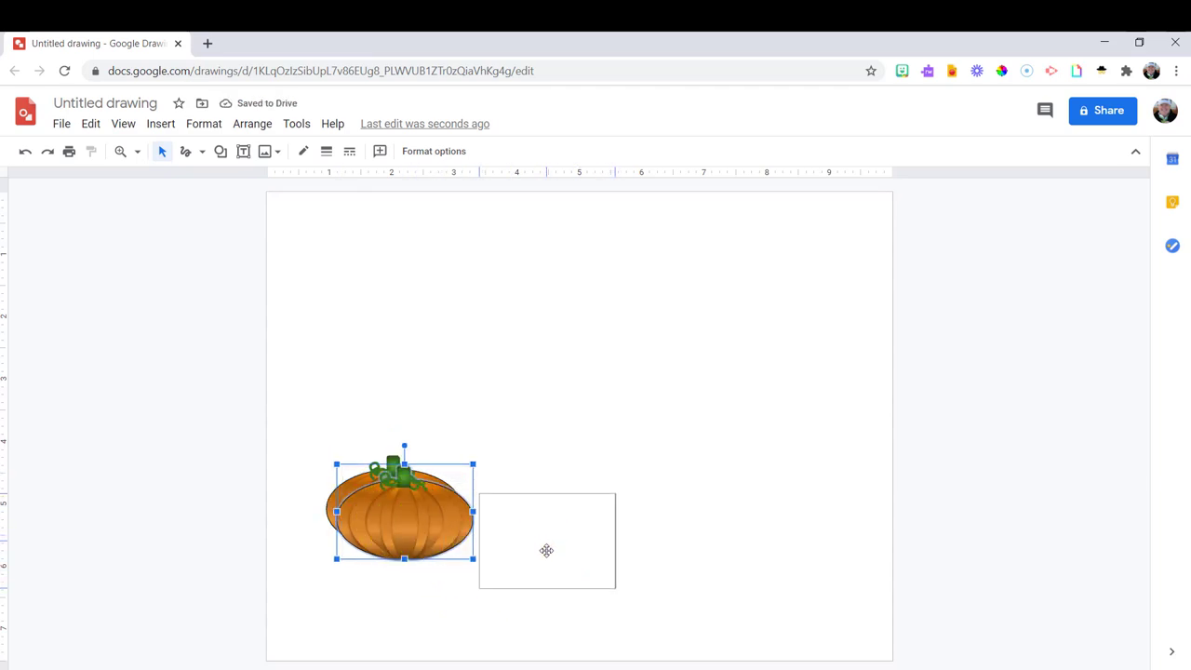
Step: Duplicate smaller pumpkin copies and arrange them against the big one as a patch
left_click_drag(402, 510, 547, 543)
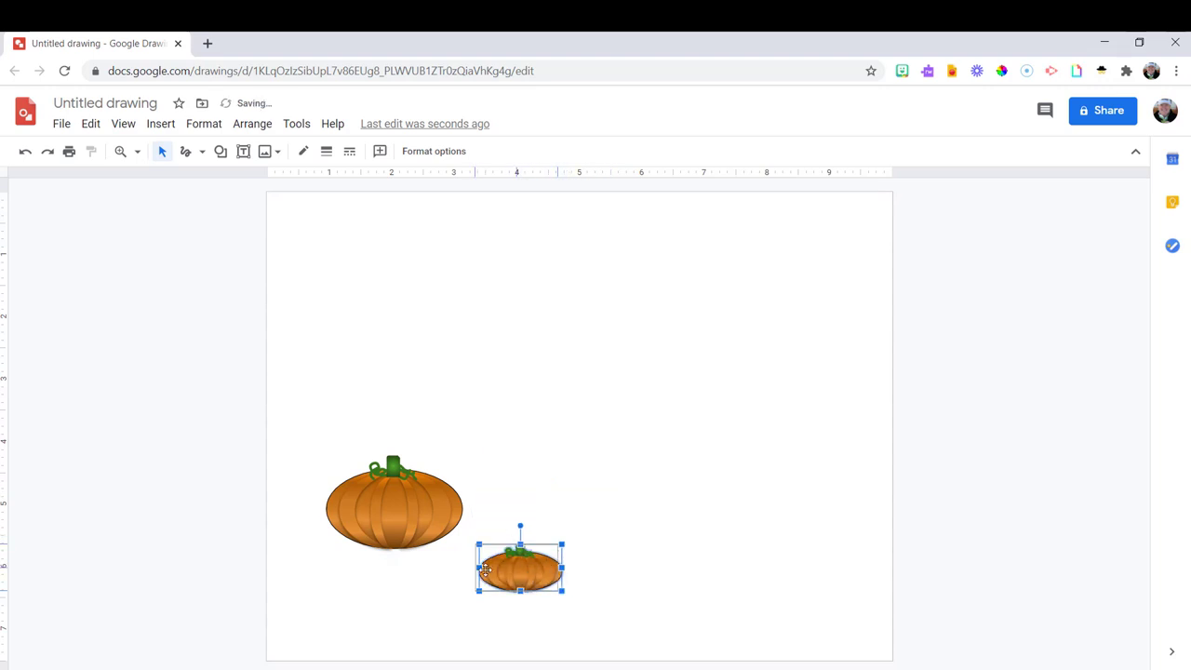
left_click_drag(520, 566, 445, 548)
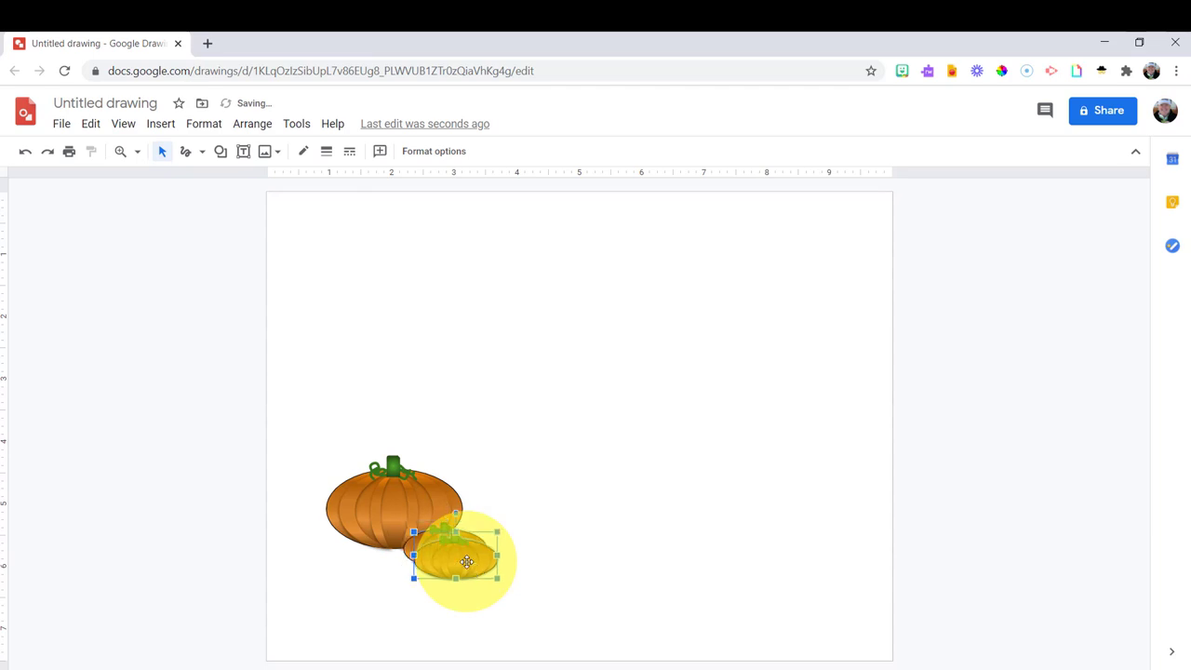
left_click_drag(465, 559, 344, 544)
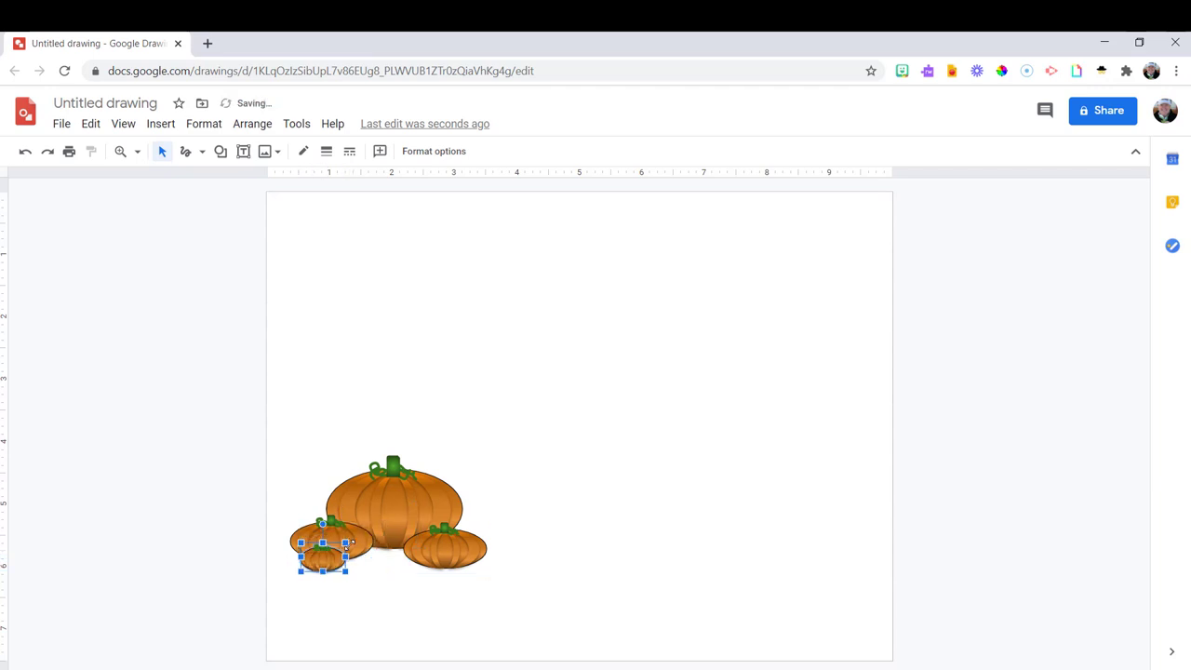
left_click_drag(324, 555, 365, 560)
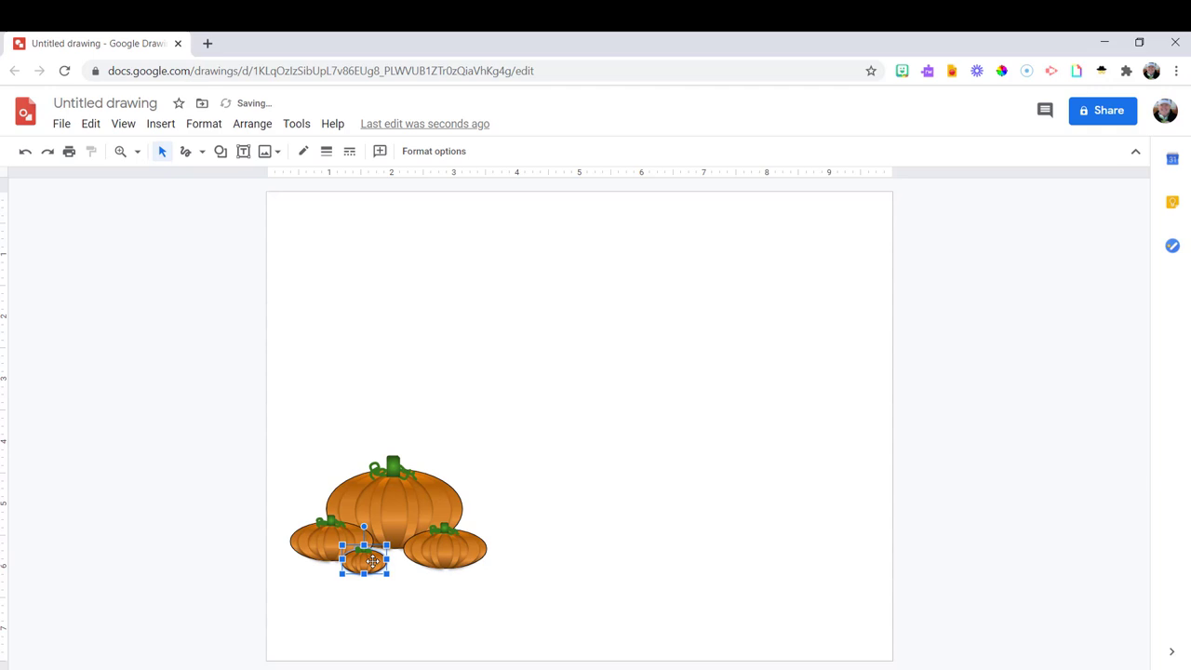
left_click(419, 588)
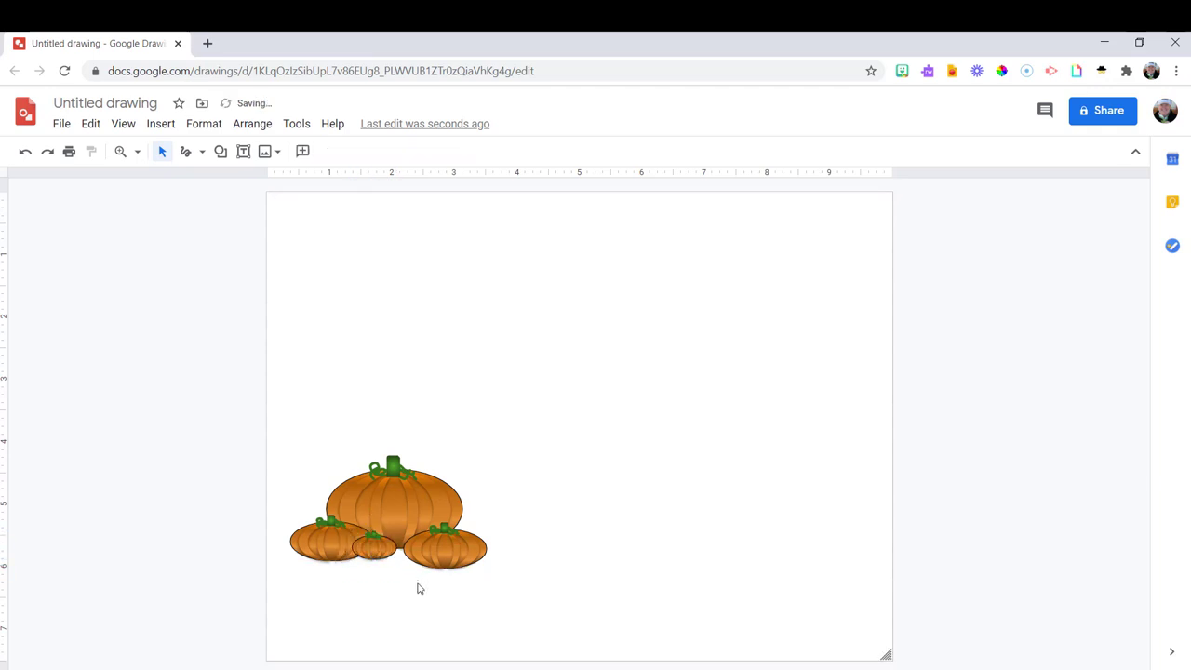
mouse_move(510, 354)
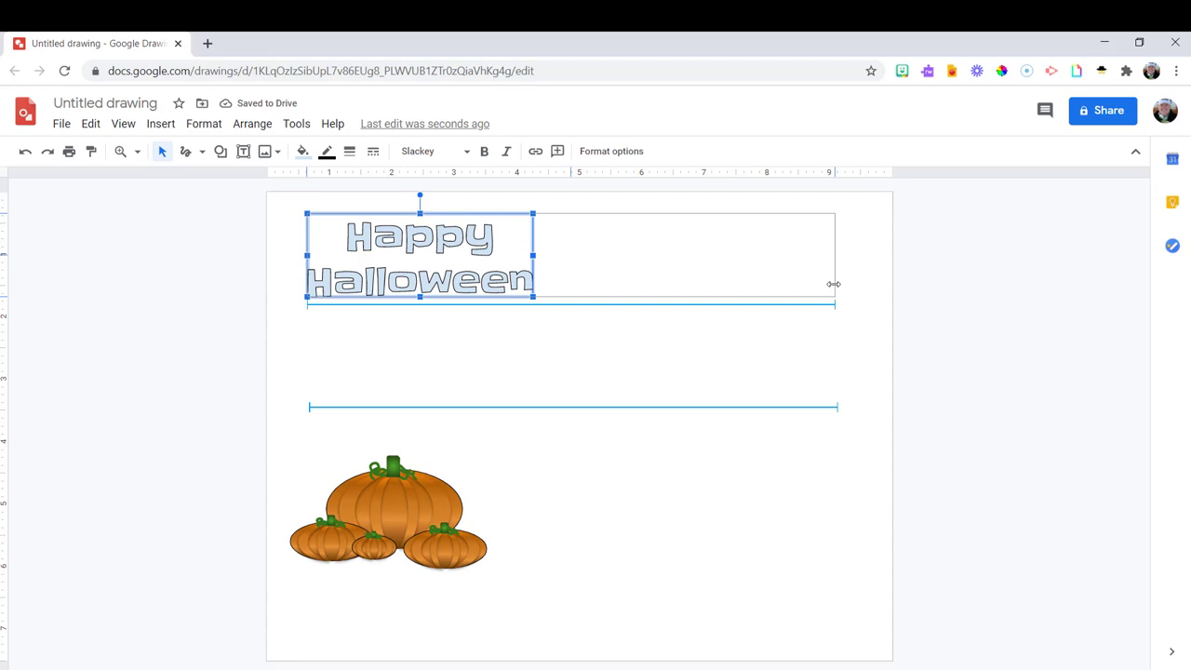
Step: Apply a custom 0° yellow-orange-red gradient fill to the 'Happy Halloween' word art
left_click(301, 151)
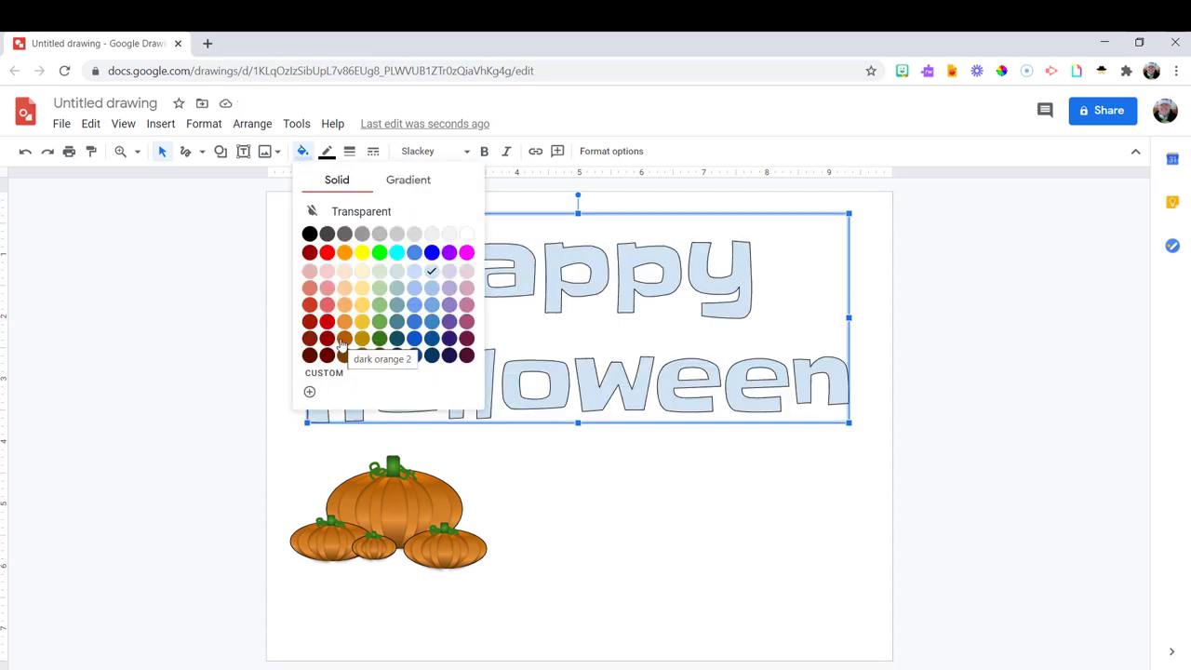
left_click(408, 179)
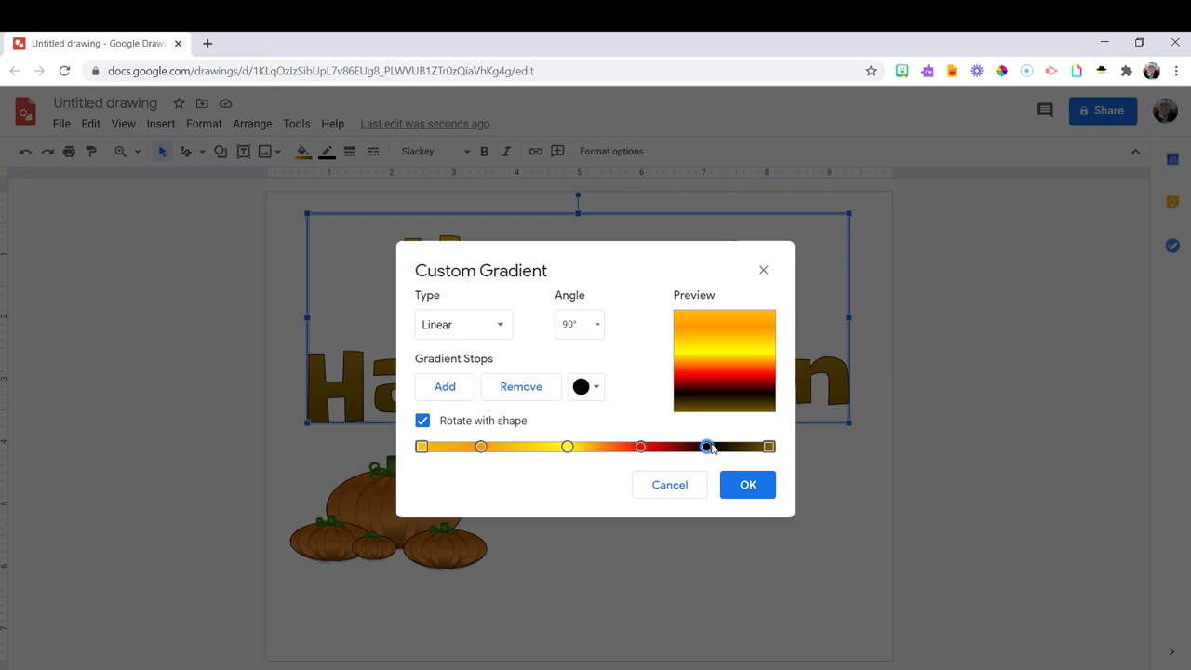
left_click(584, 385)
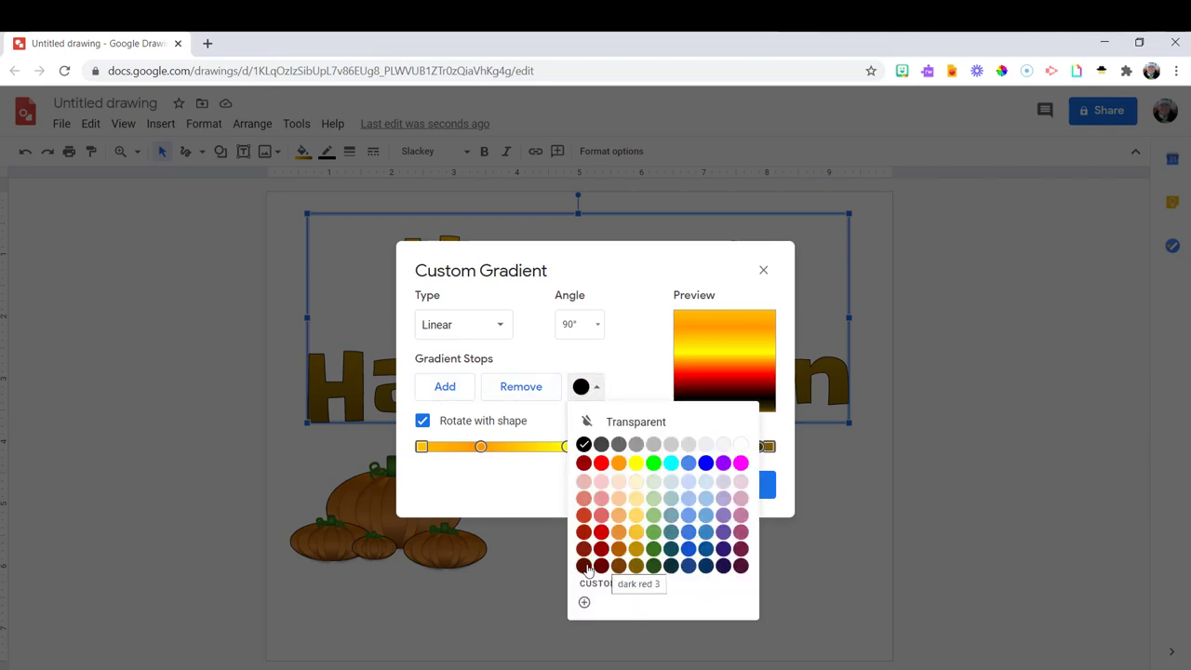
left_click(618, 462)
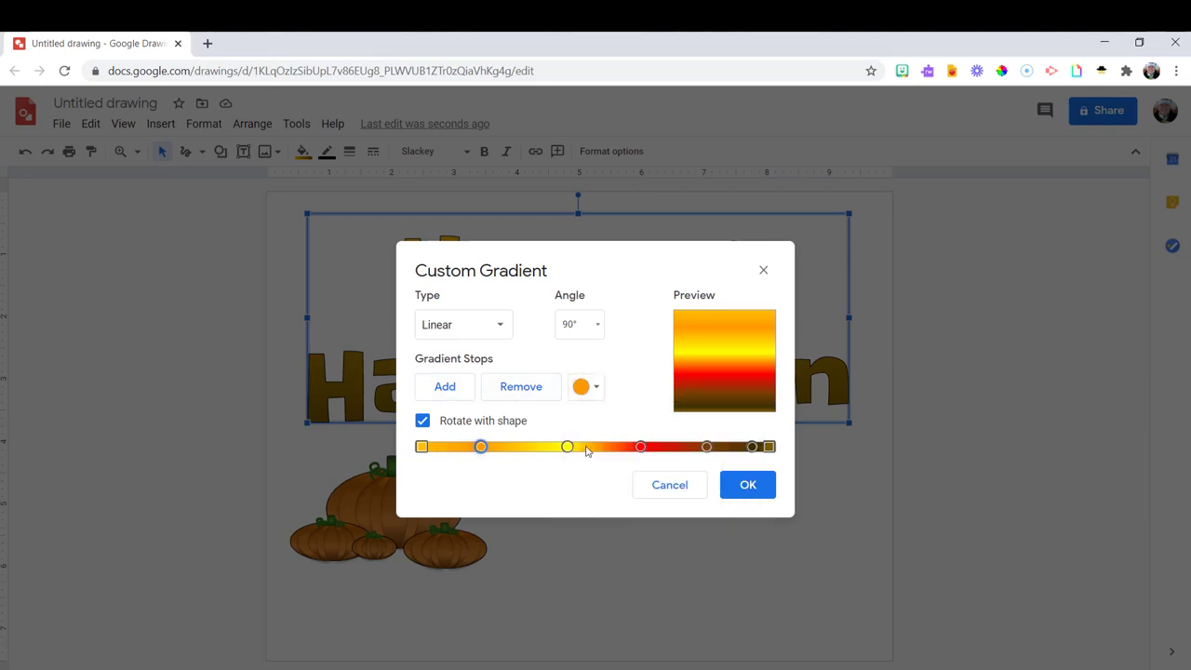
left_click(748, 484)
type("0")
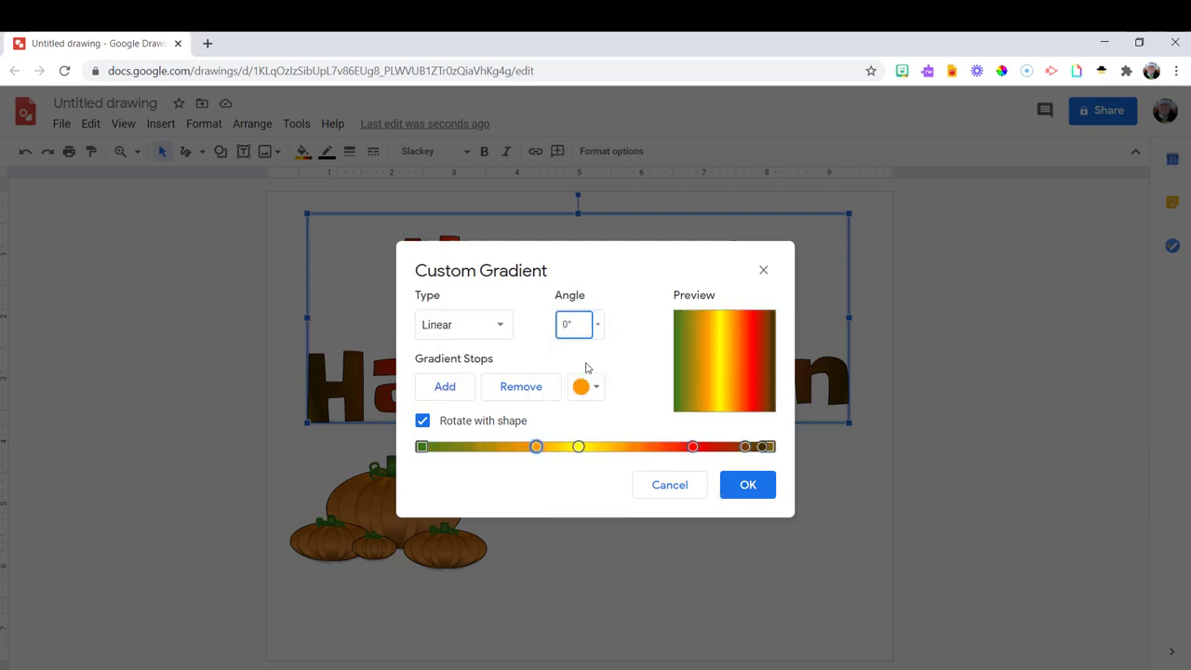
left_click(748, 484)
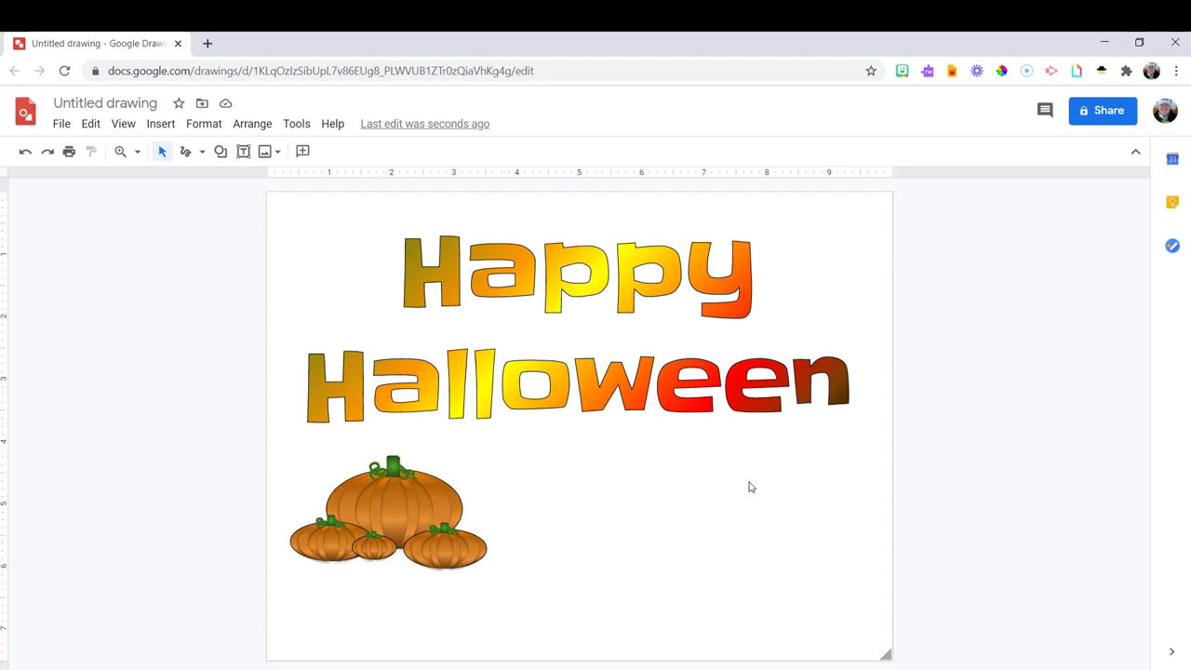
mouse_move(807, 640)
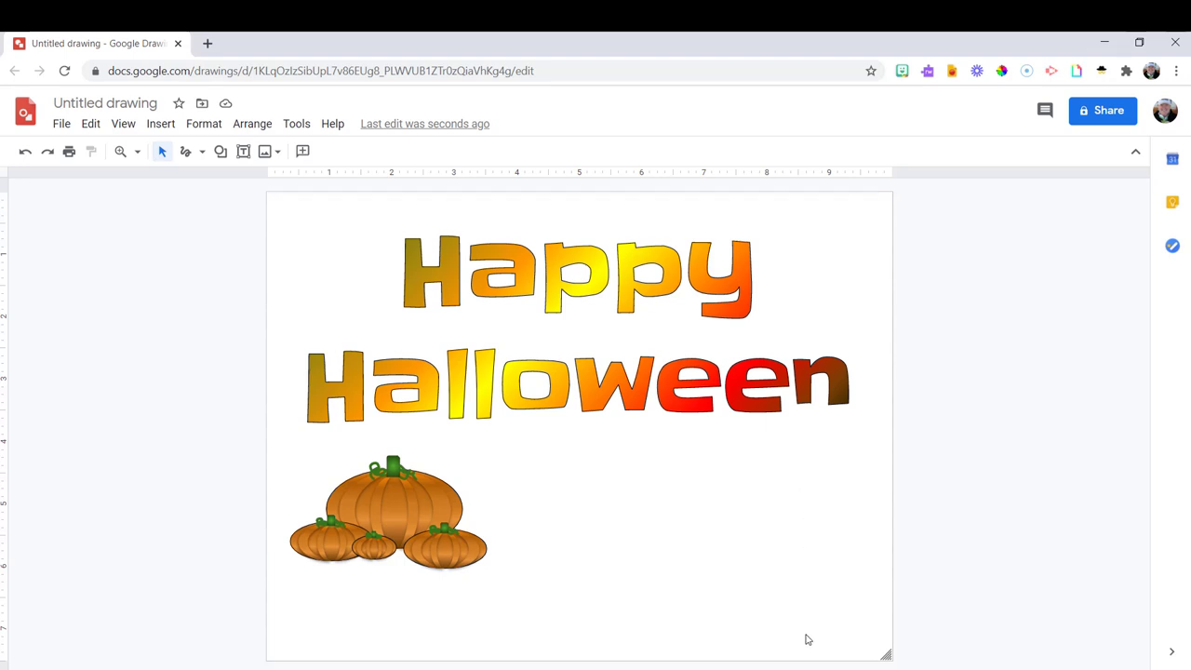